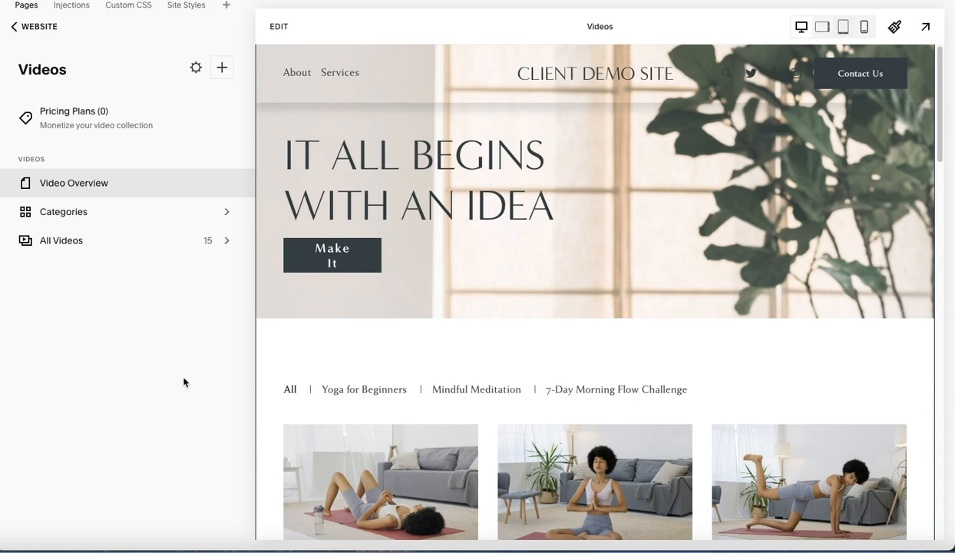
pyautogui.moveTo(372, 373)
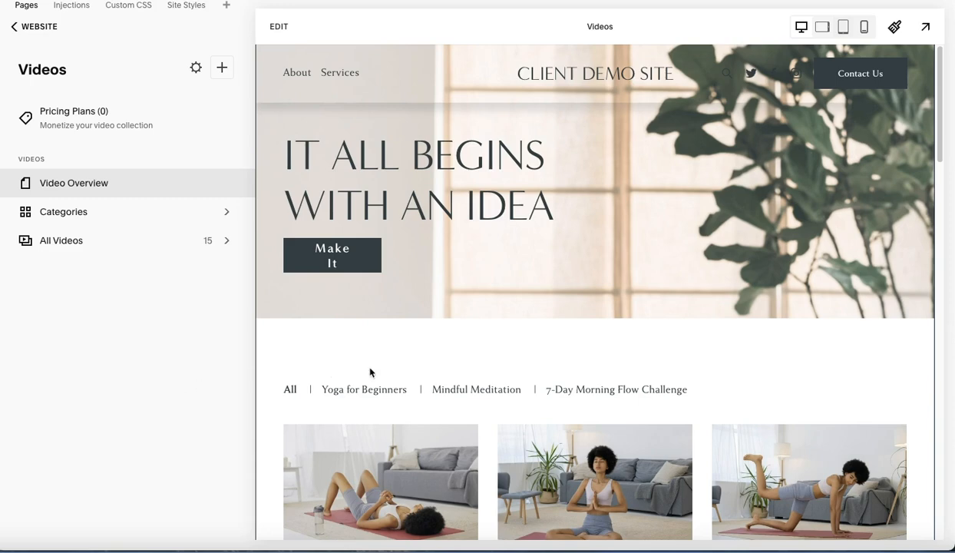
pyautogui.moveTo(519, 314)
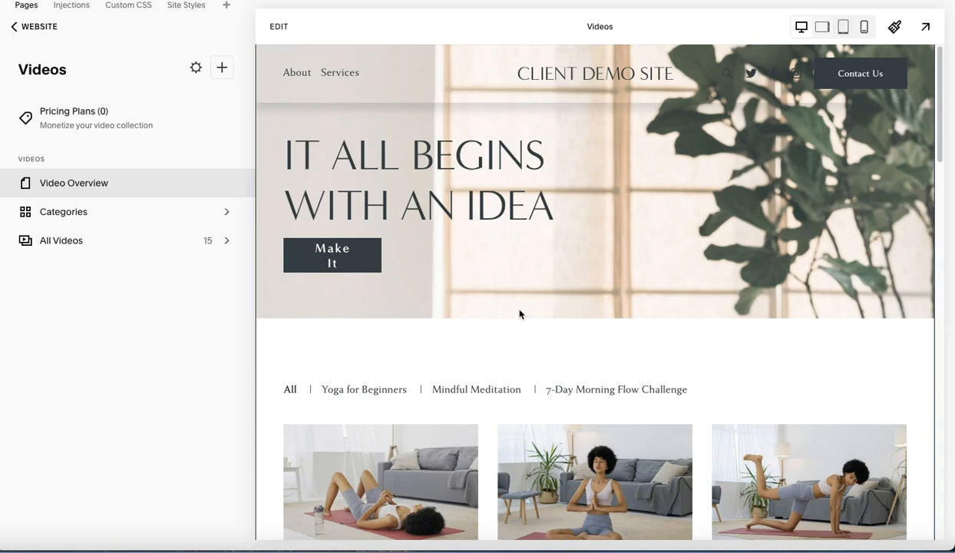
pyautogui.moveTo(158, 385)
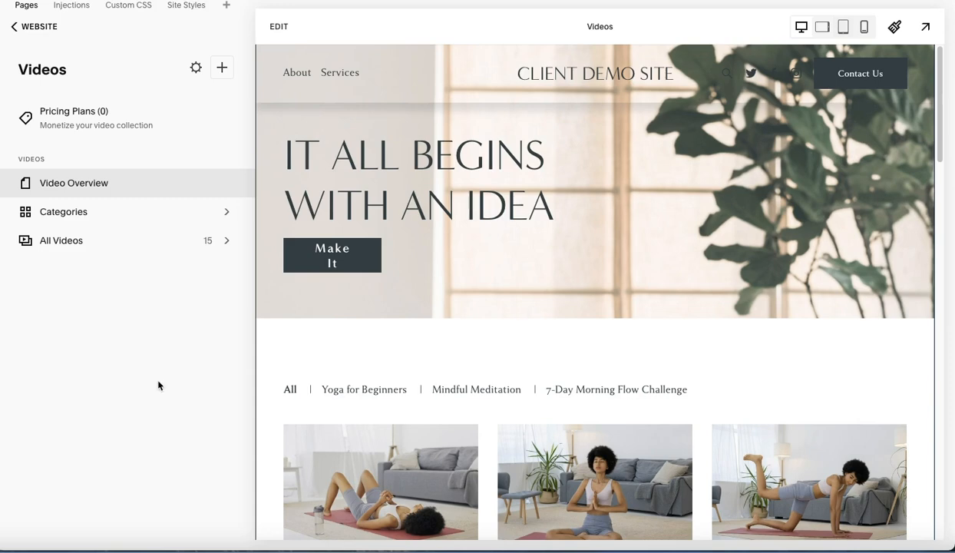
pyautogui.moveTo(175, 384)
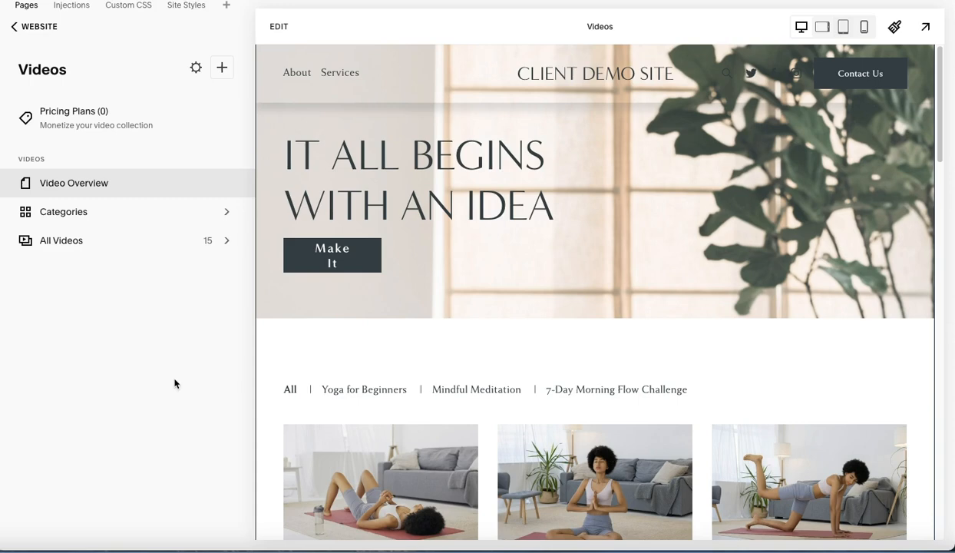
pyautogui.moveTo(91, 120)
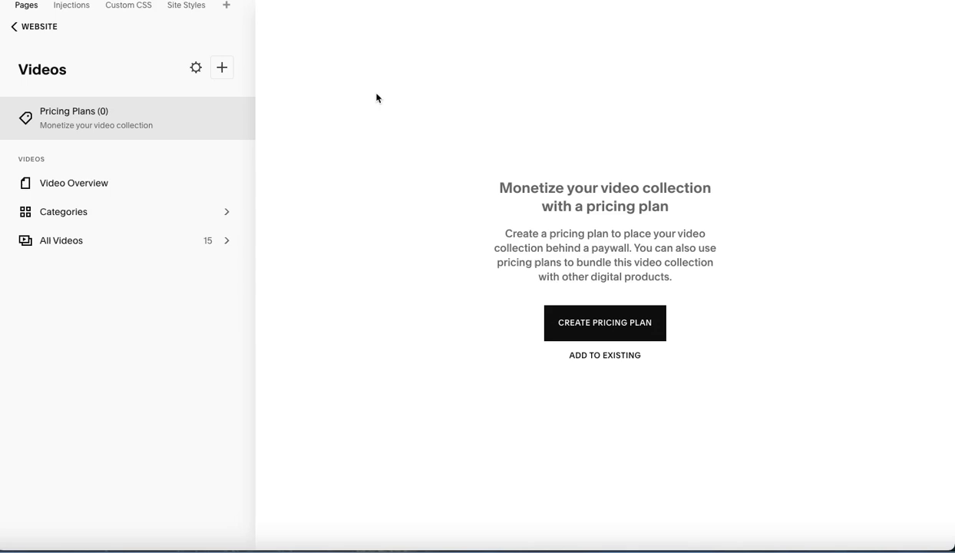
pyautogui.moveTo(735, 225)
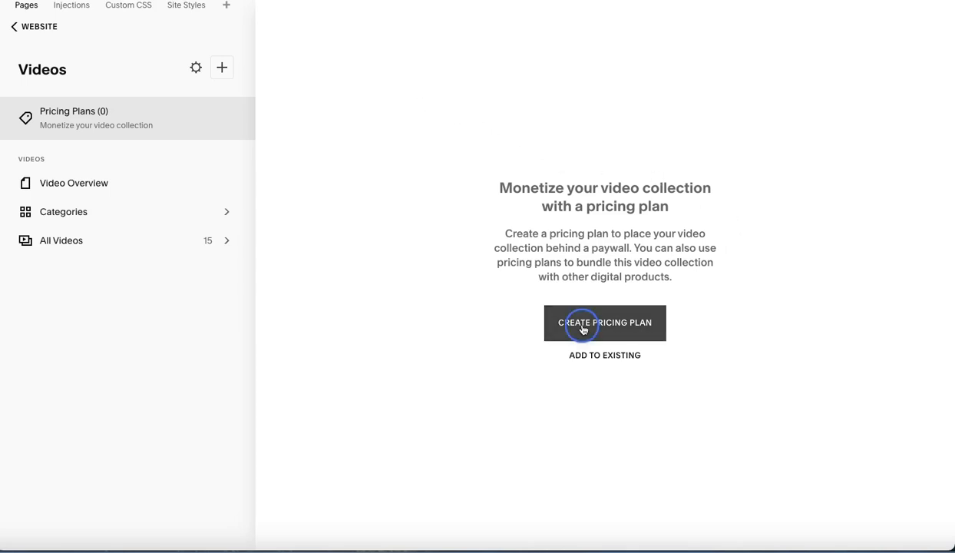
# Start a new pricing plan and rename it from 'Videos 2' to 'Intro to Yoga Membership Videos'.
pyautogui.click(604, 322)
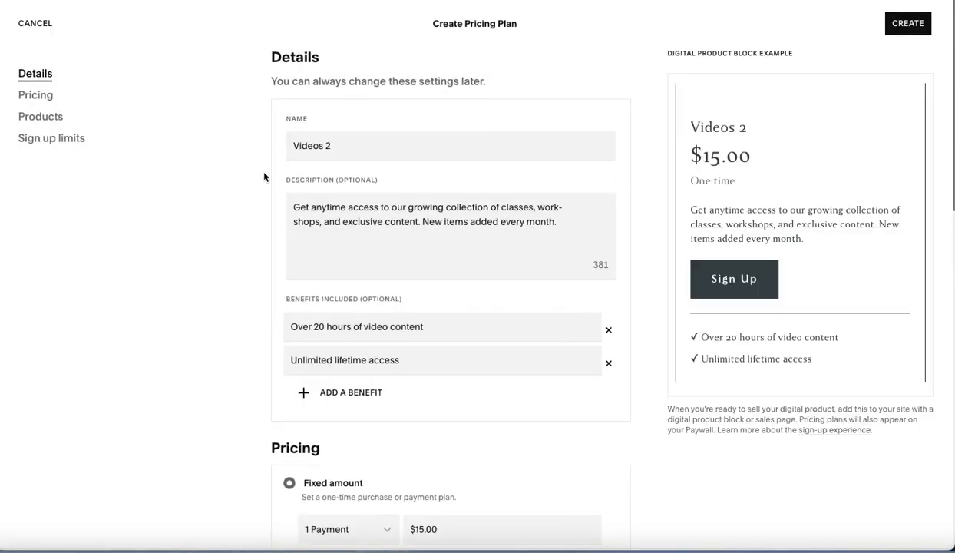
pyautogui.moveTo(633, 445)
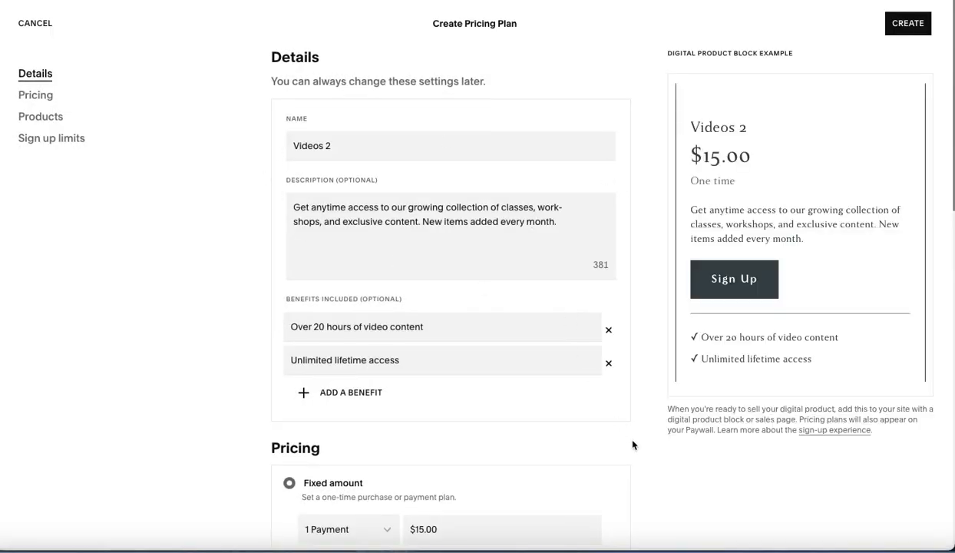
pyautogui.moveTo(609, 416)
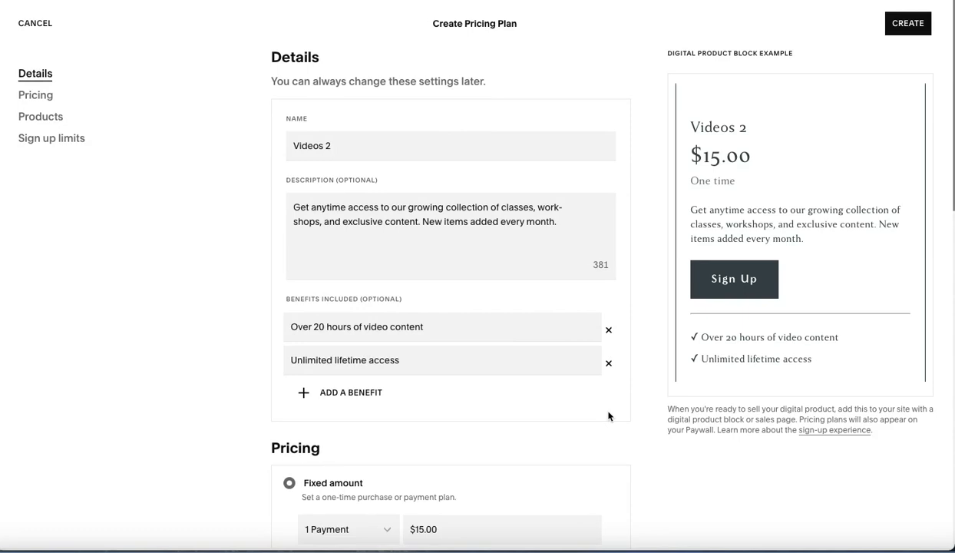
pyautogui.click(363, 146)
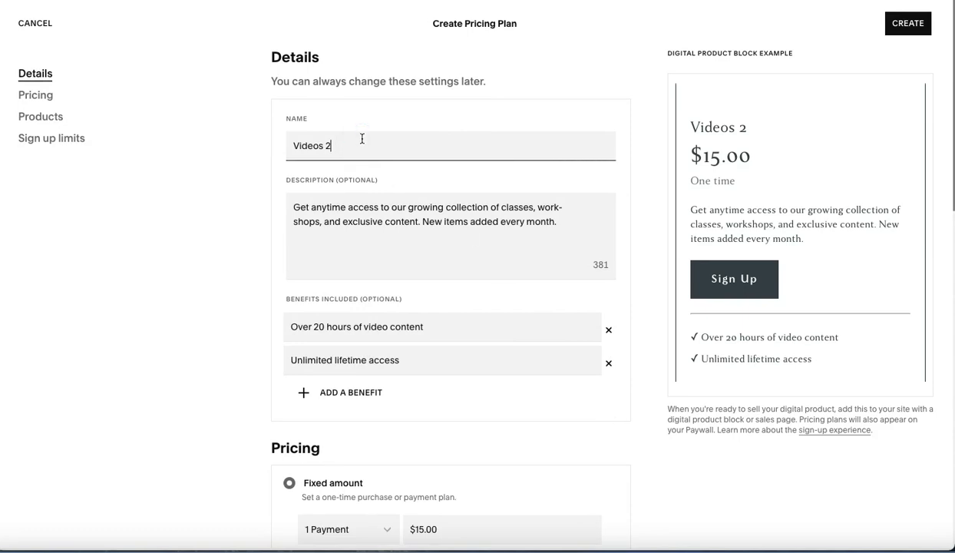
pyautogui.doubleClick(318, 146)
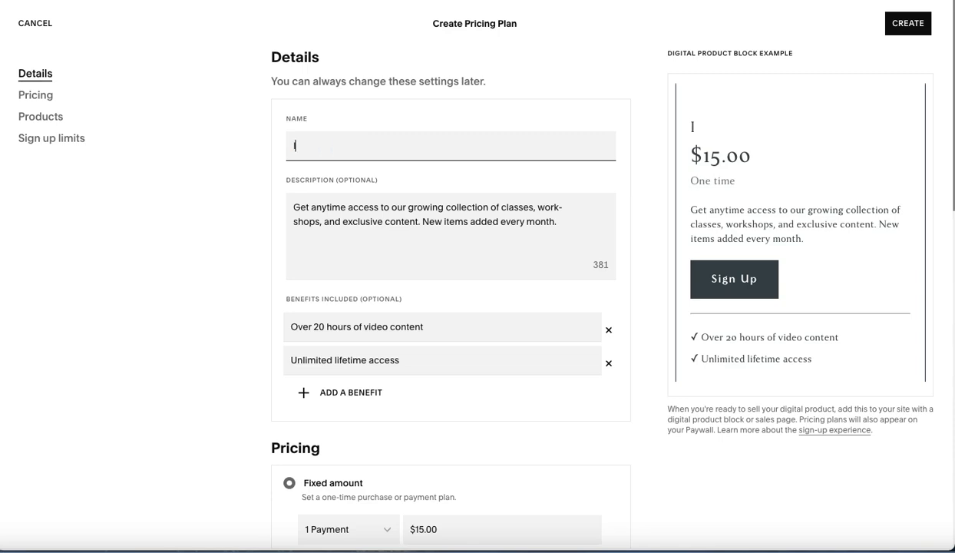
pyautogui.write('Intro to Yoga')
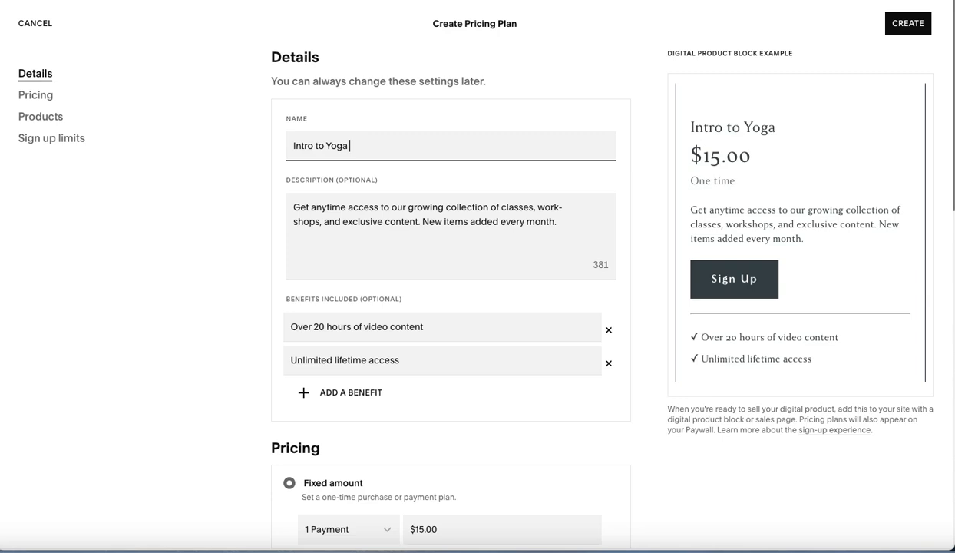
pyautogui.write('Membershi')
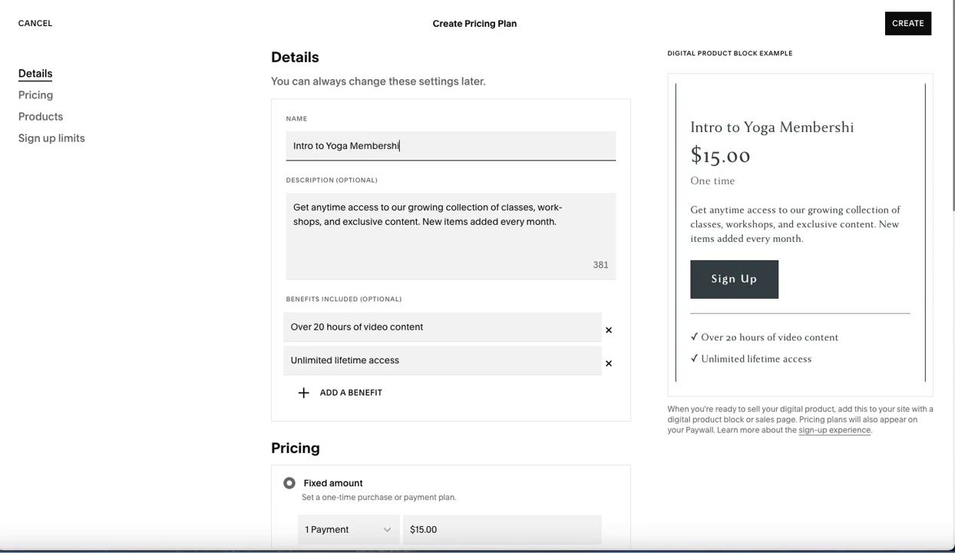
pyautogui.write('p Videos')
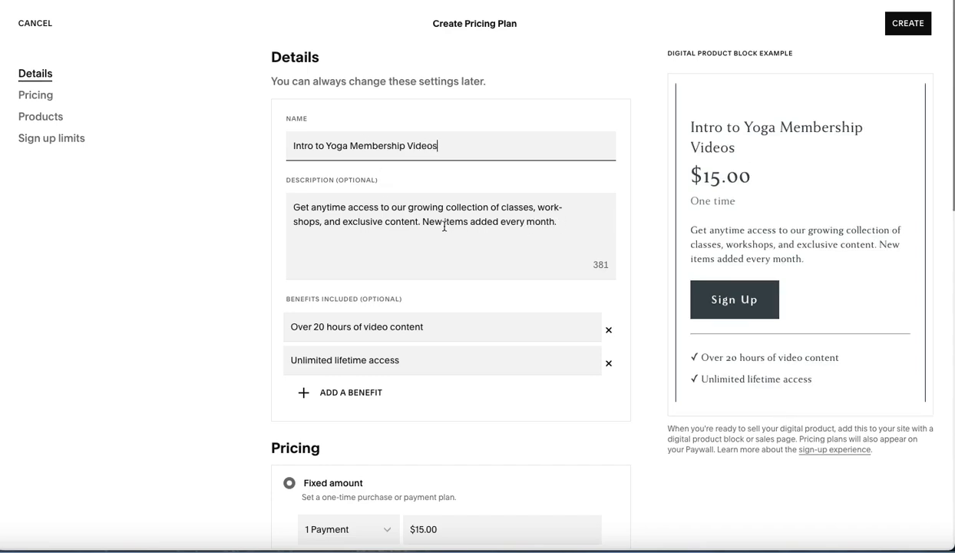
pyautogui.moveTo(361, 319)
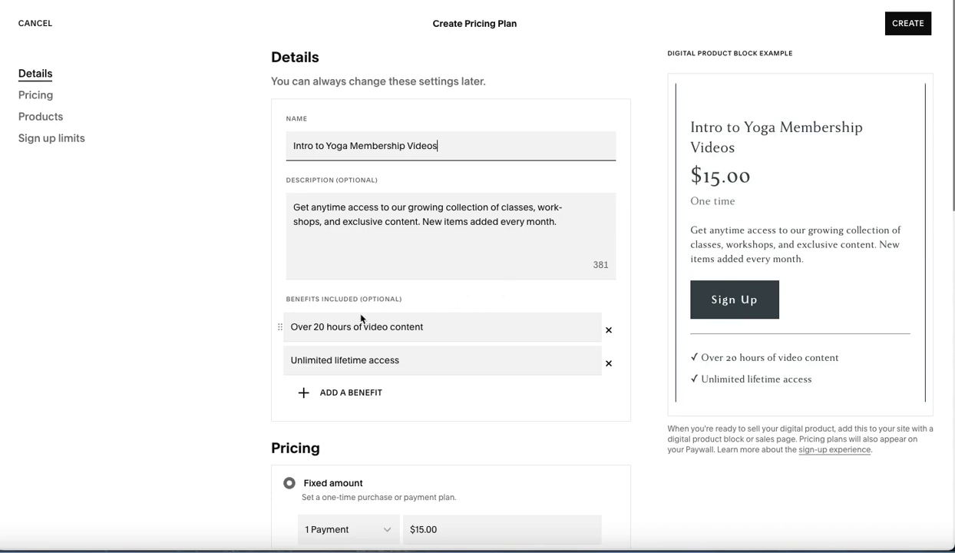
pyautogui.moveTo(560, 320)
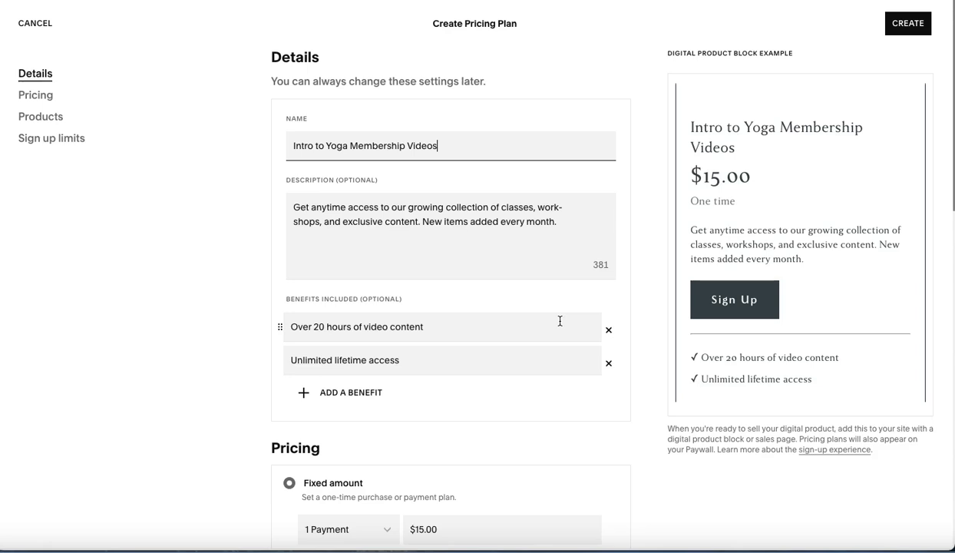
pyautogui.moveTo(588, 347)
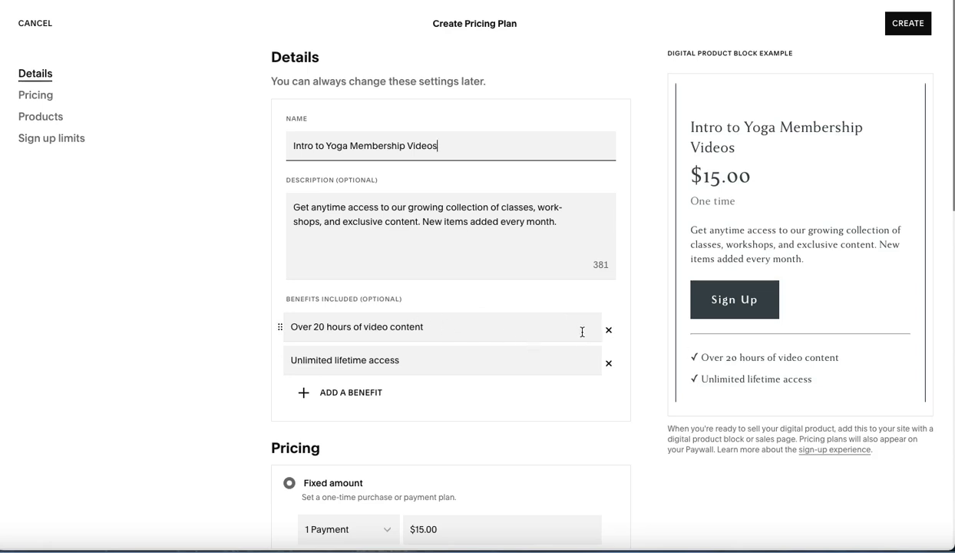
pyautogui.moveTo(584, 338)
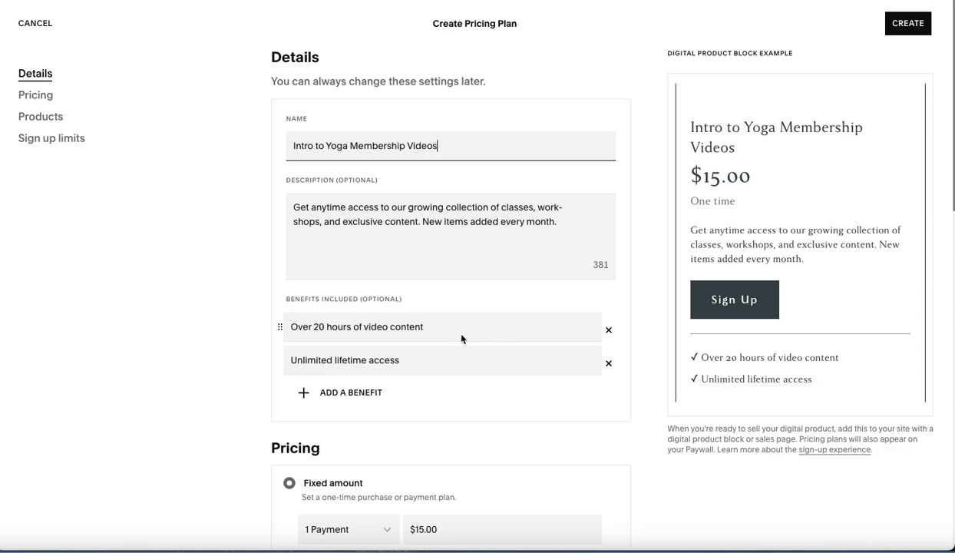
pyautogui.moveTo(481, 354)
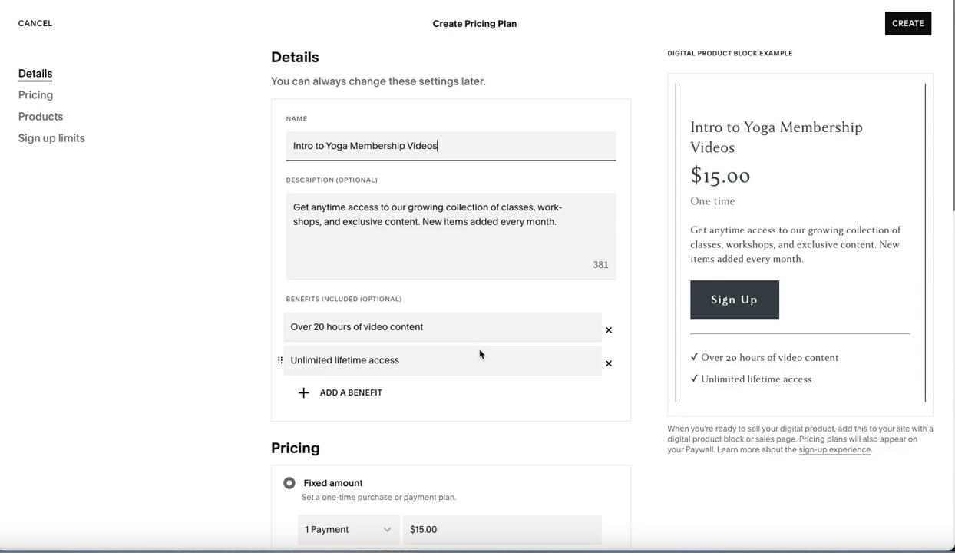
pyautogui.moveTo(511, 405)
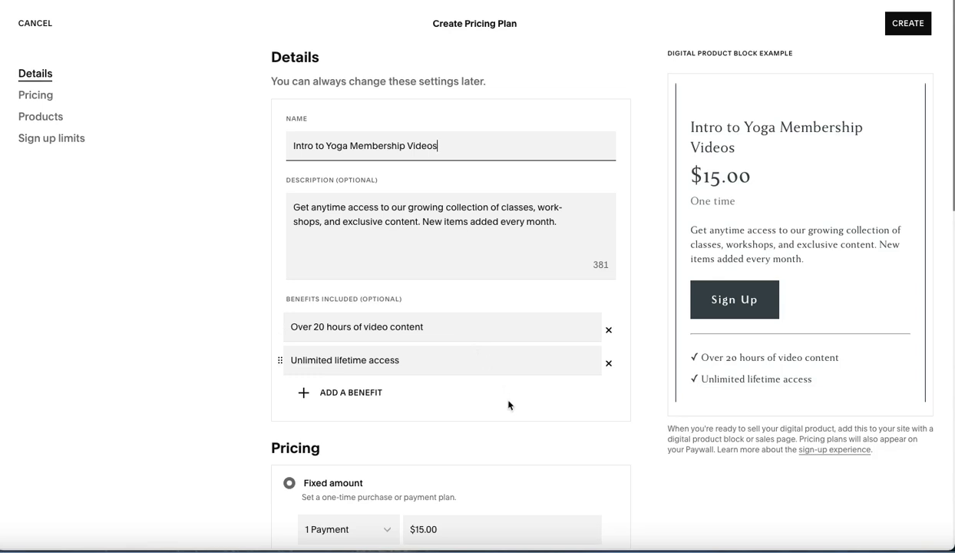
pyautogui.moveTo(557, 395)
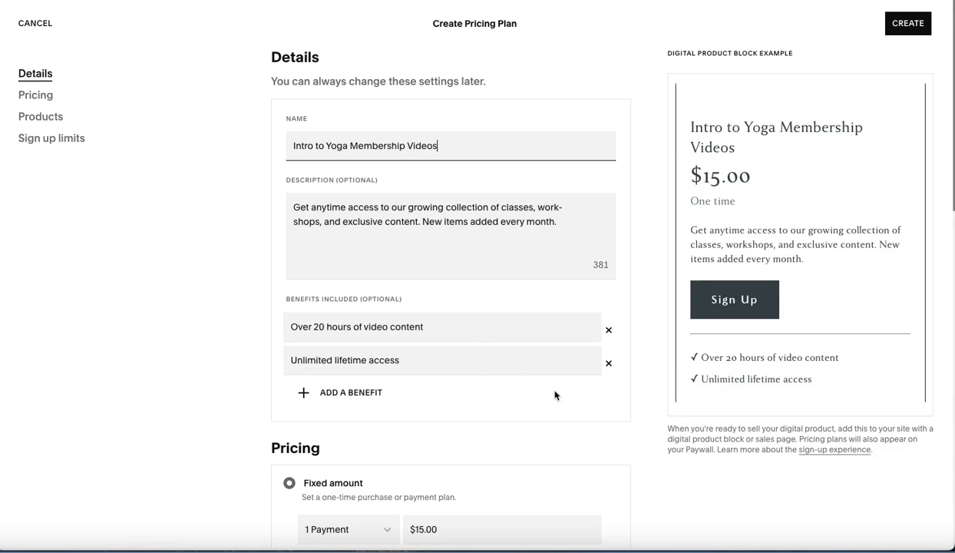
# Try splitting the fixed price into 6 payments, then revert to 1 payment.
pyautogui.scroll(-3)
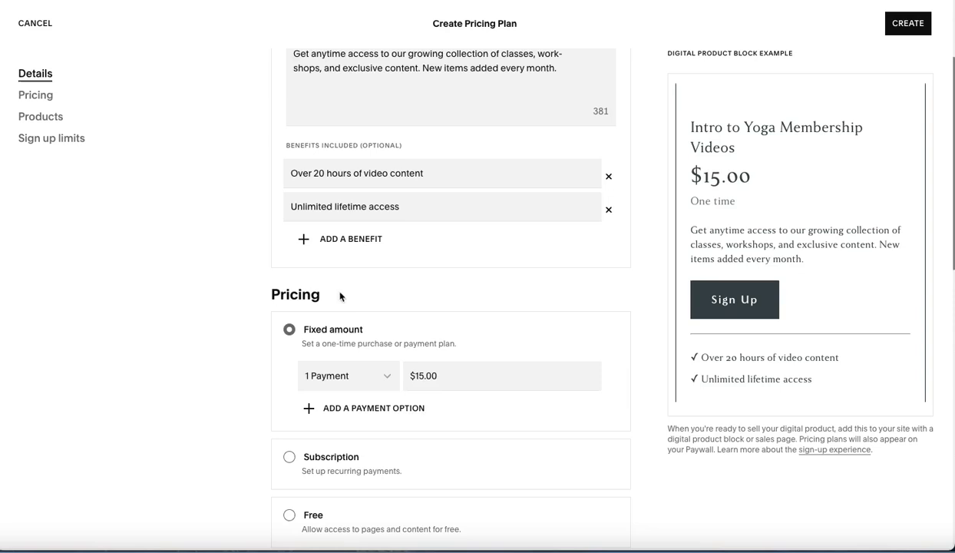
pyautogui.scroll(-3)
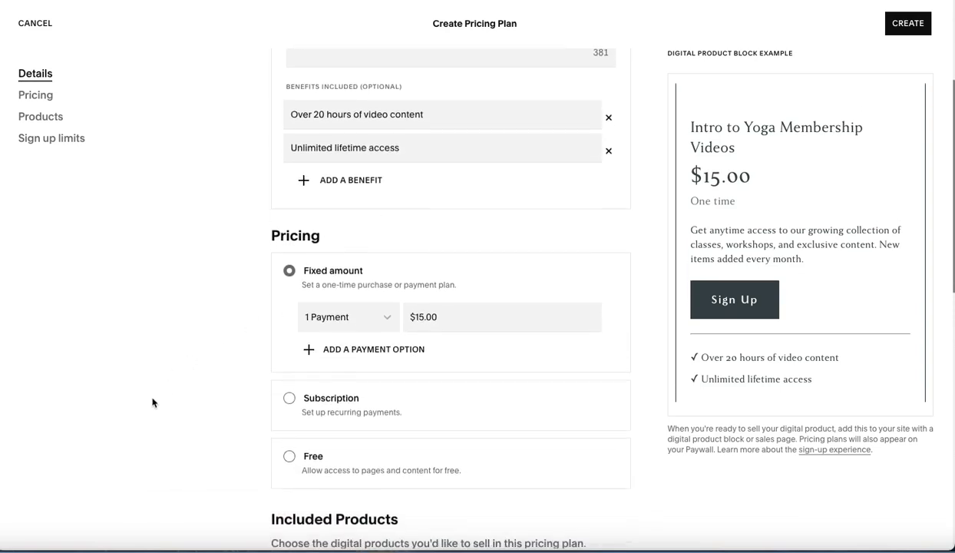
pyautogui.moveTo(297, 471)
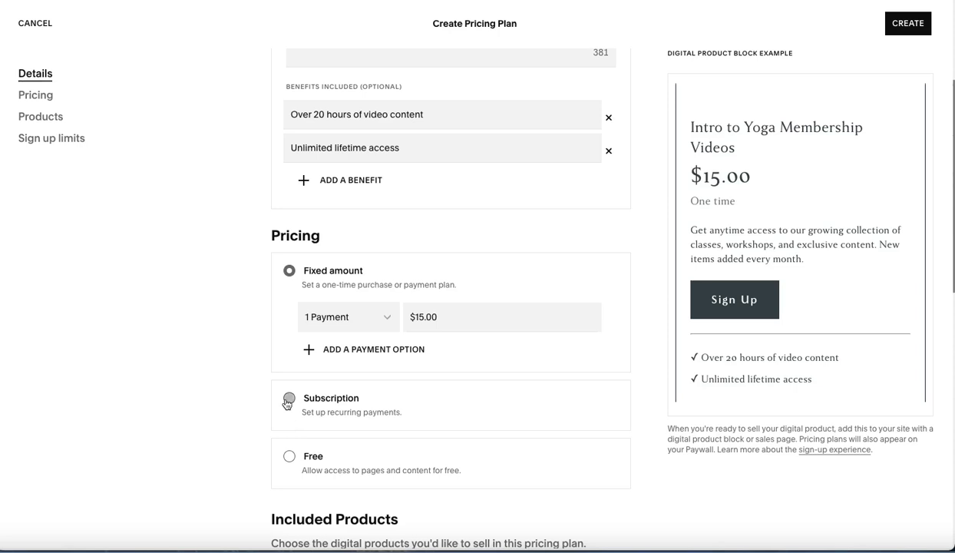
pyautogui.moveTo(265, 362)
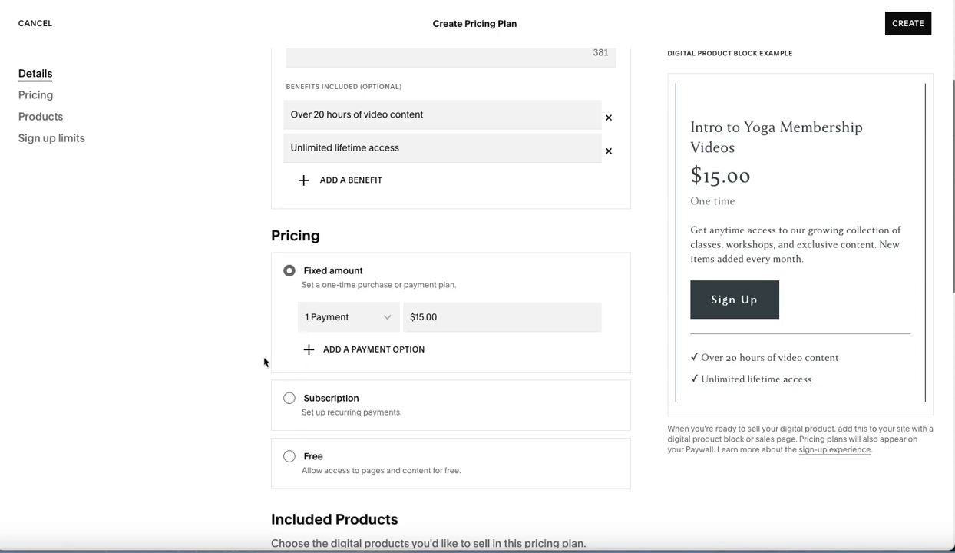
pyautogui.moveTo(284, 316)
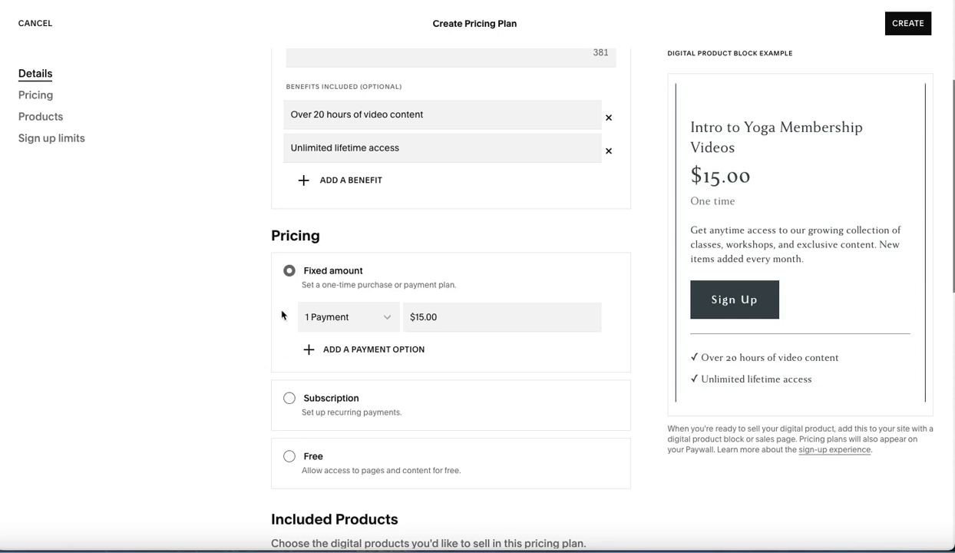
pyautogui.moveTo(308, 432)
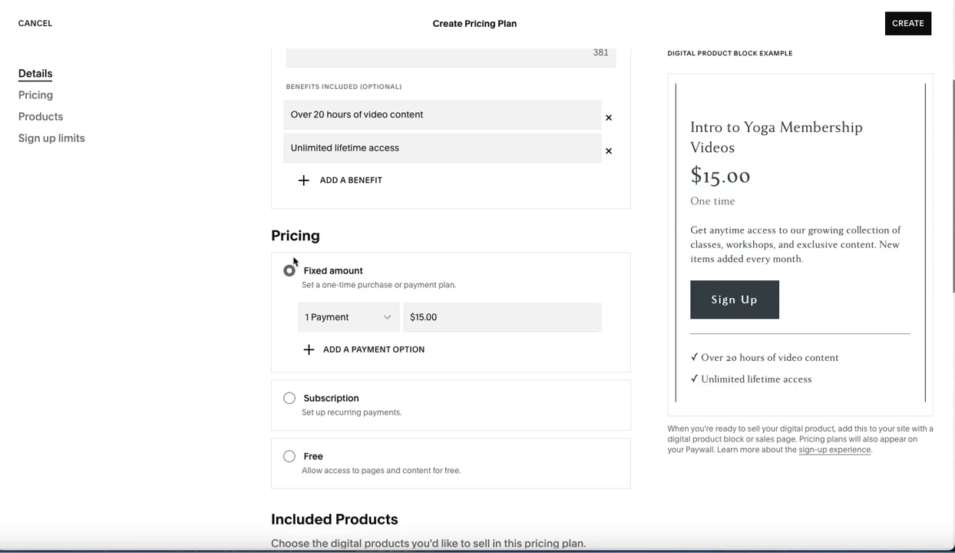
pyautogui.click(347, 317)
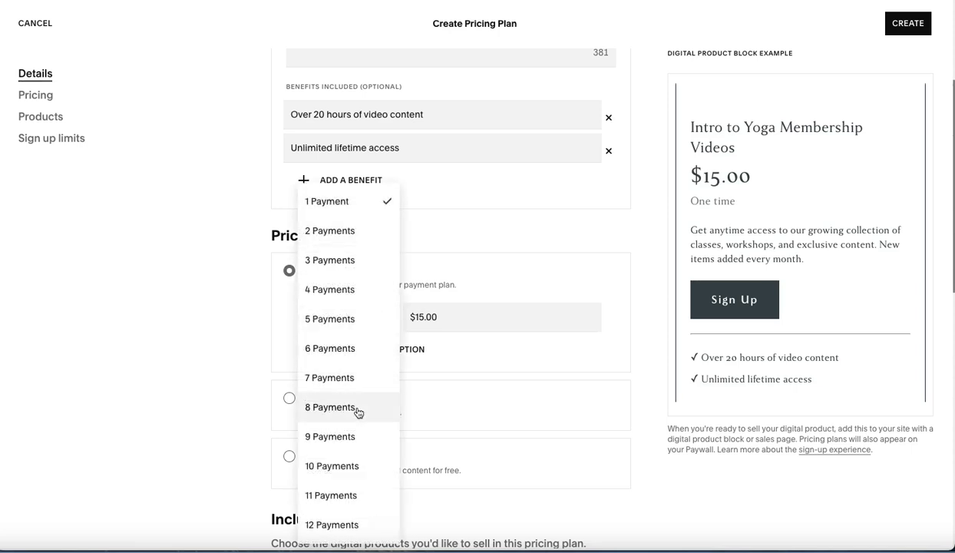
pyautogui.moveTo(465, 288)
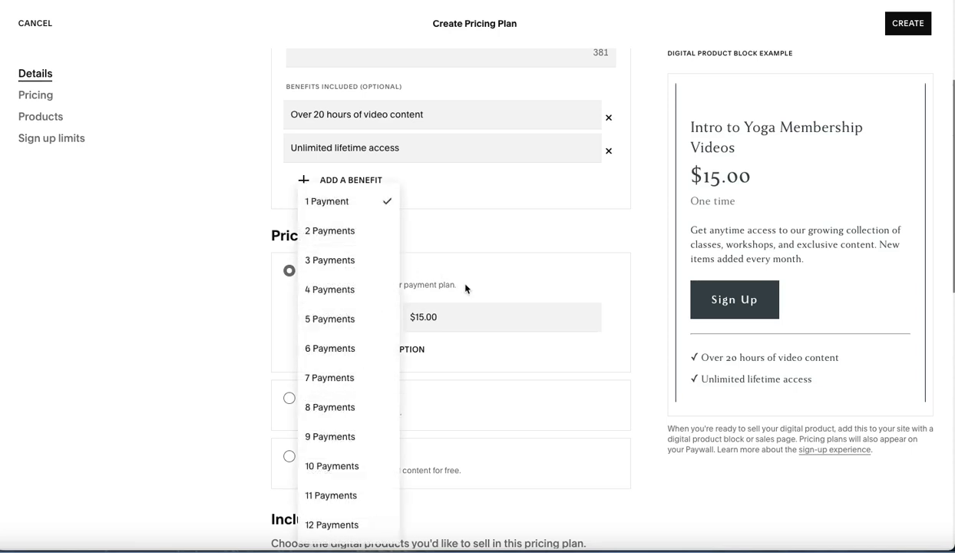
pyautogui.moveTo(348, 201)
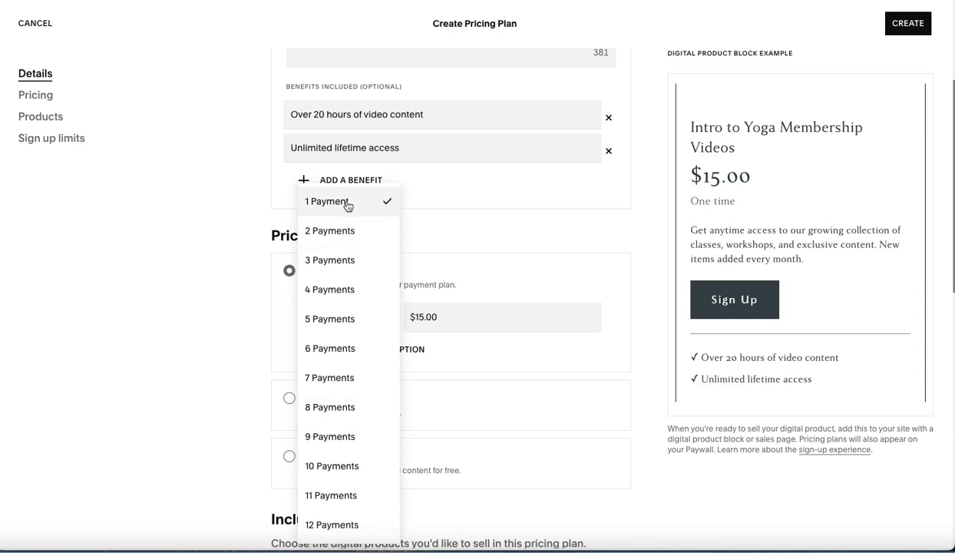
pyautogui.click(329, 348)
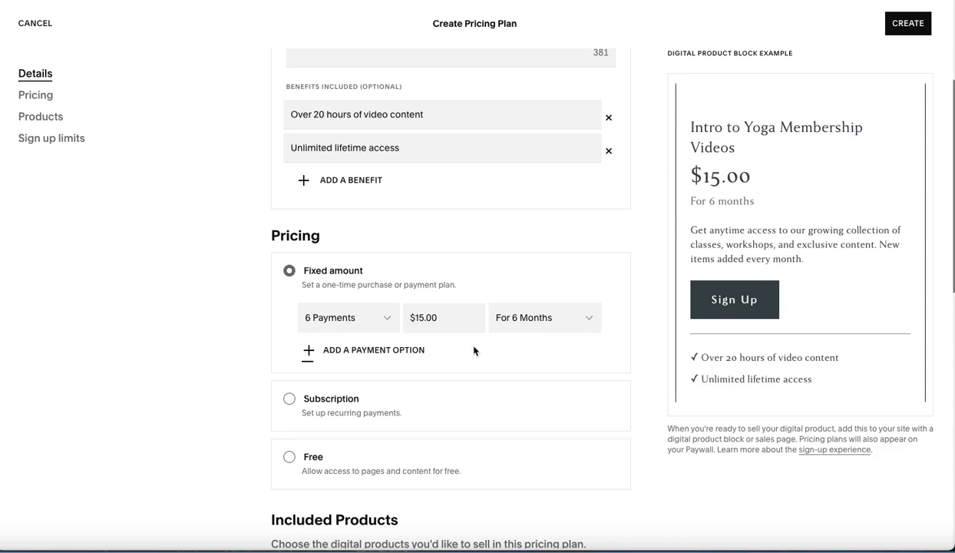
pyautogui.moveTo(546, 316)
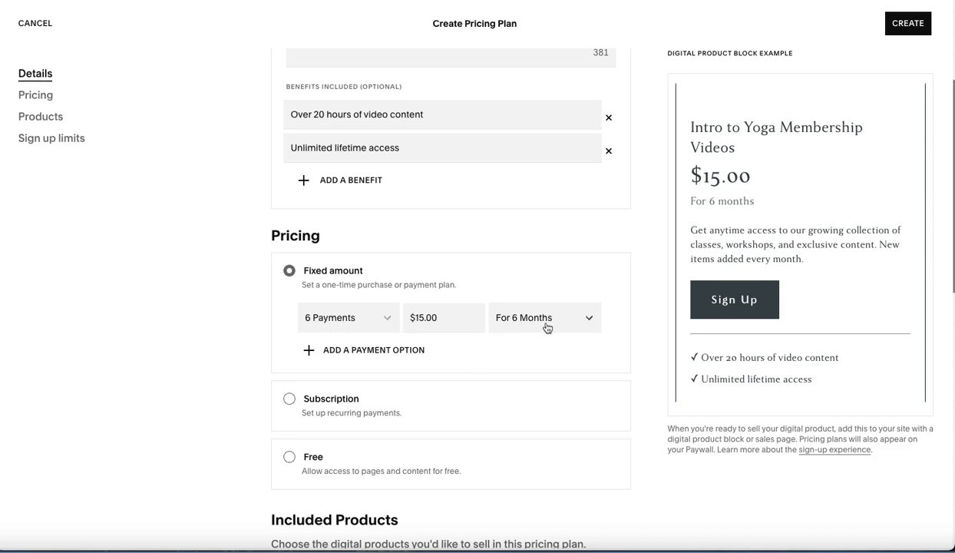
pyautogui.moveTo(756, 205)
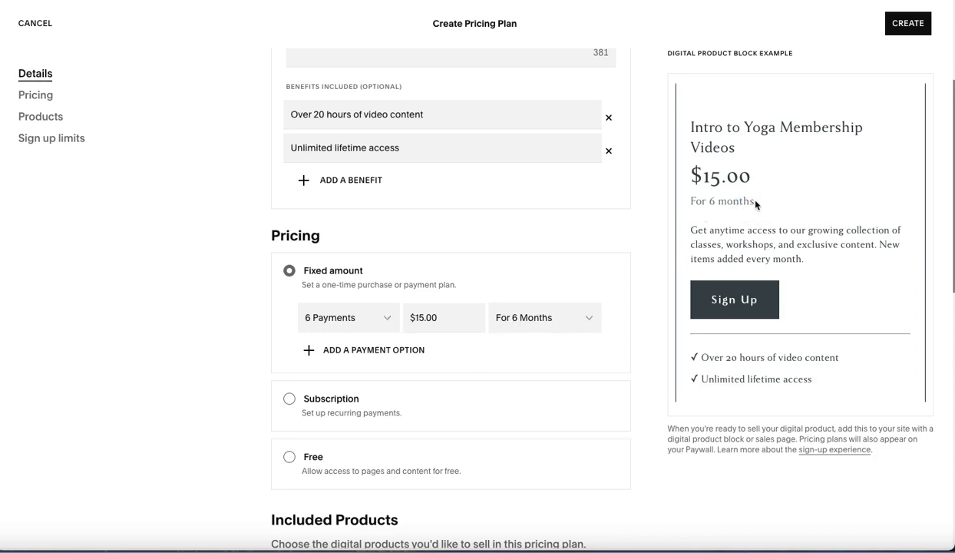
pyautogui.moveTo(386, 325)
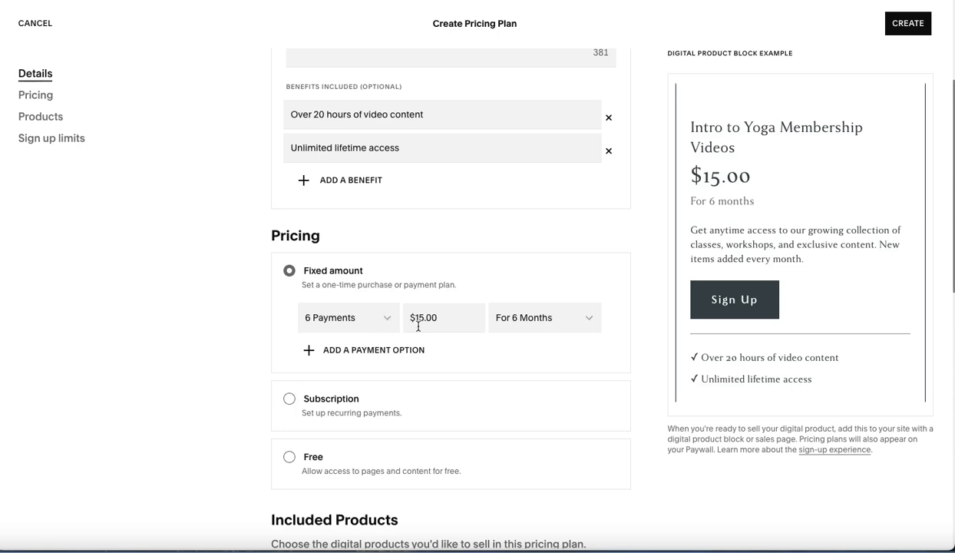
pyautogui.moveTo(431, 273)
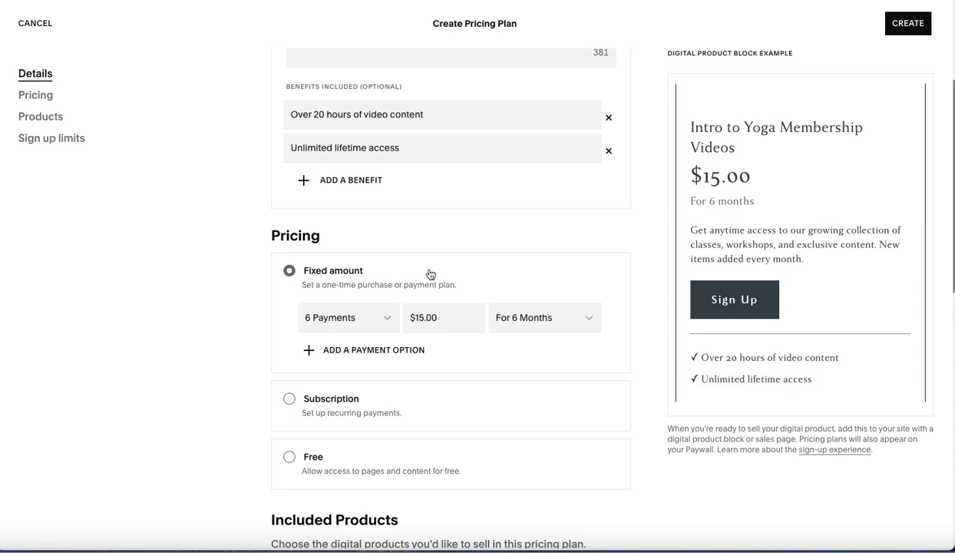
pyautogui.click(347, 317)
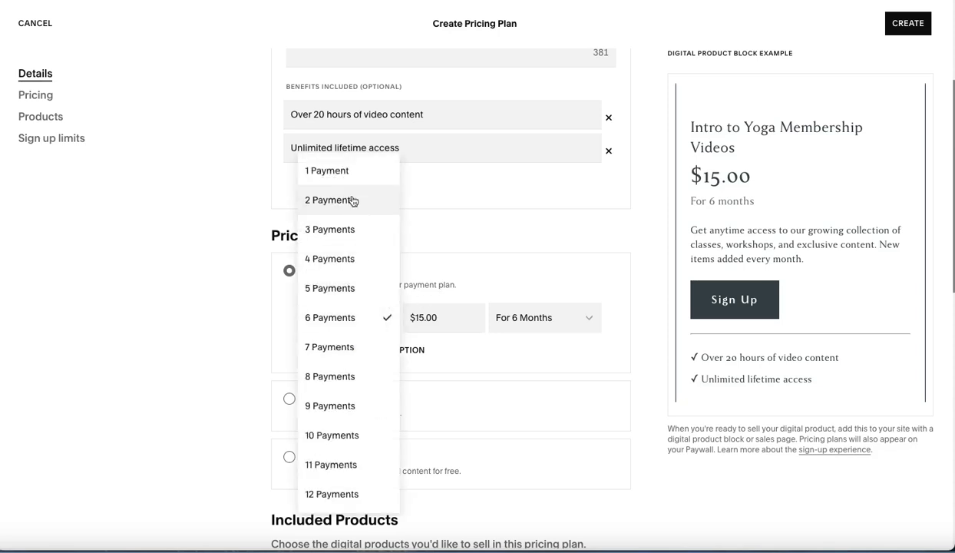
pyautogui.click(326, 171)
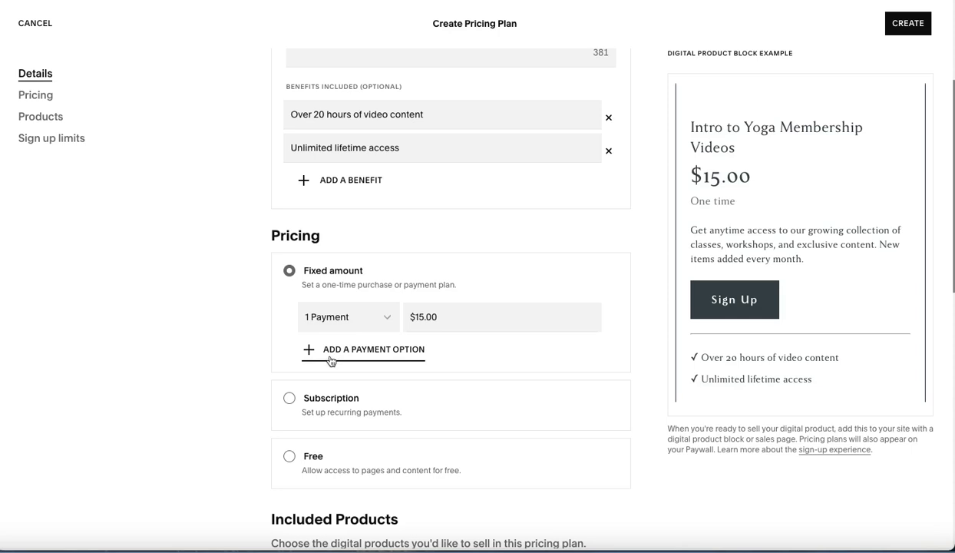
# Add a payment option: $100.00 as one payment or $50.00 in 2 payments, and preview both.
pyautogui.click(362, 349)
pyautogui.write('1')
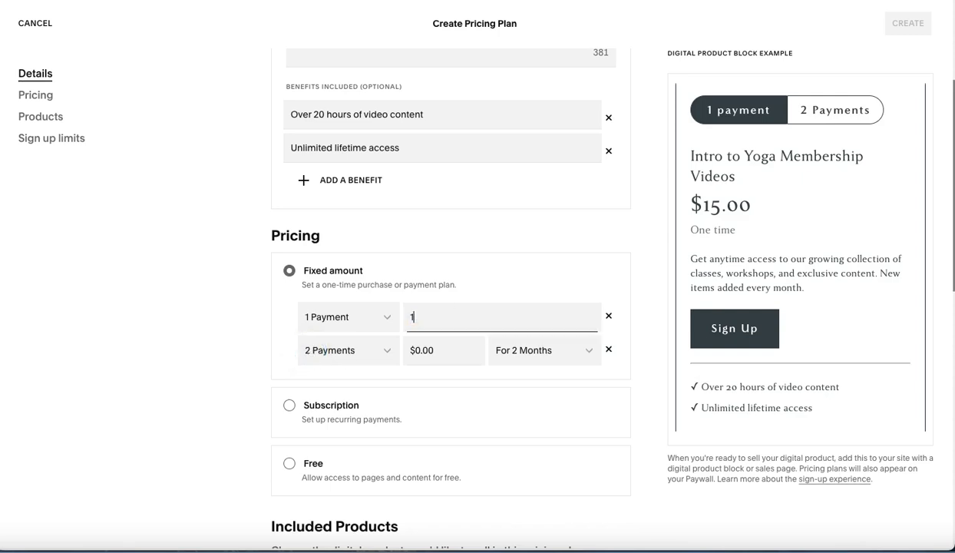
pyautogui.write('00.00')
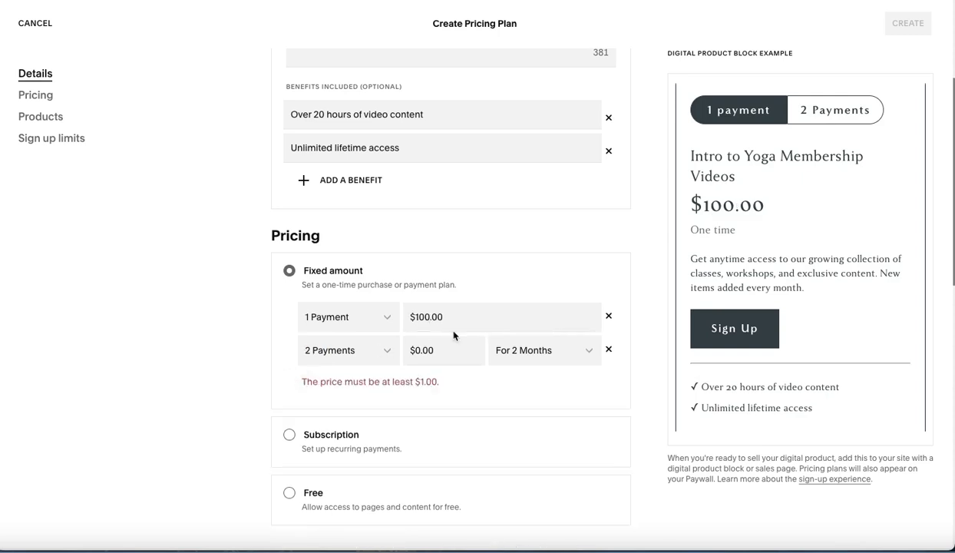
pyautogui.click(444, 349)
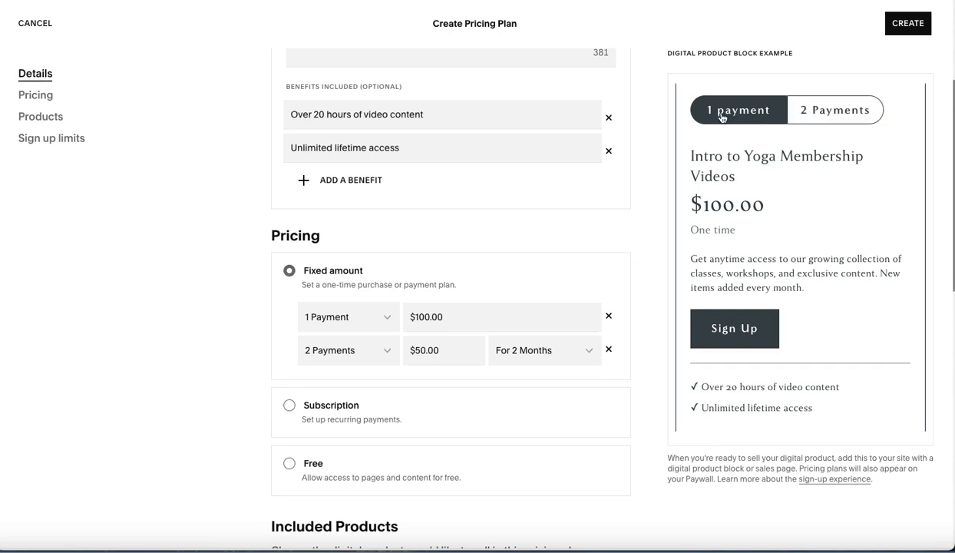
pyautogui.click(835, 108)
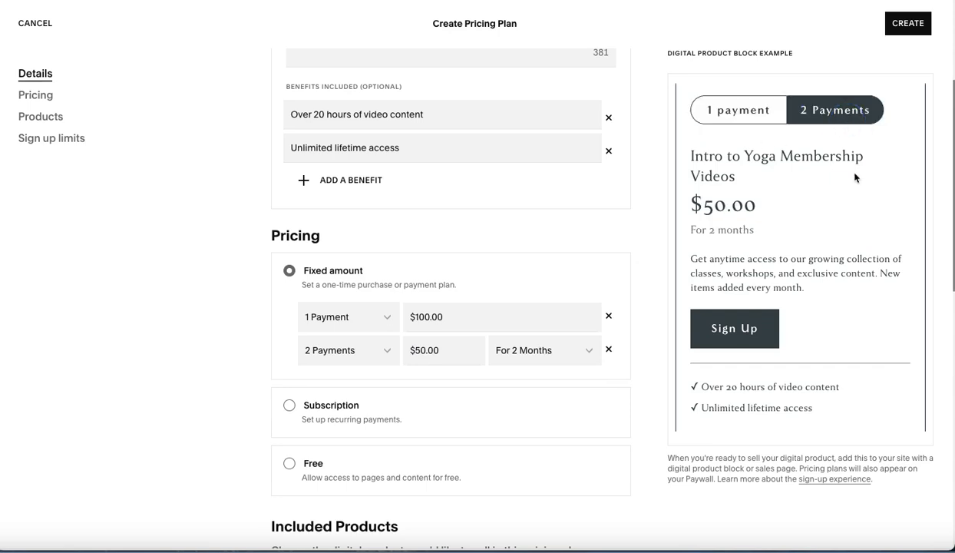
pyautogui.click(736, 110)
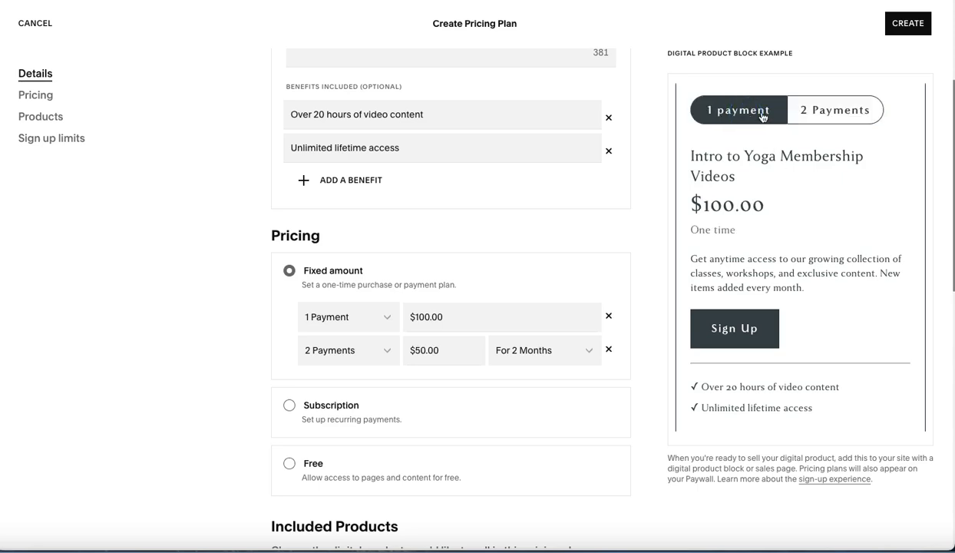
pyautogui.click(833, 110)
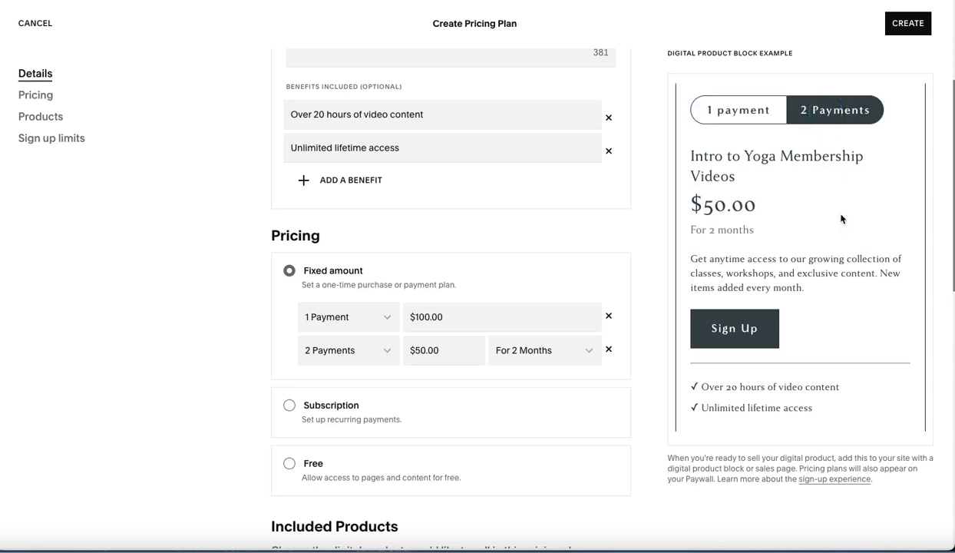
pyautogui.moveTo(458, 412)
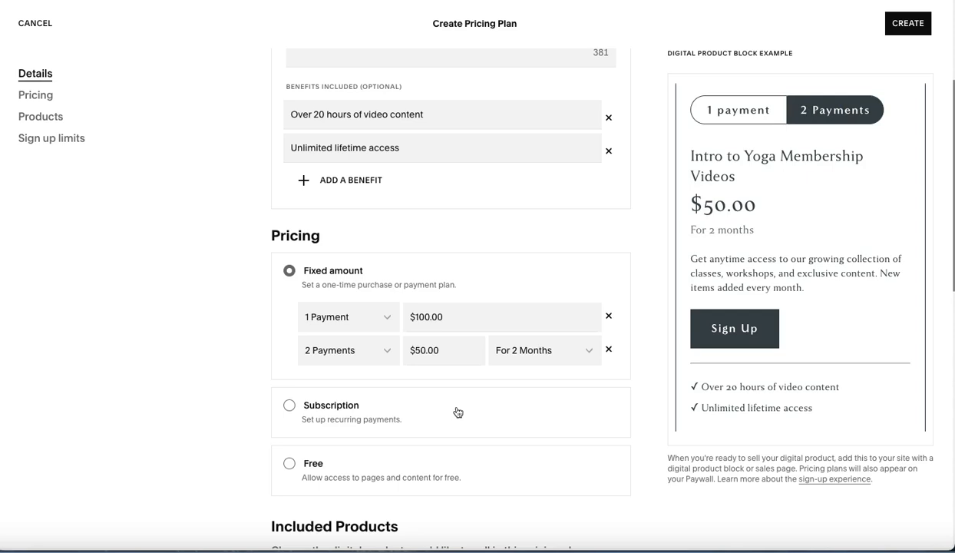
pyautogui.moveTo(422, 405)
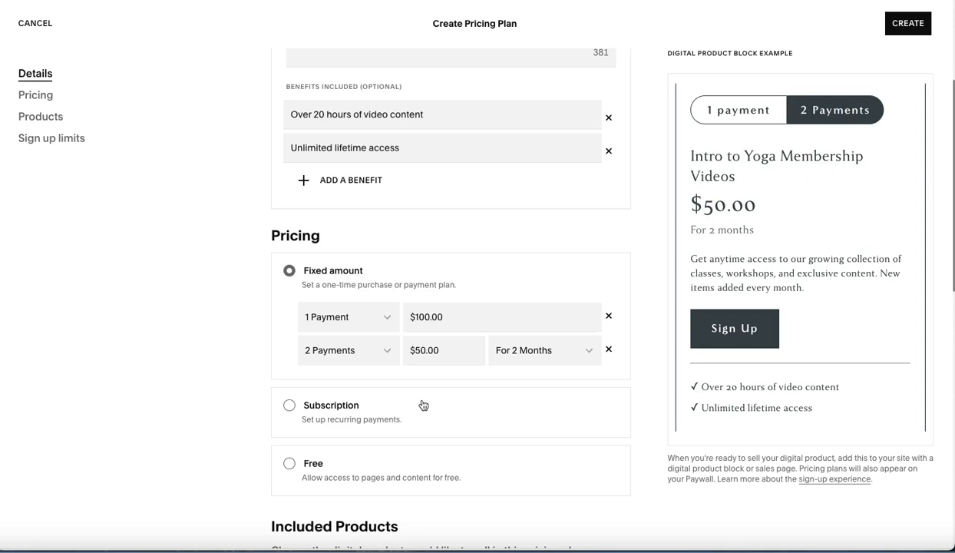
# Switch to subscription pricing at $15.00 monthly with a $500.00 yearly option.
pyautogui.click(289, 404)
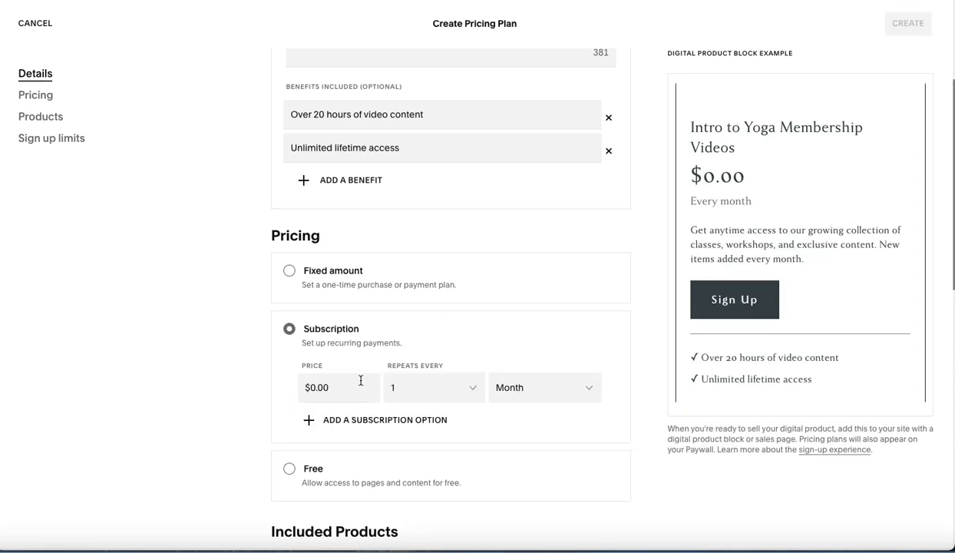
pyautogui.tripleClick(338, 387)
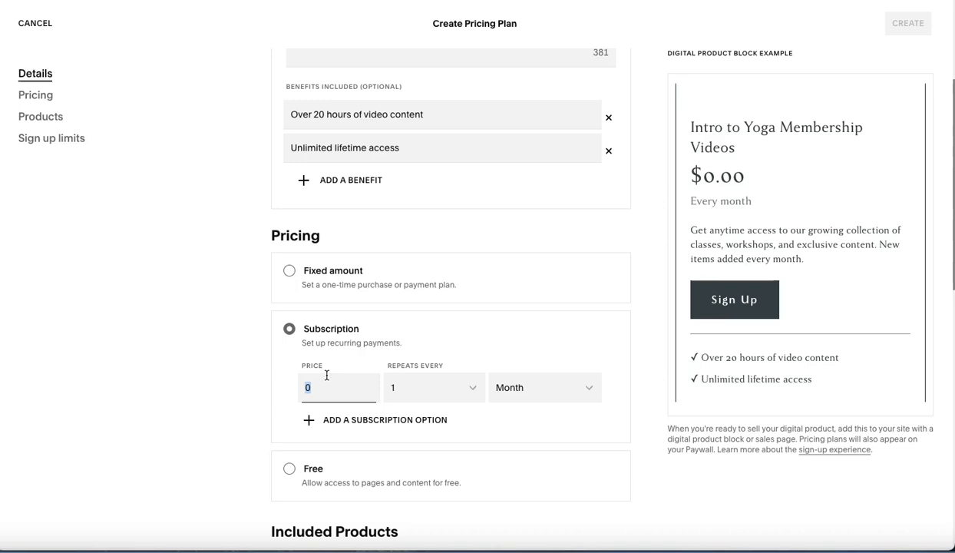
pyautogui.write('150')
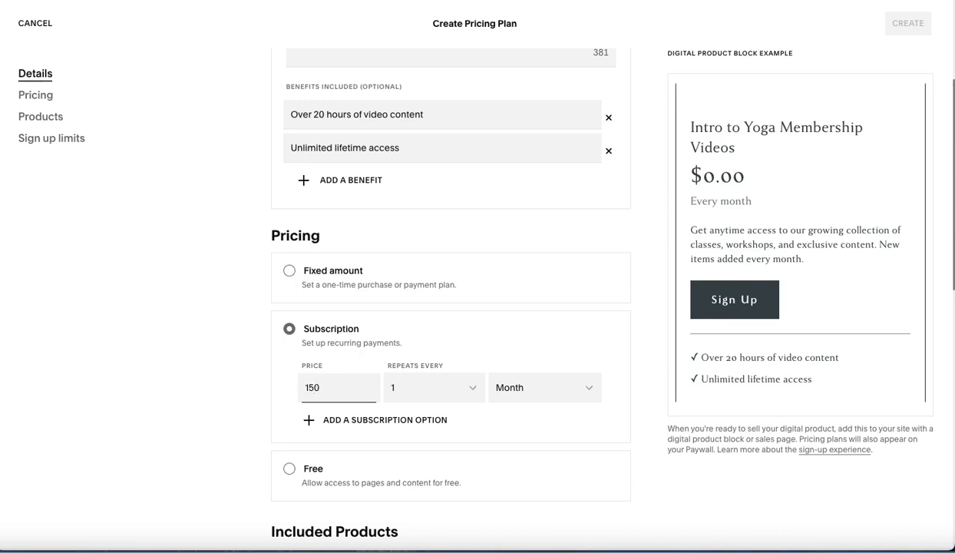
pyautogui.press('Backspace')
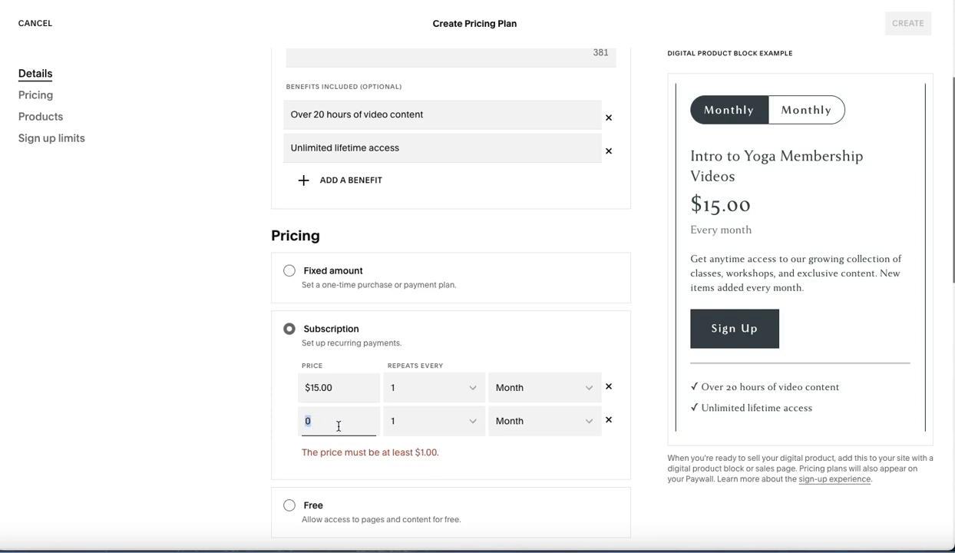
pyautogui.write('500')
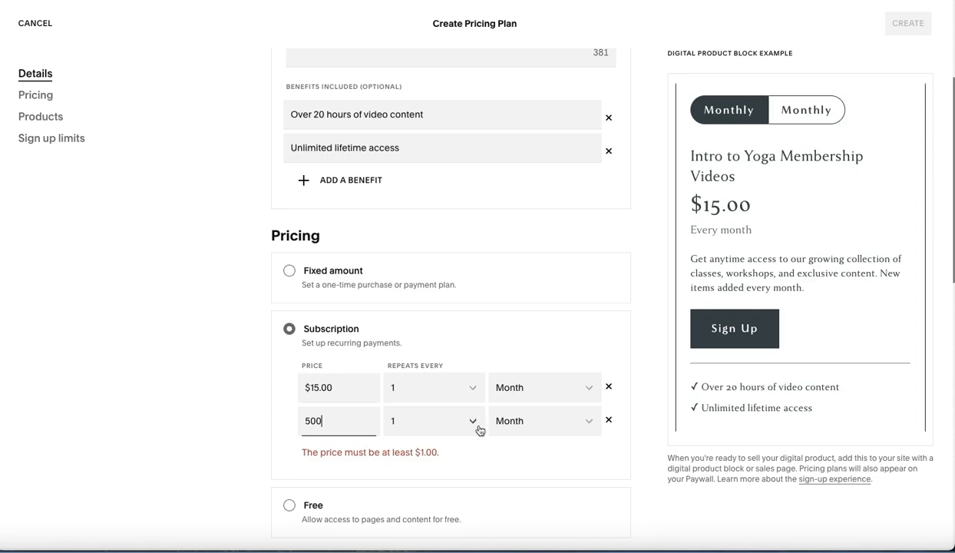
pyautogui.click(544, 420)
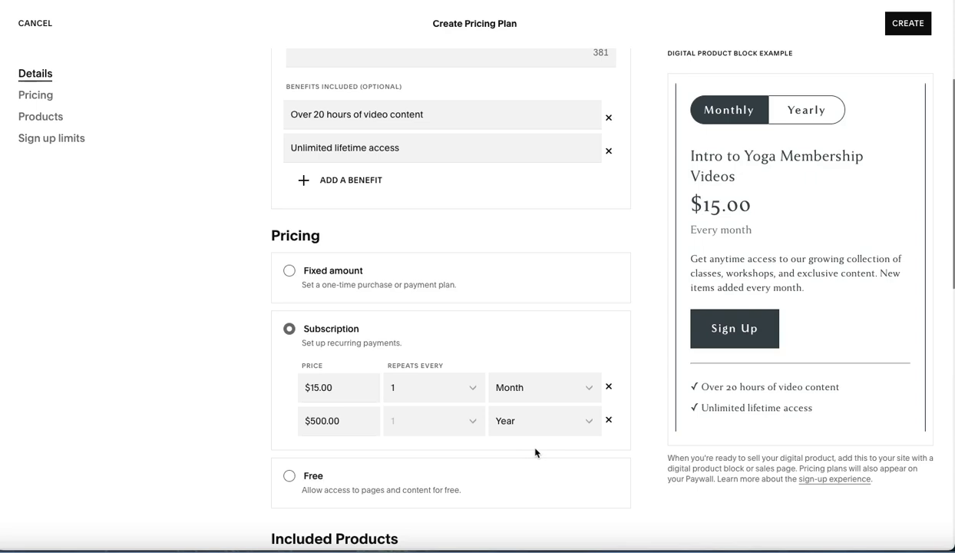
pyautogui.moveTo(430, 393)
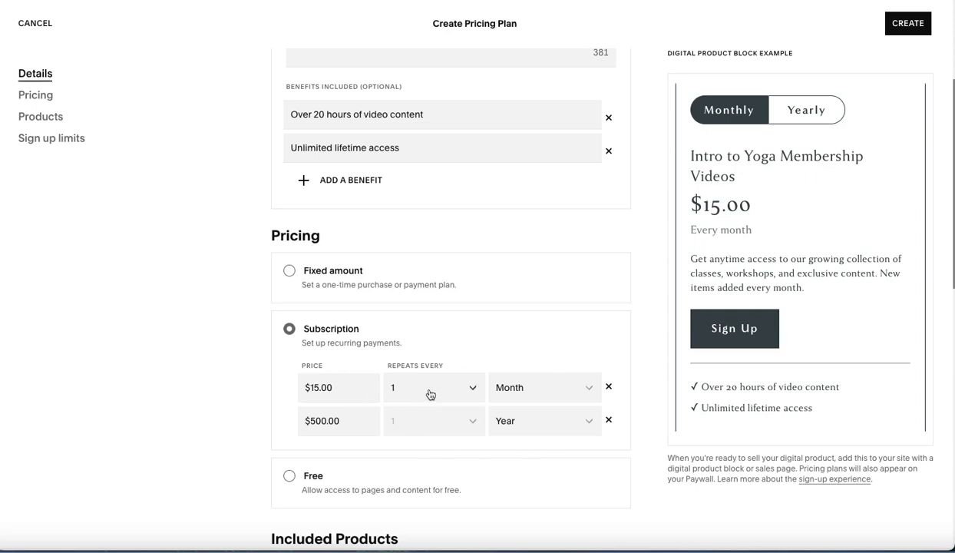
pyautogui.moveTo(593, 384)
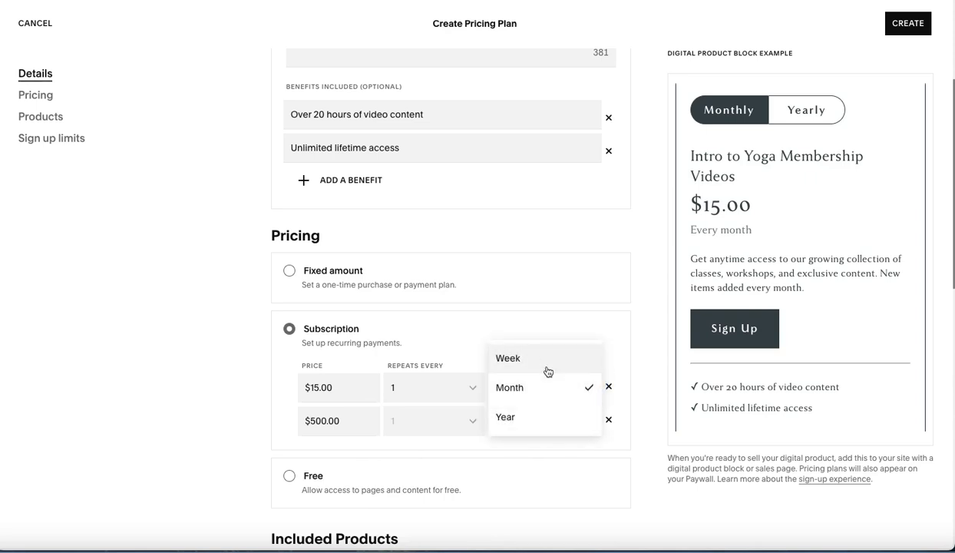
pyautogui.moveTo(538, 451)
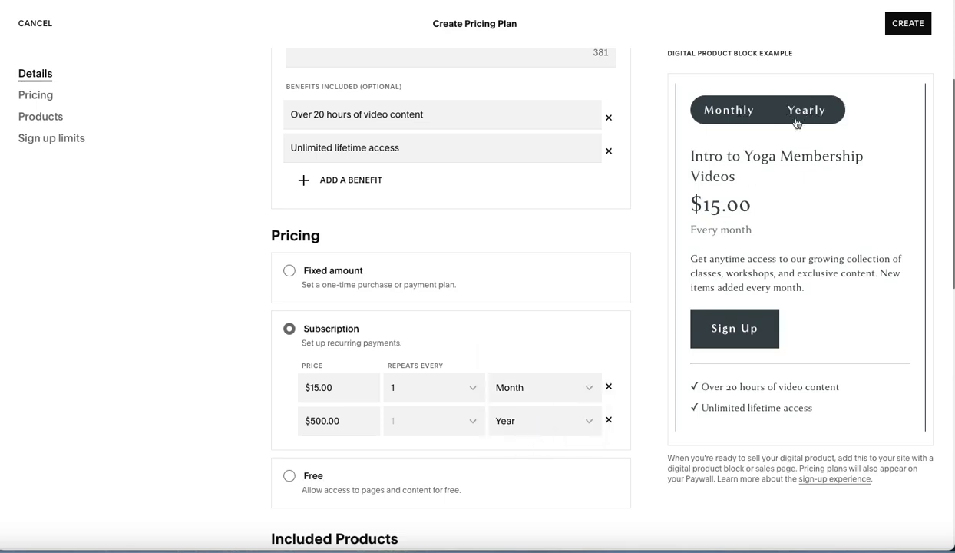
# Preview the monthly and yearly options, then try other repeat intervals for the monthly option.
pyautogui.click(728, 110)
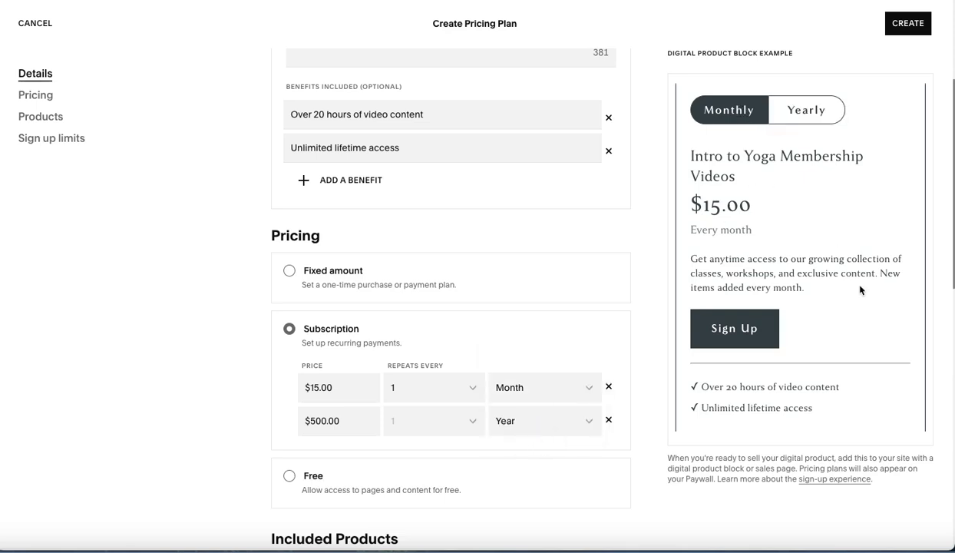
pyautogui.click(806, 109)
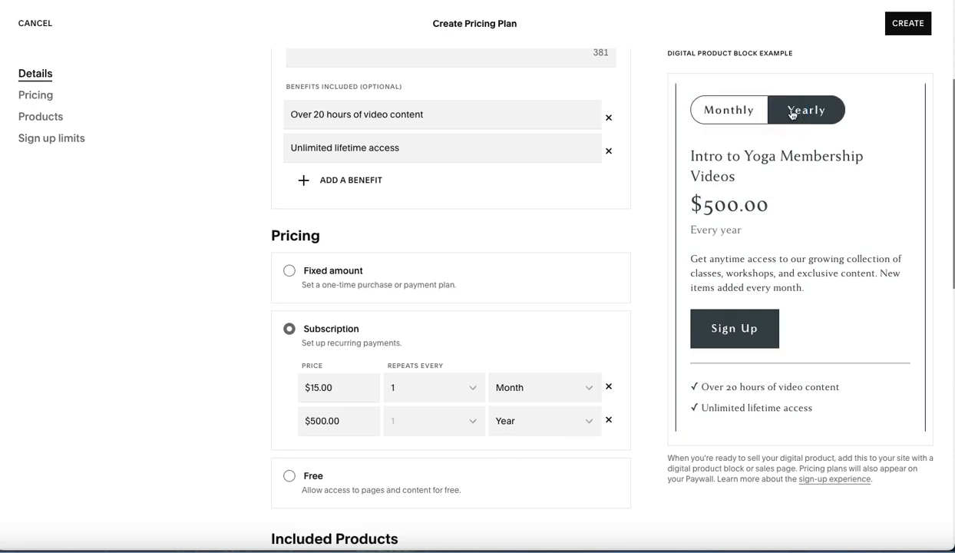
pyautogui.click(727, 110)
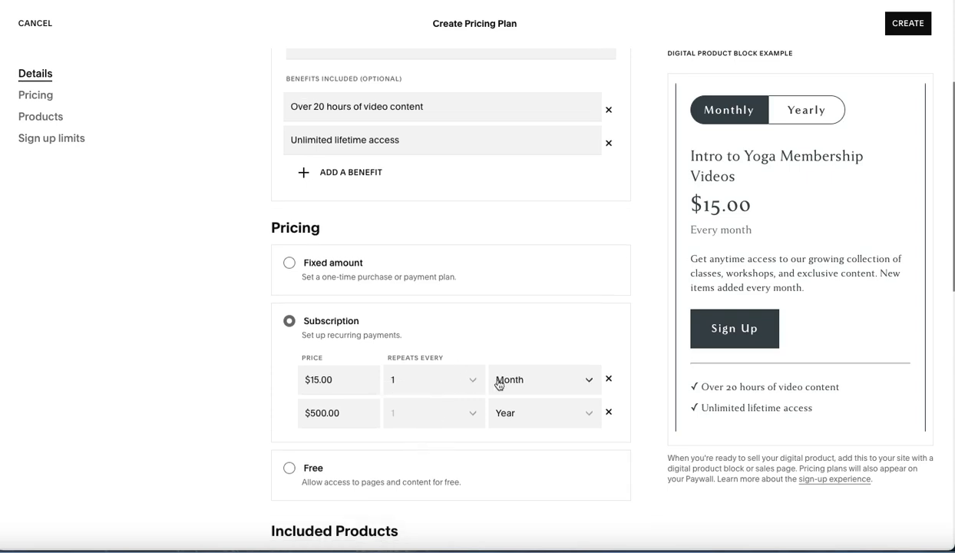
pyautogui.click(433, 380)
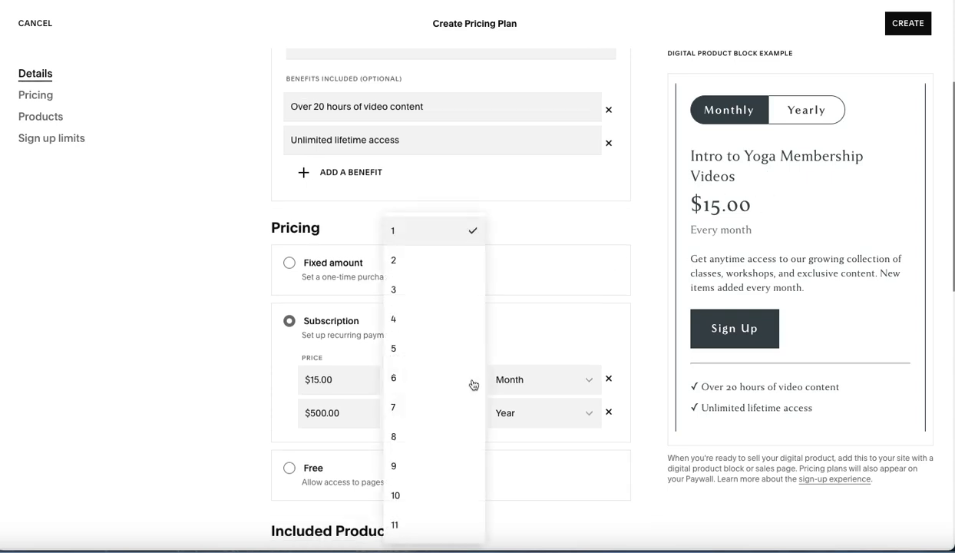
pyautogui.click(394, 378)
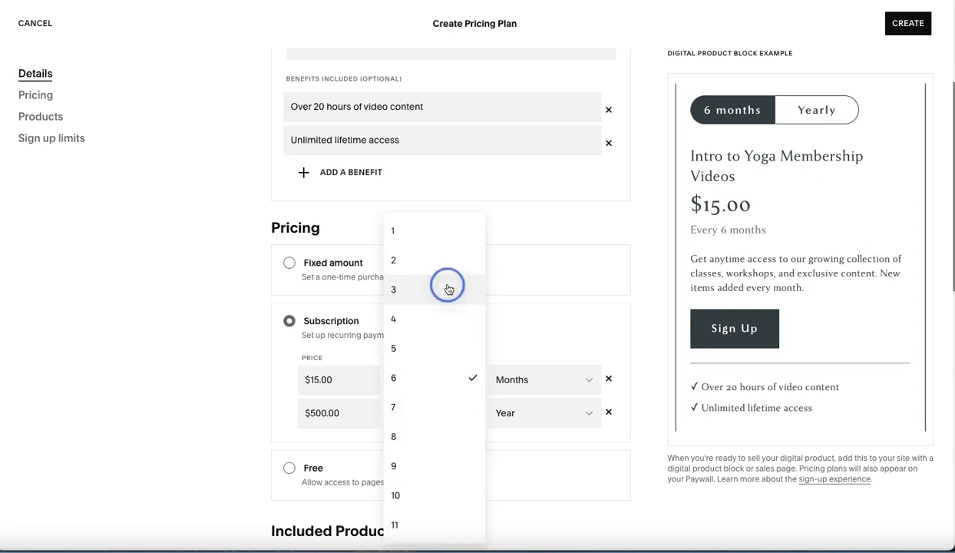
pyautogui.click(393, 289)
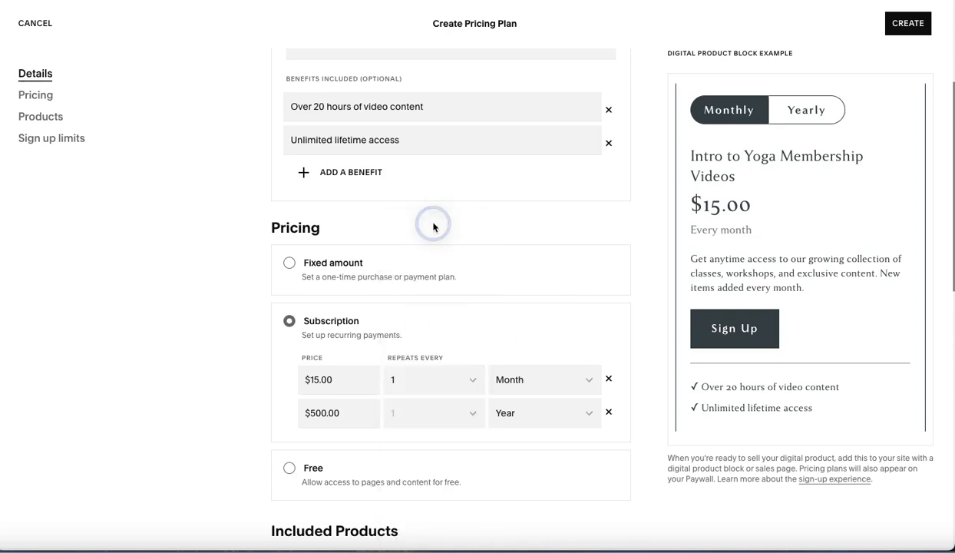
pyautogui.moveTo(809, 135)
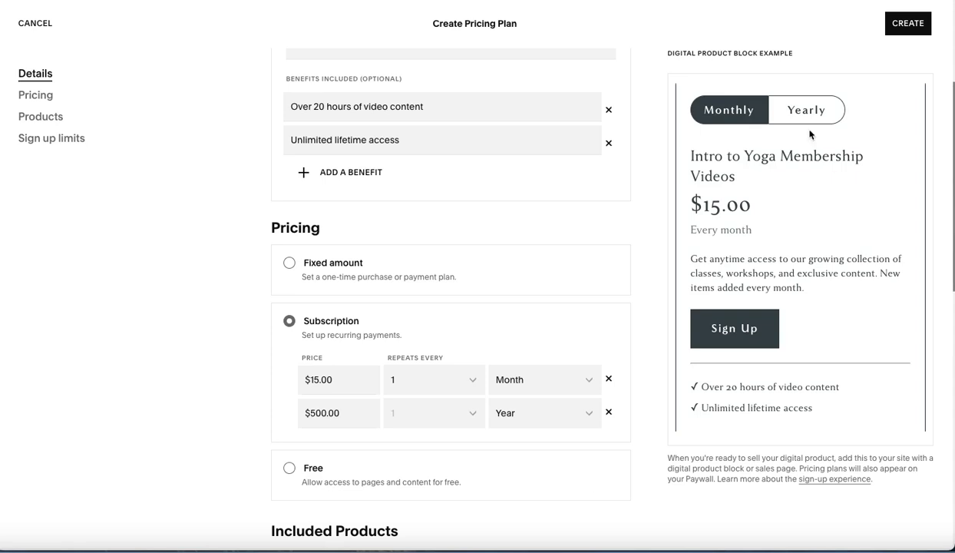
pyautogui.moveTo(457, 407)
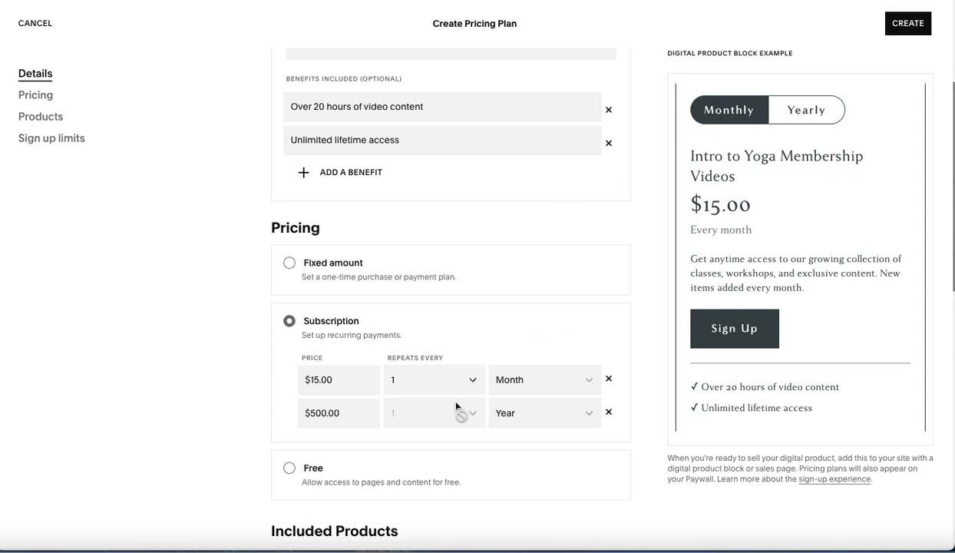
pyautogui.moveTo(501, 451)
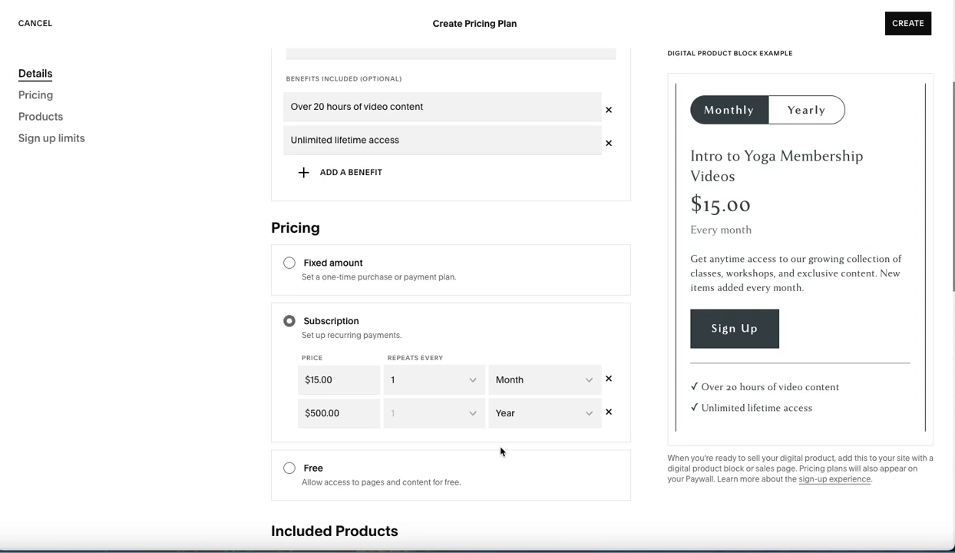
pyautogui.moveTo(495, 494)
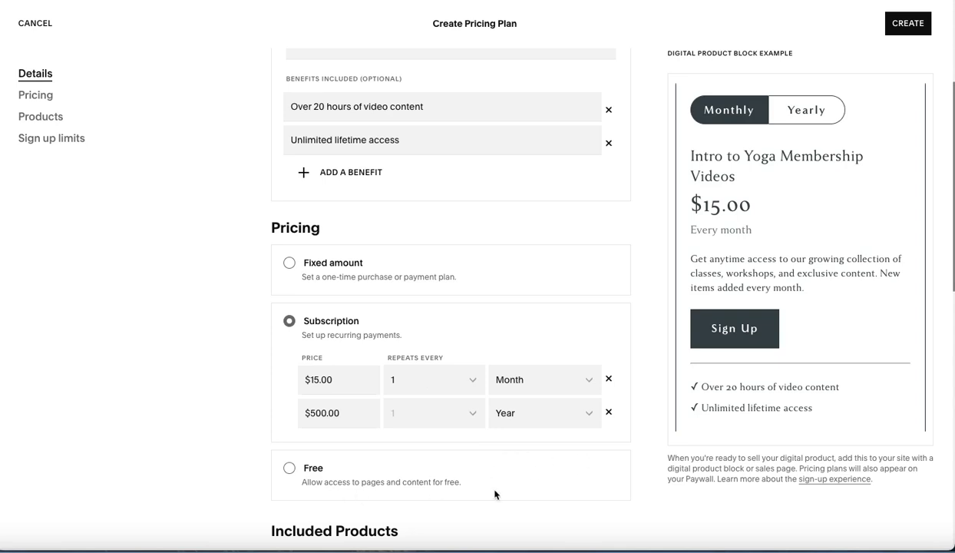
pyautogui.scroll(-3)
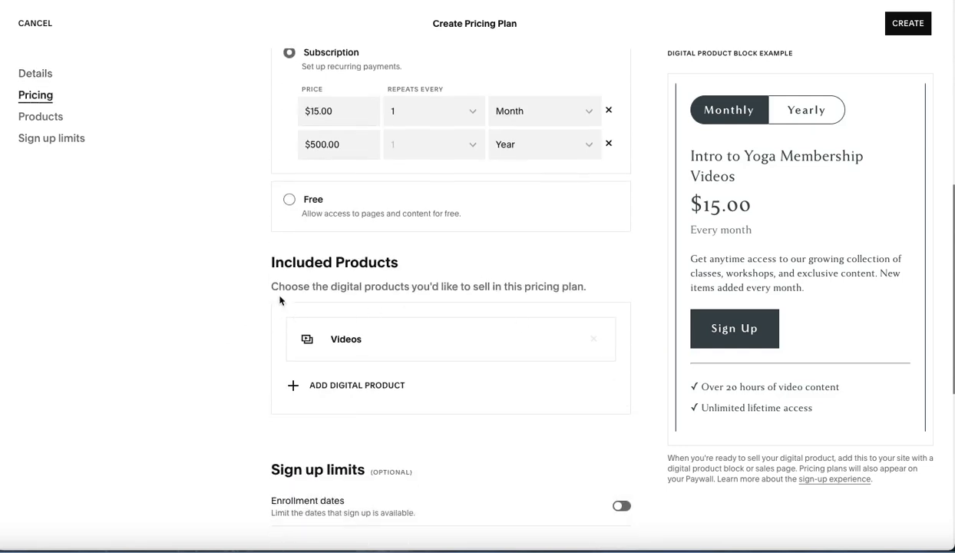
pyautogui.moveTo(212, 410)
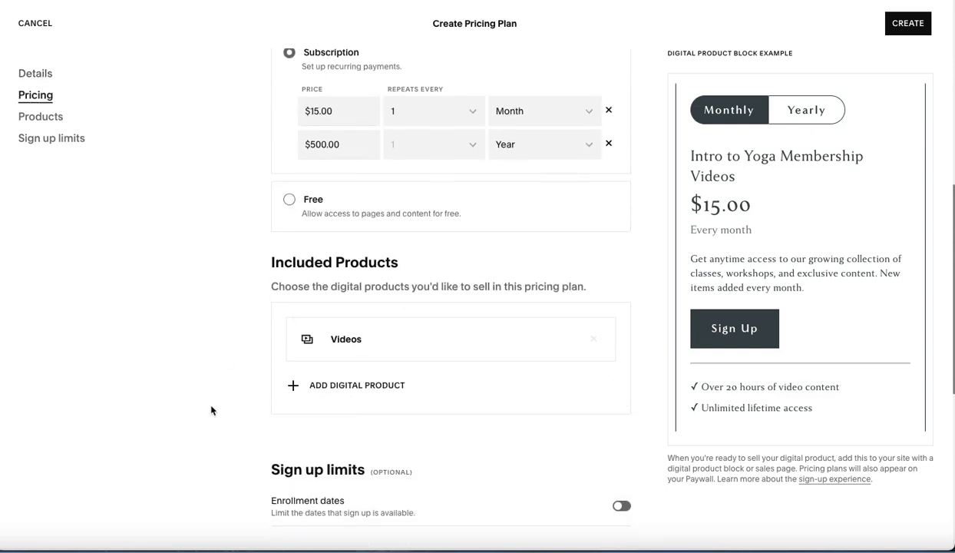
pyautogui.scroll(-3)
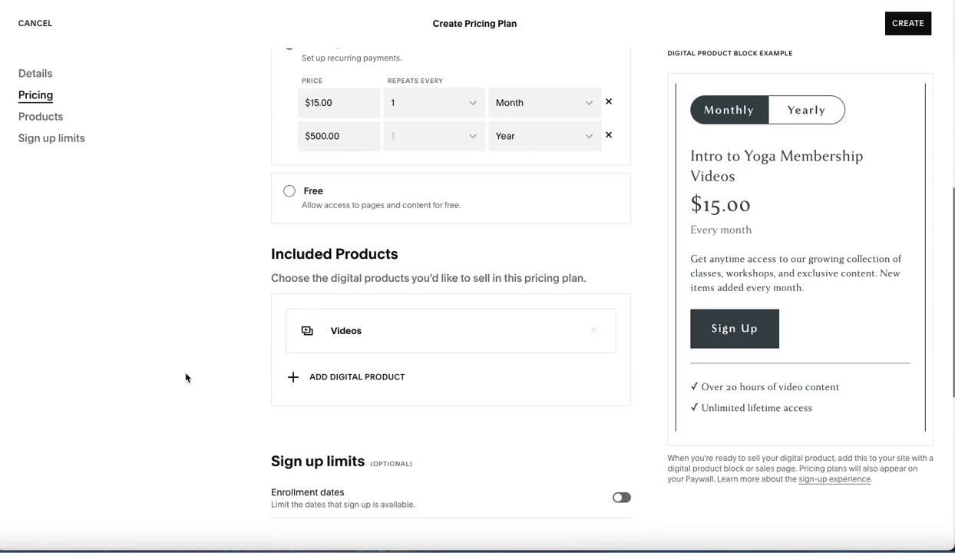
pyautogui.moveTo(798, 197)
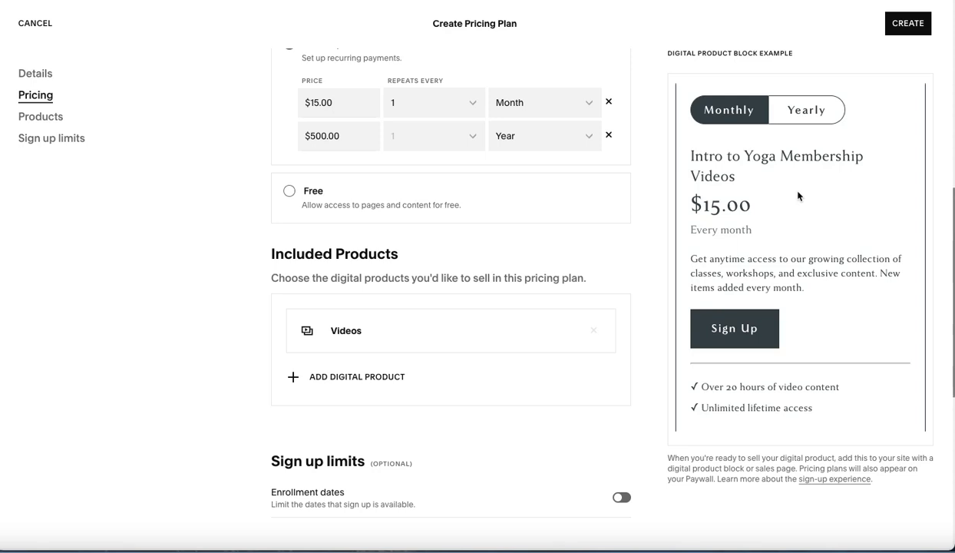
pyautogui.moveTo(337, 377)
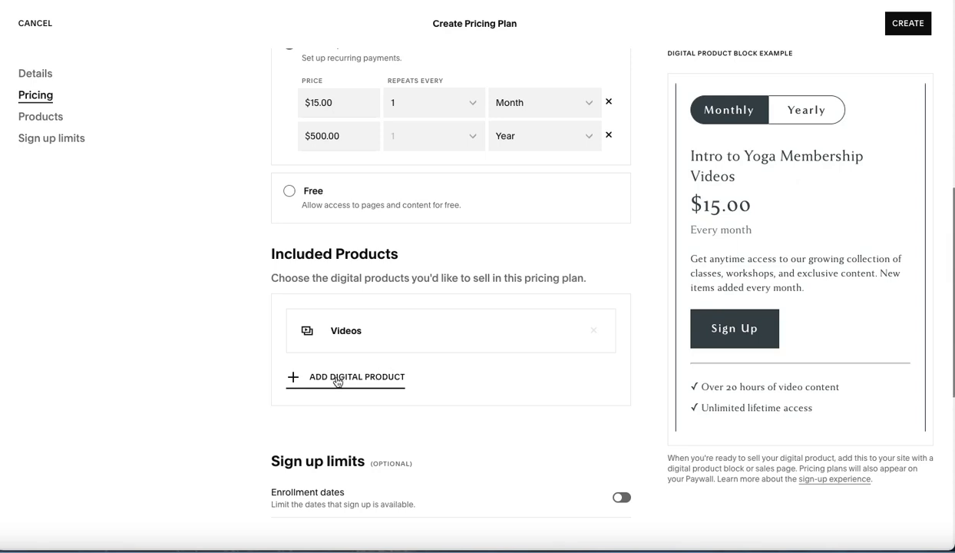
pyautogui.scroll(-3)
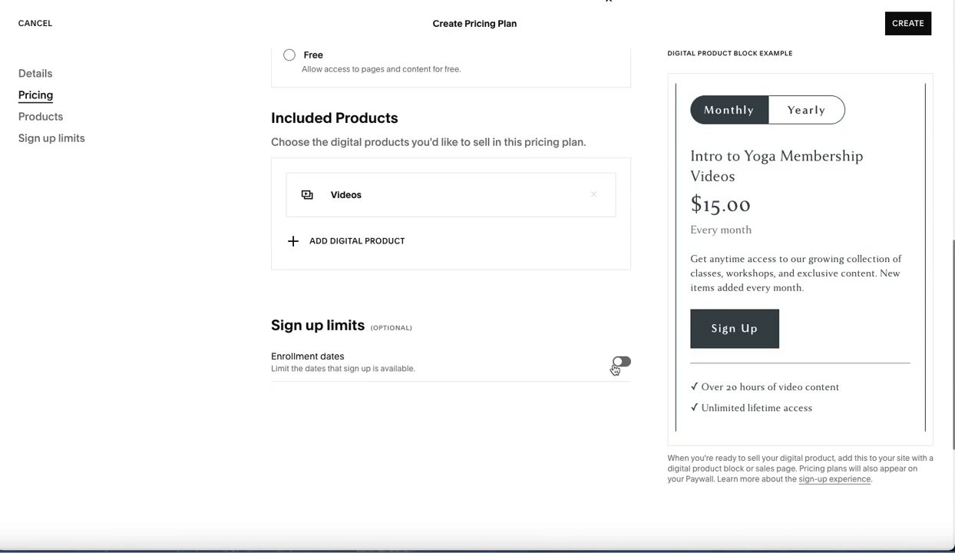
pyautogui.click(621, 362)
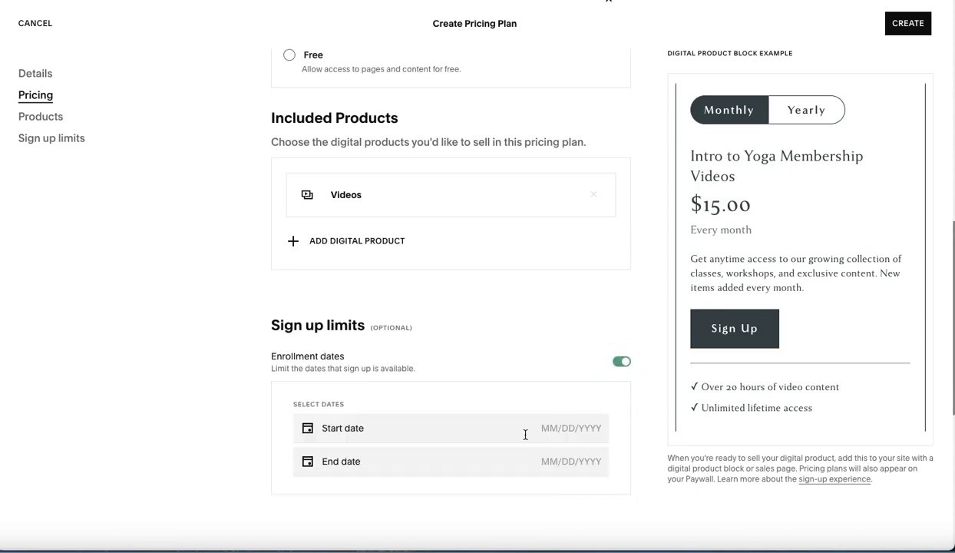
pyautogui.moveTo(621, 361)
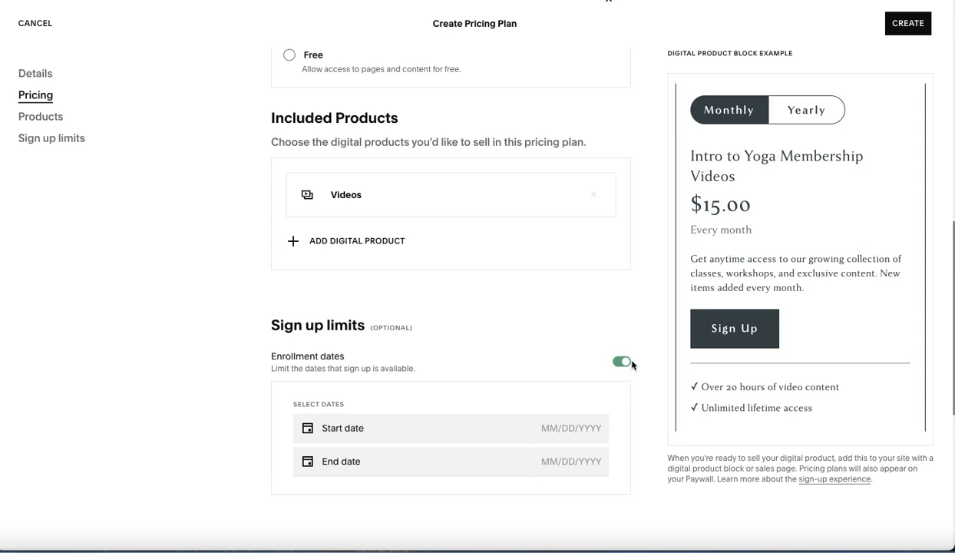
pyautogui.click(620, 362)
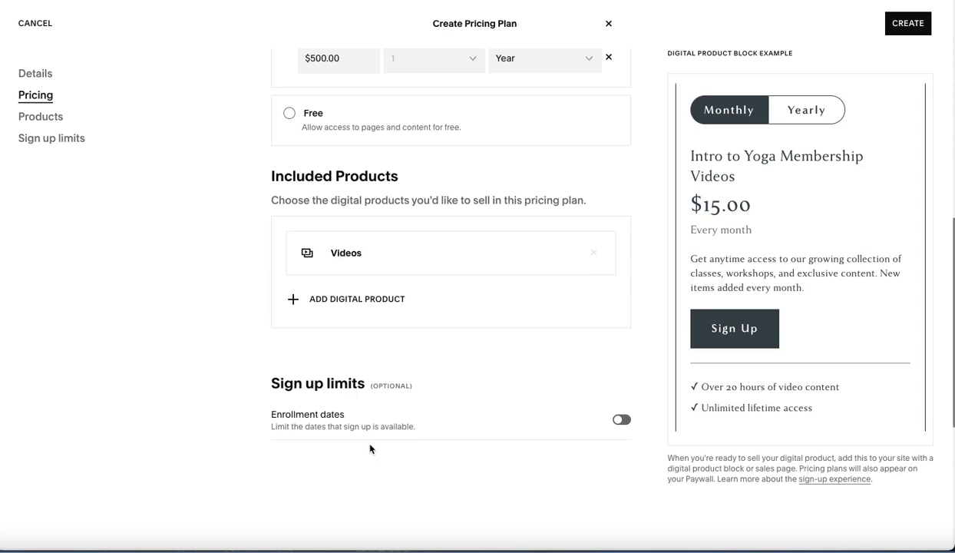
pyautogui.moveTo(504, 431)
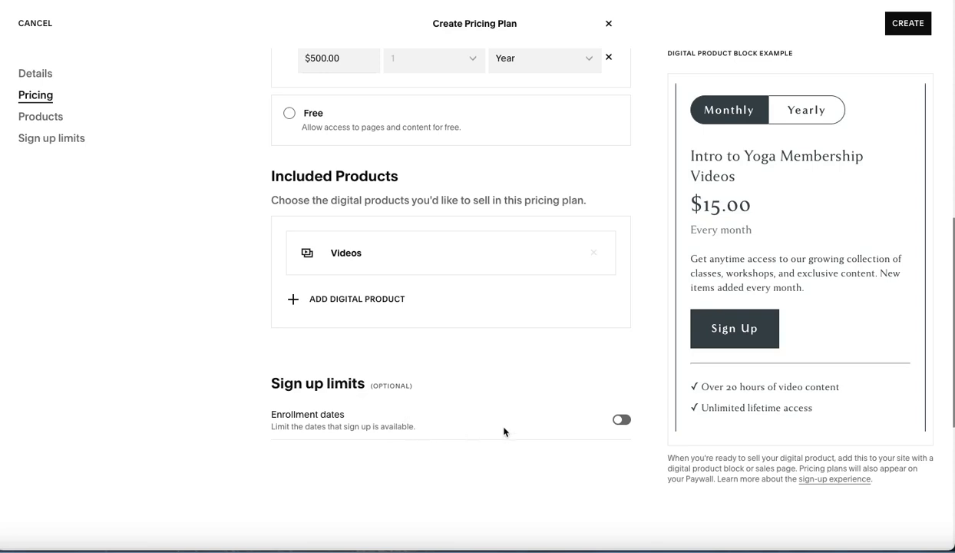
pyautogui.moveTo(651, 441)
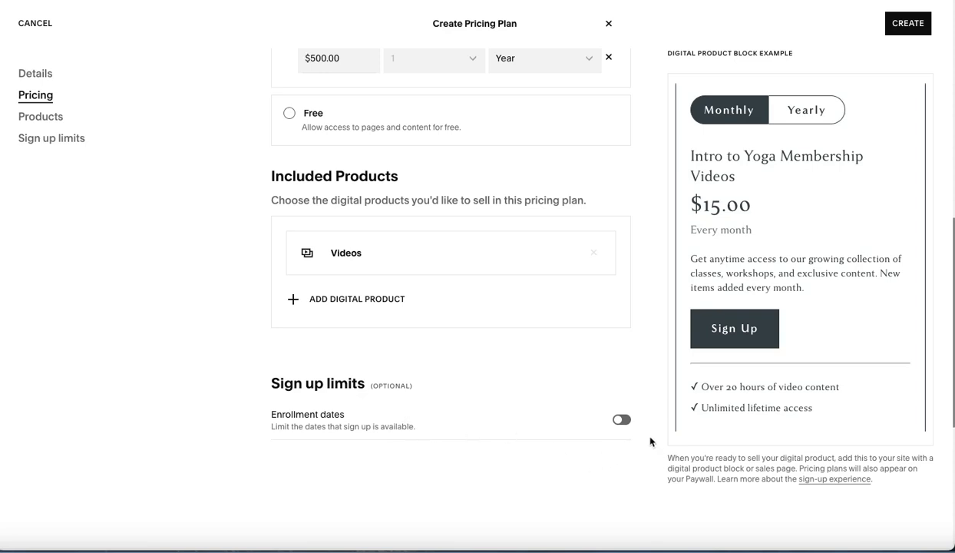
# Preview the yearly price and create the Intro to Yoga Membership Videos plan.
pyautogui.scroll(3)
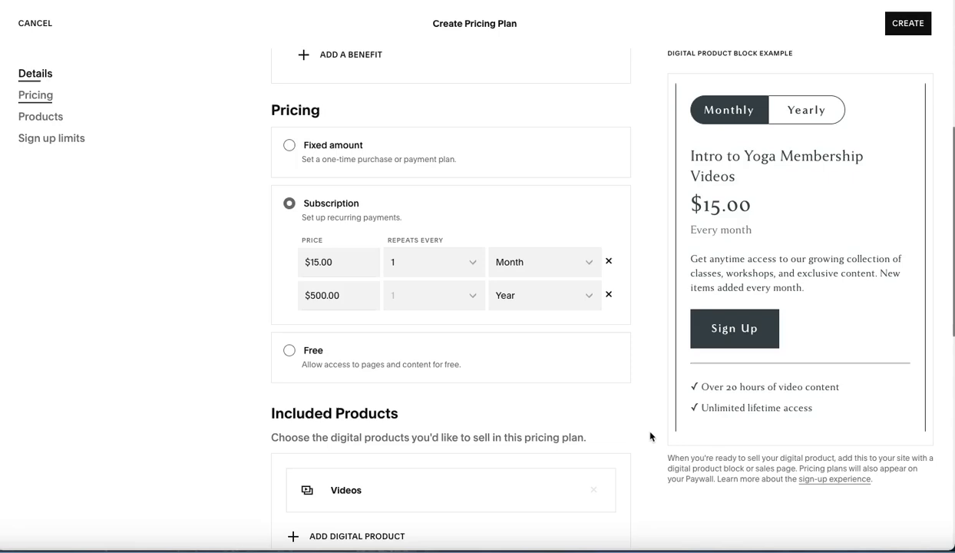
pyautogui.scroll(3)
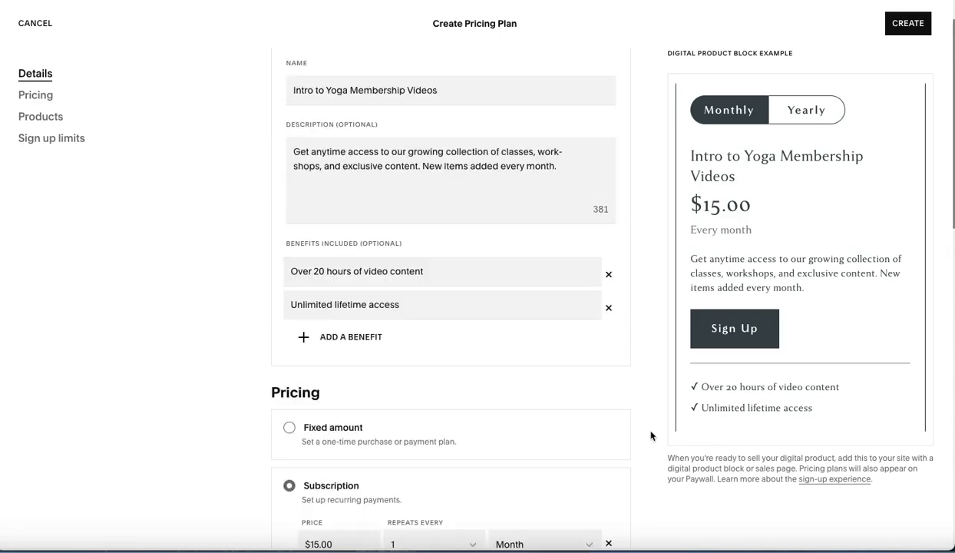
pyautogui.scroll(3)
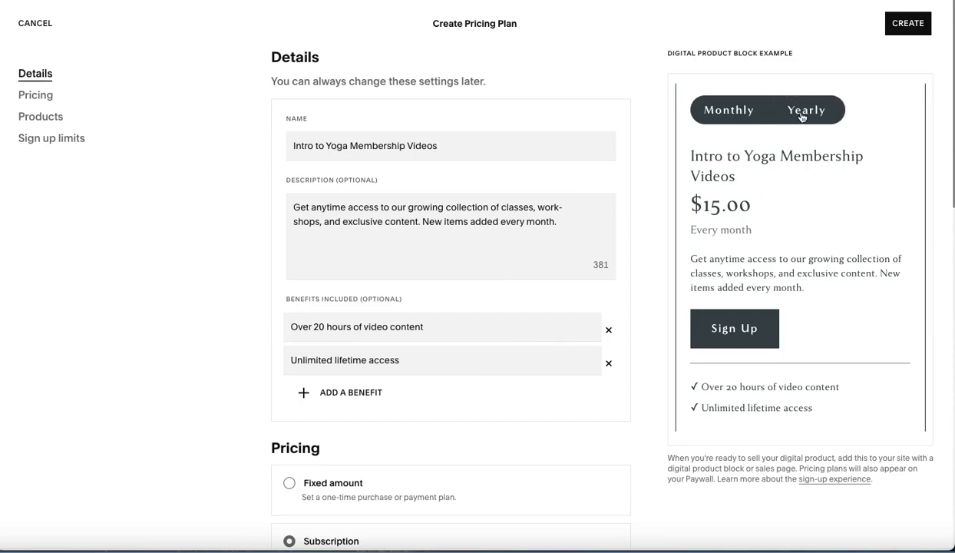
pyautogui.click(728, 110)
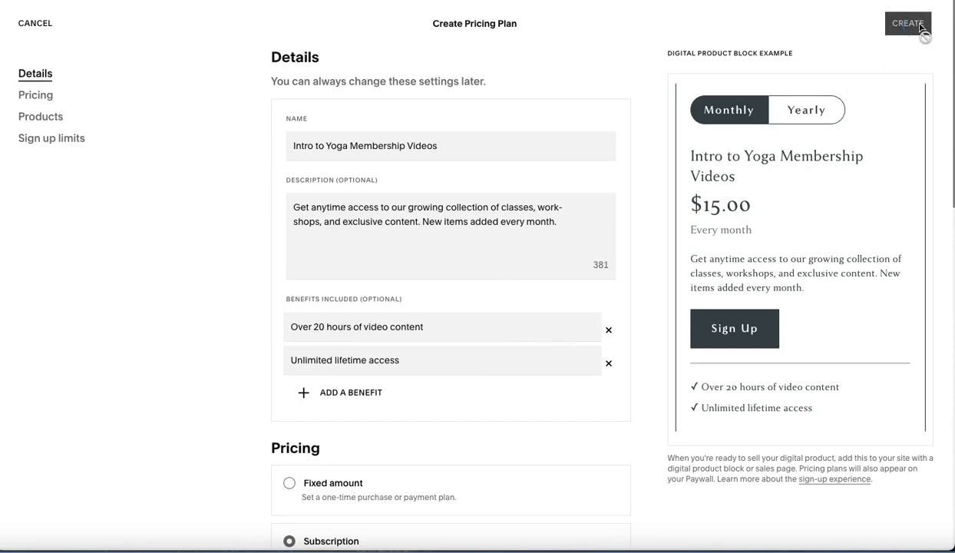
pyautogui.click(907, 23)
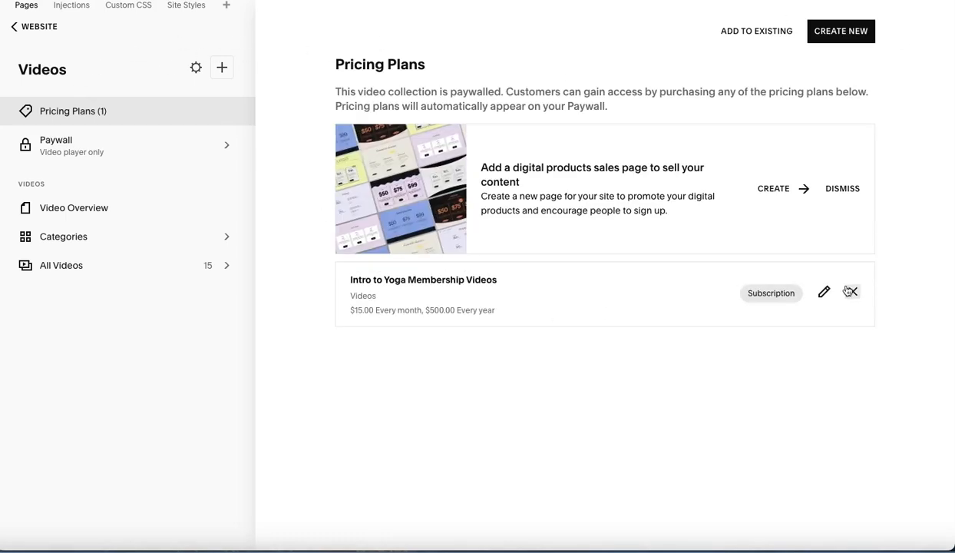
pyautogui.moveTo(848, 309)
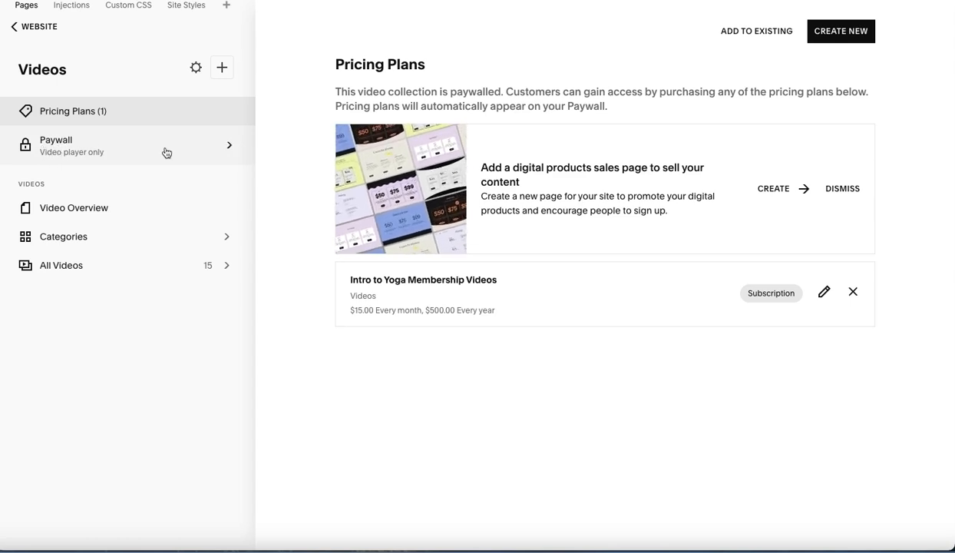
# Change the paywall headline to 'Welcome to the Intro to Yoga Video Library'.
pyautogui.click(123, 145)
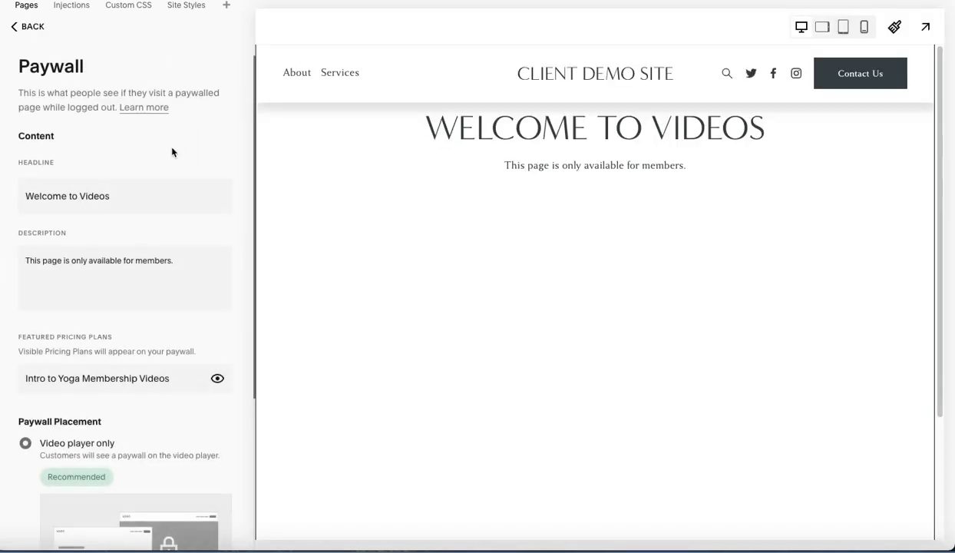
pyautogui.click(218, 377)
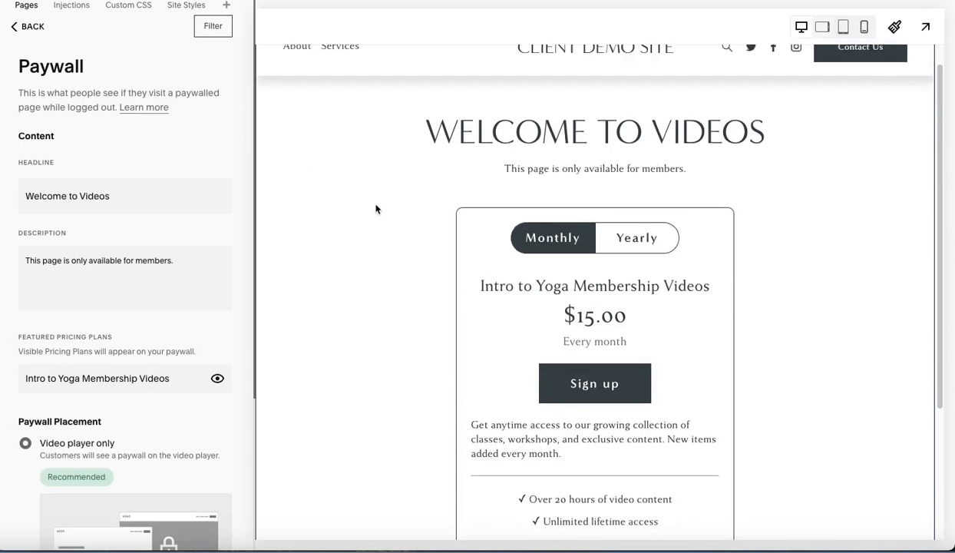
pyautogui.scroll(-3)
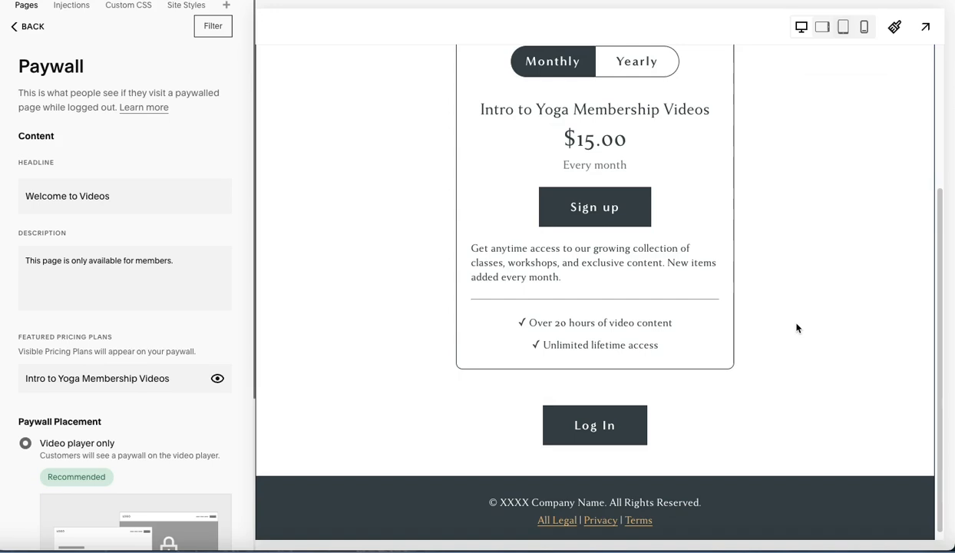
pyautogui.scroll(3)
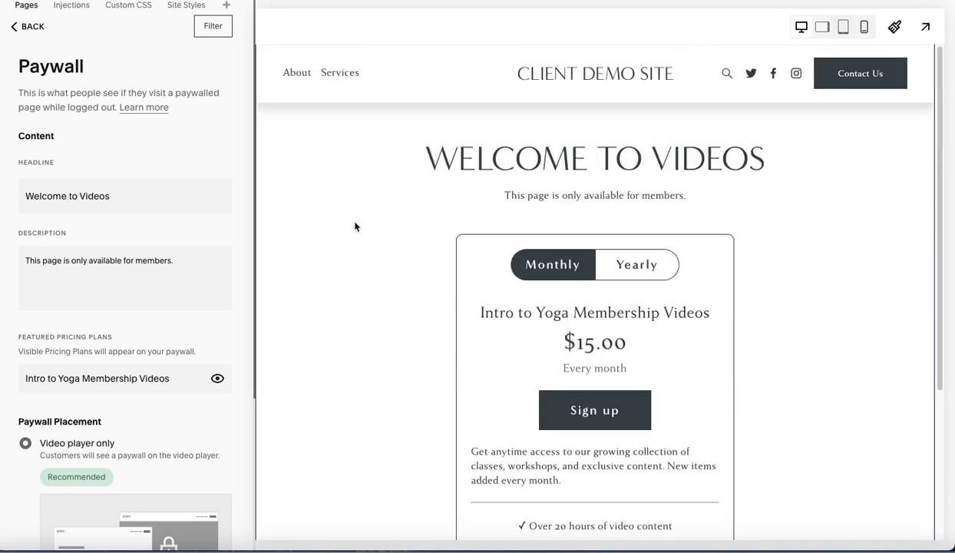
pyautogui.scroll(-3)
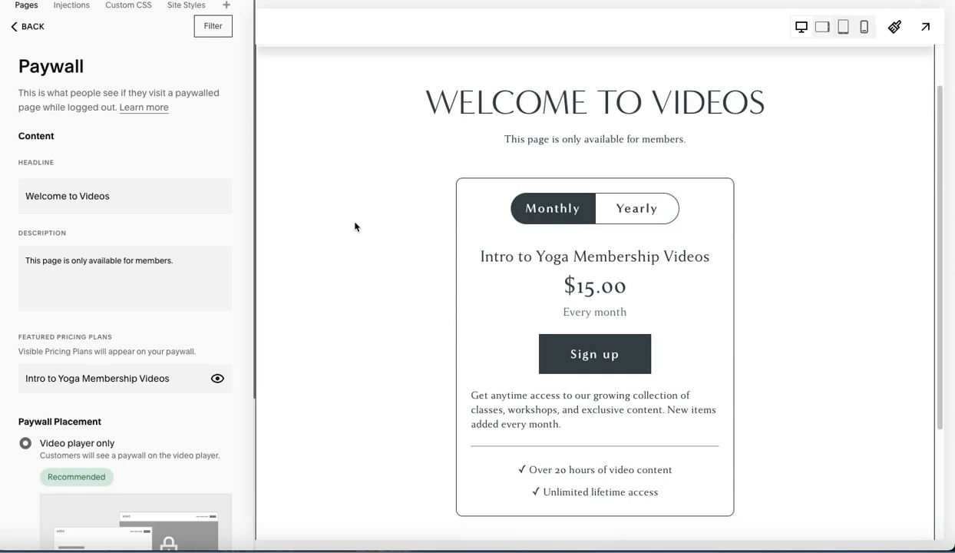
pyautogui.click(125, 196)
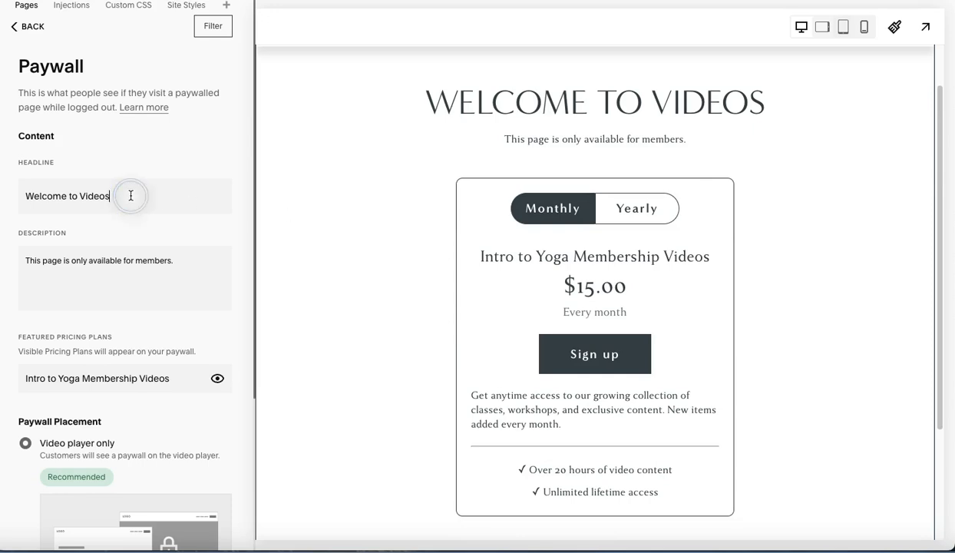
pyautogui.doubleClick(94, 195)
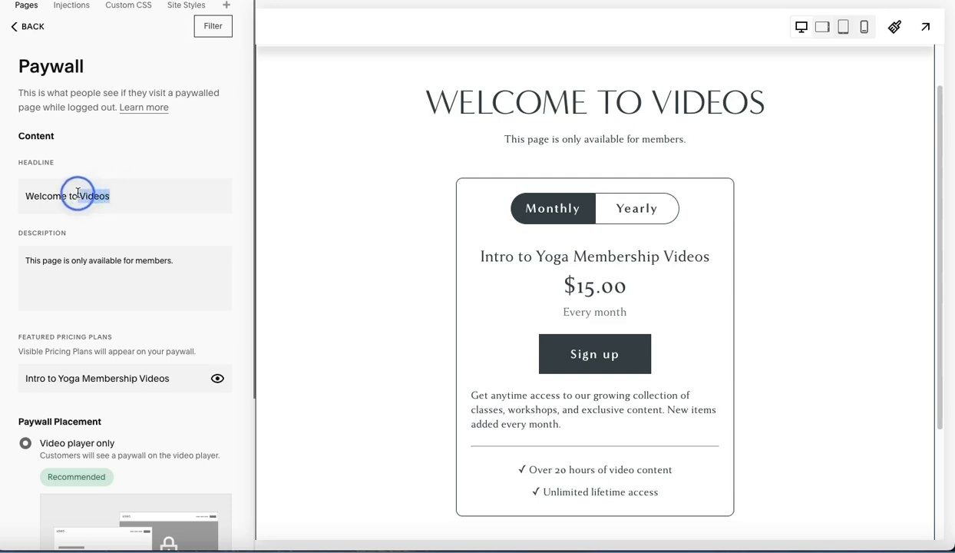
pyautogui.write('T')
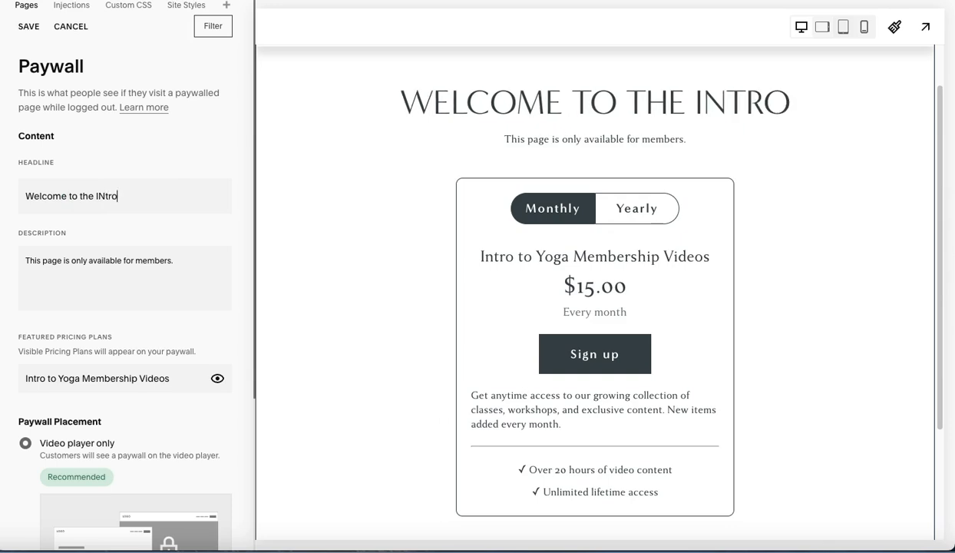
pyautogui.press('Backspace')
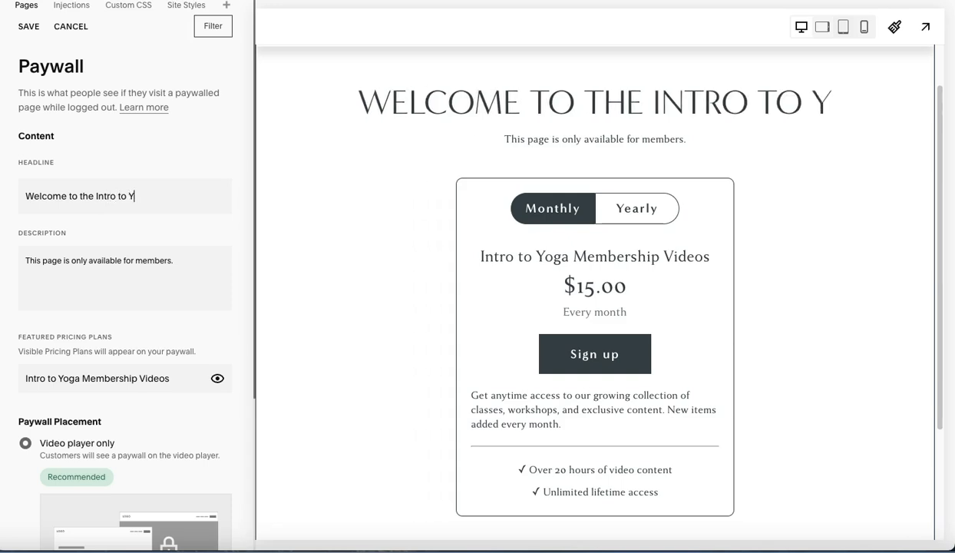
pyautogui.write('oga')
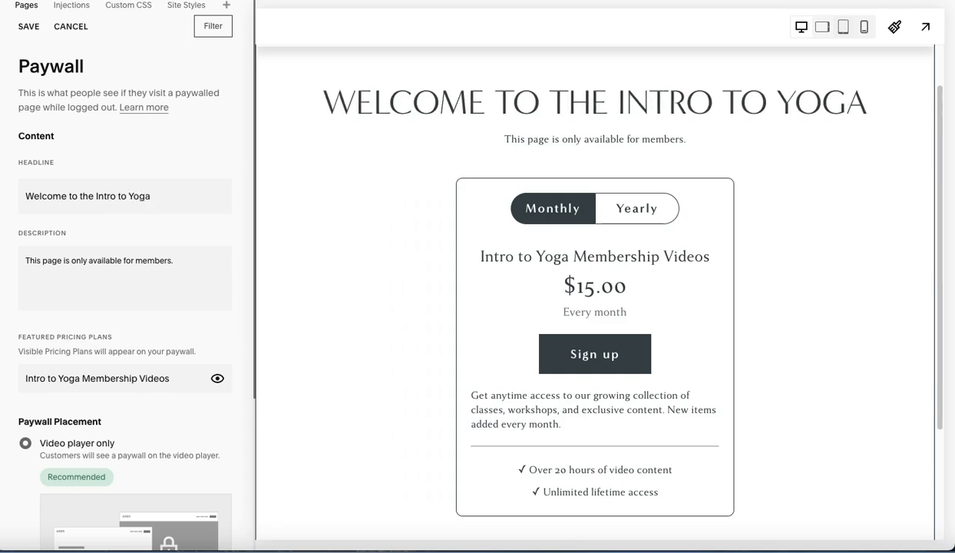
pyautogui.write('Video Libra')
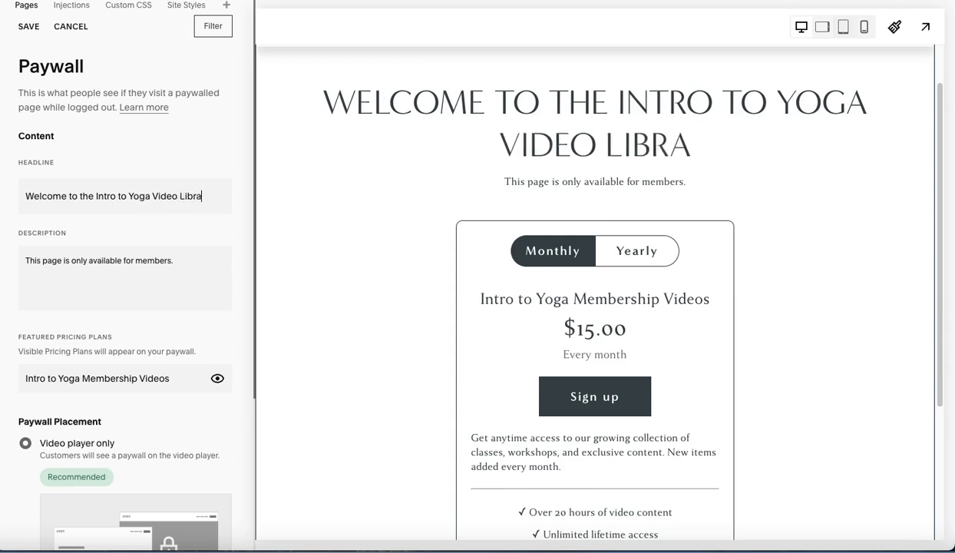
pyautogui.write('ry')
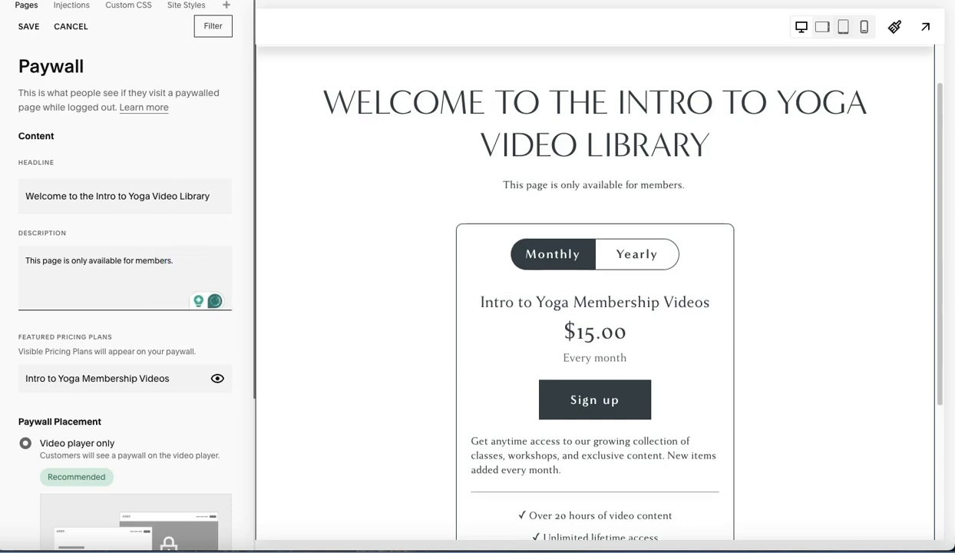
# Add 'Please sign up or log in below!' to the paywall description.
pyautogui.write('Please signu')
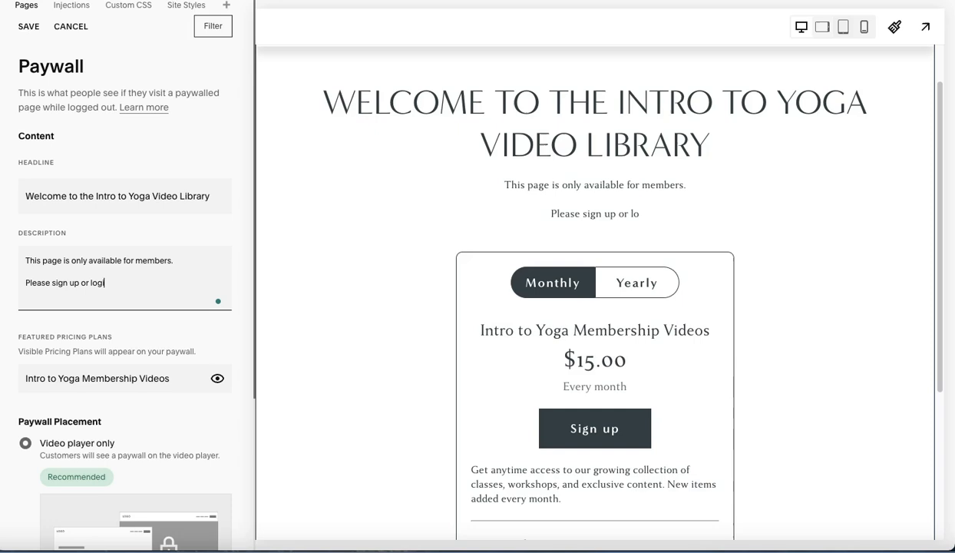
pyautogui.write('in')
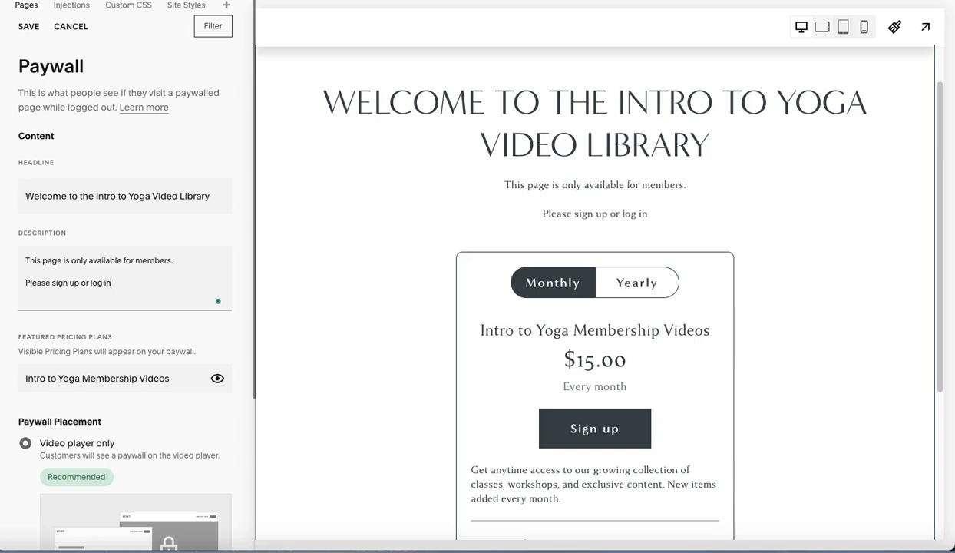
pyautogui.write('b')
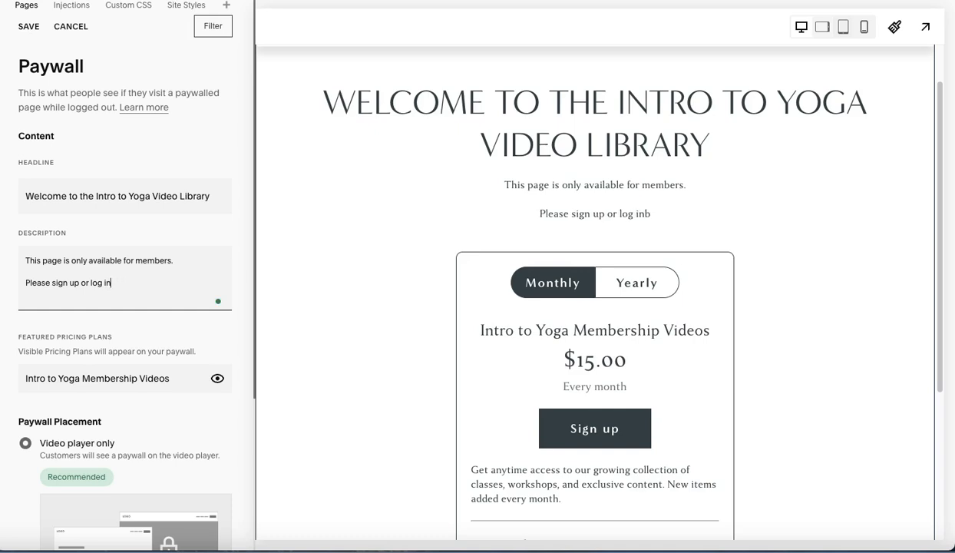
pyautogui.write('below')
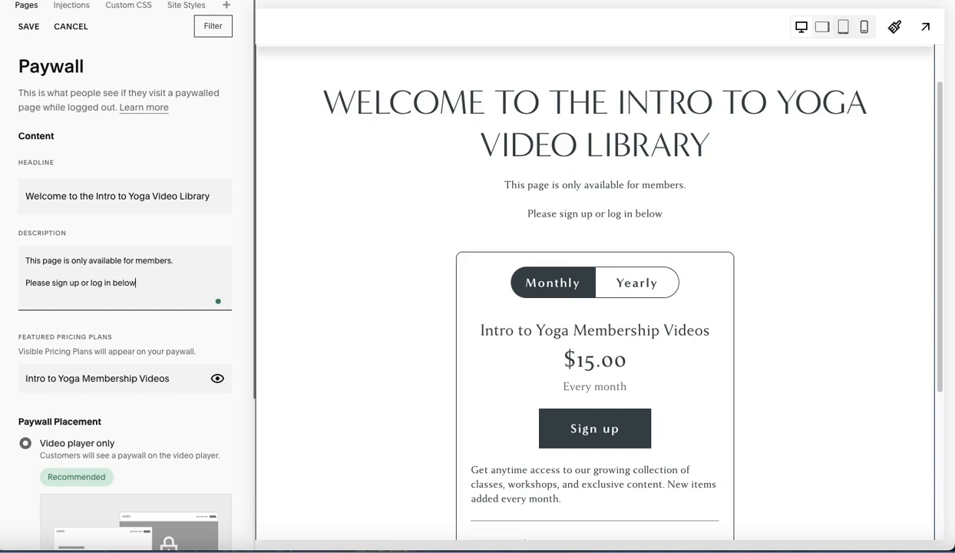
pyautogui.write('!')
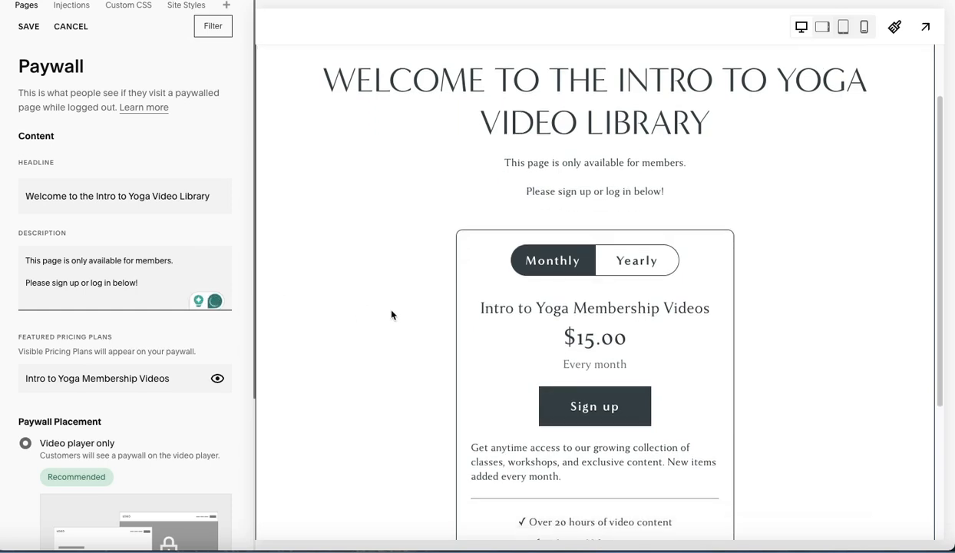
pyautogui.scroll(-3)
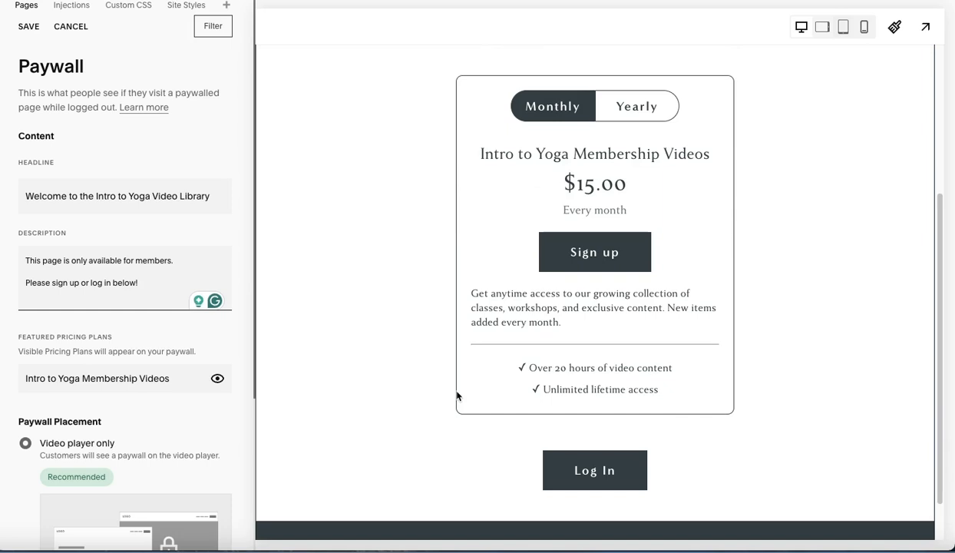
pyautogui.scroll(3)
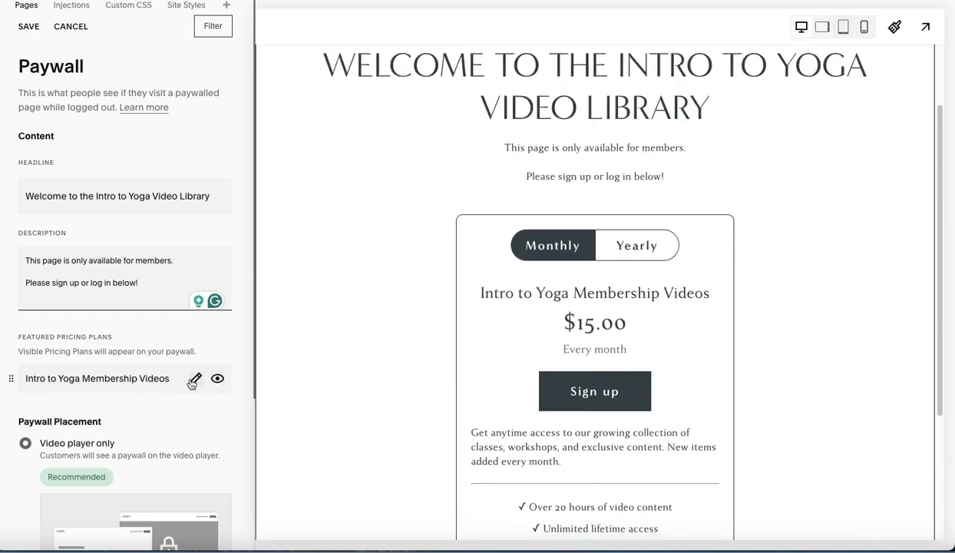
pyautogui.click(194, 378)
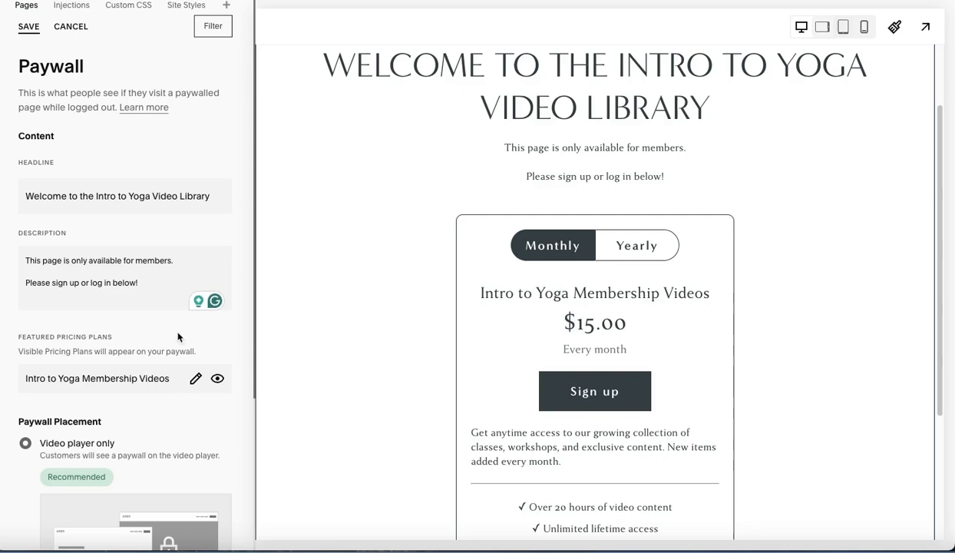
pyautogui.moveTo(218, 379)
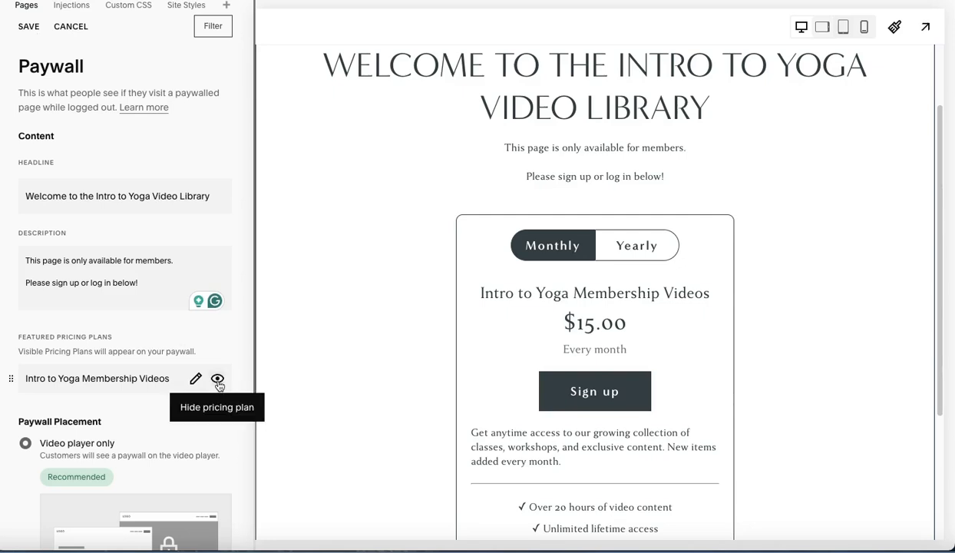
pyautogui.click(217, 377)
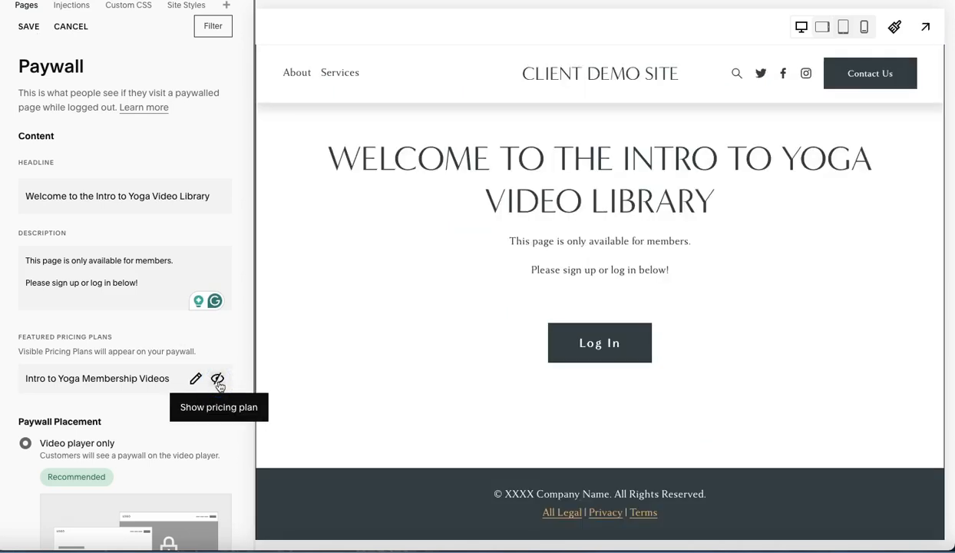
pyautogui.moveTo(460, 257)
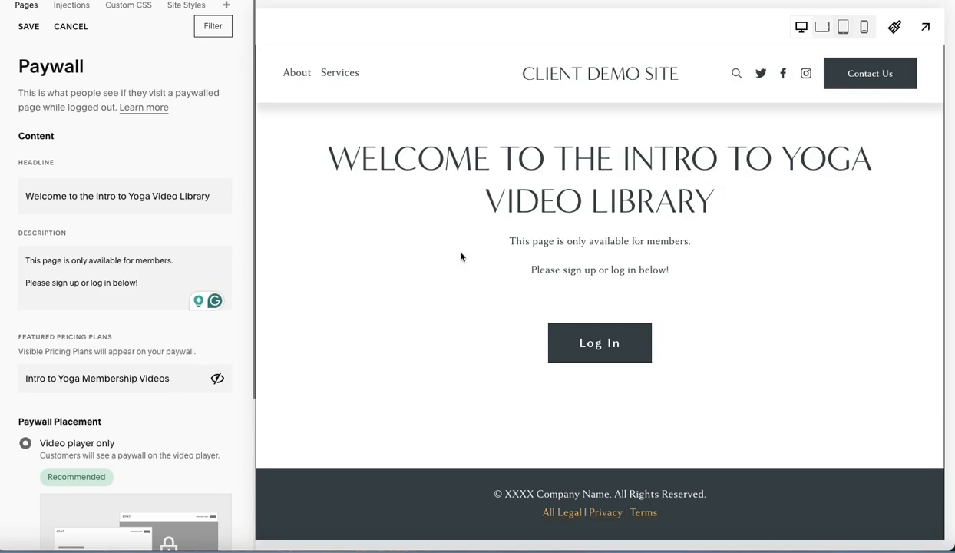
pyautogui.moveTo(600, 342)
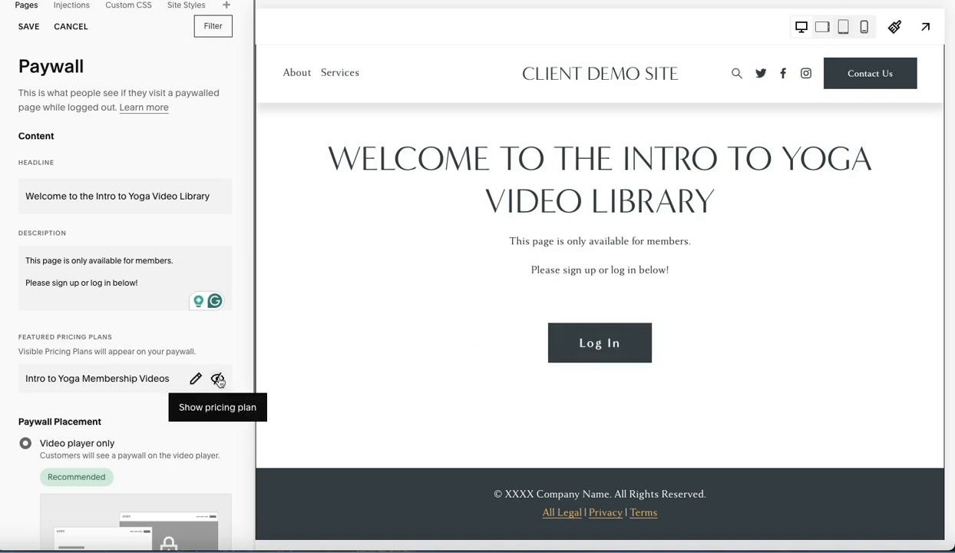
pyautogui.click(219, 378)
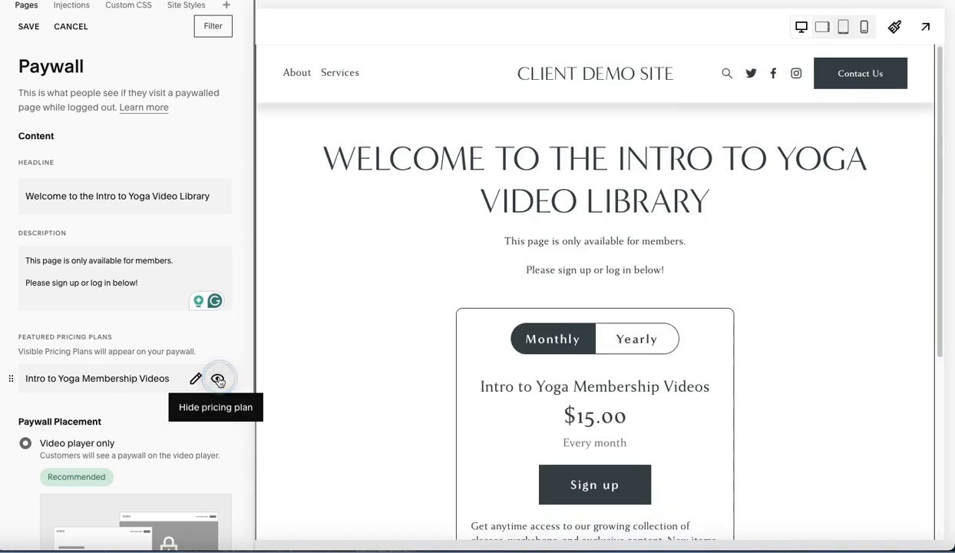
pyautogui.moveTo(288, 429)
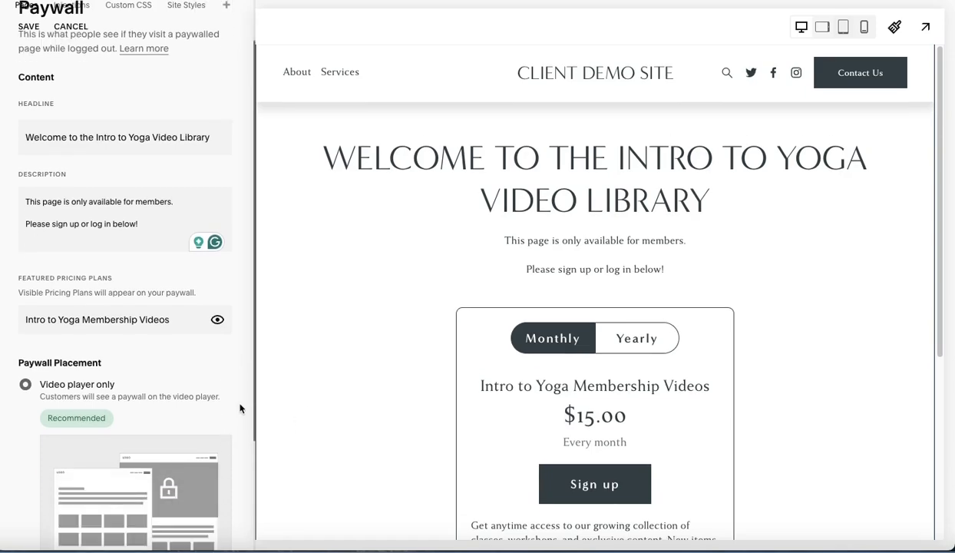
# Try paywalling overview and detail pages, then set placement to video player only.
pyautogui.scroll(-3)
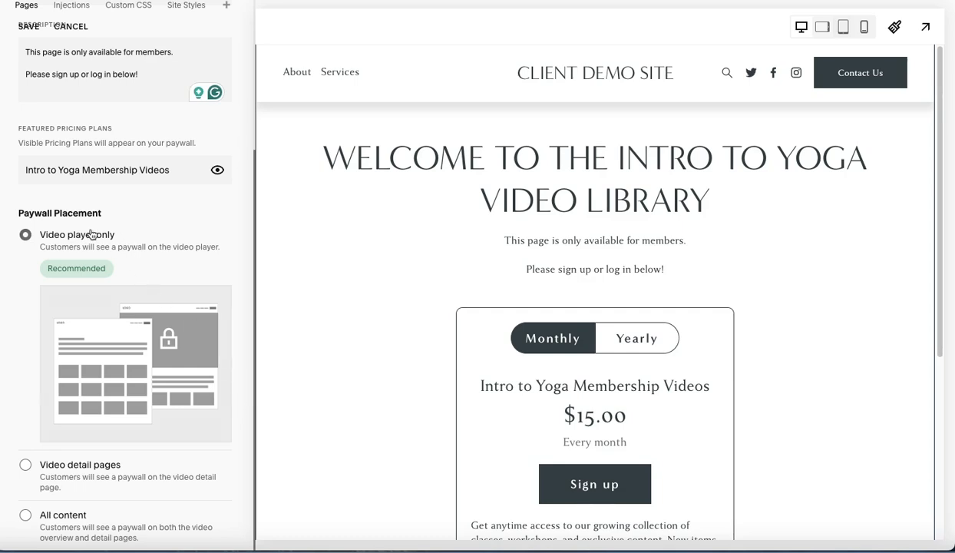
pyautogui.moveTo(88, 252)
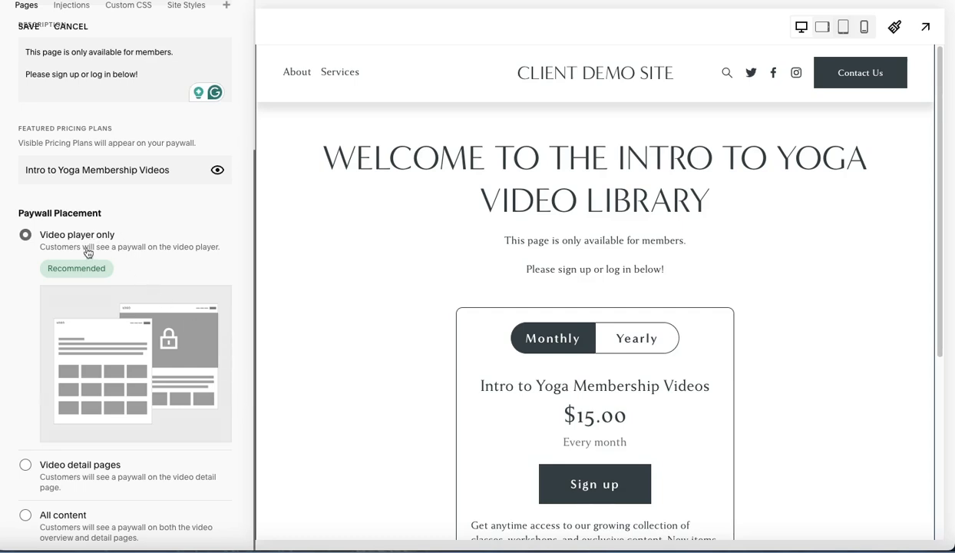
pyautogui.moveTo(81, 484)
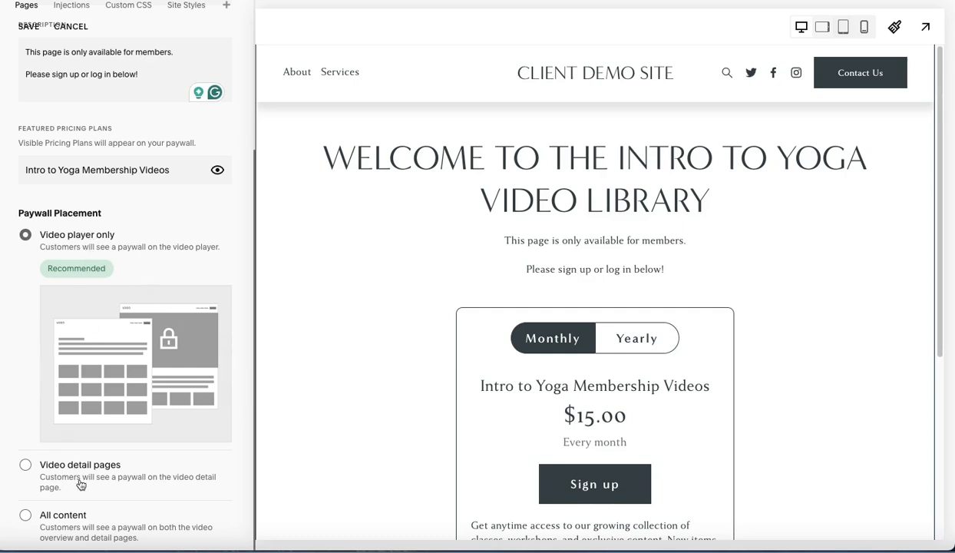
pyautogui.moveTo(180, 256)
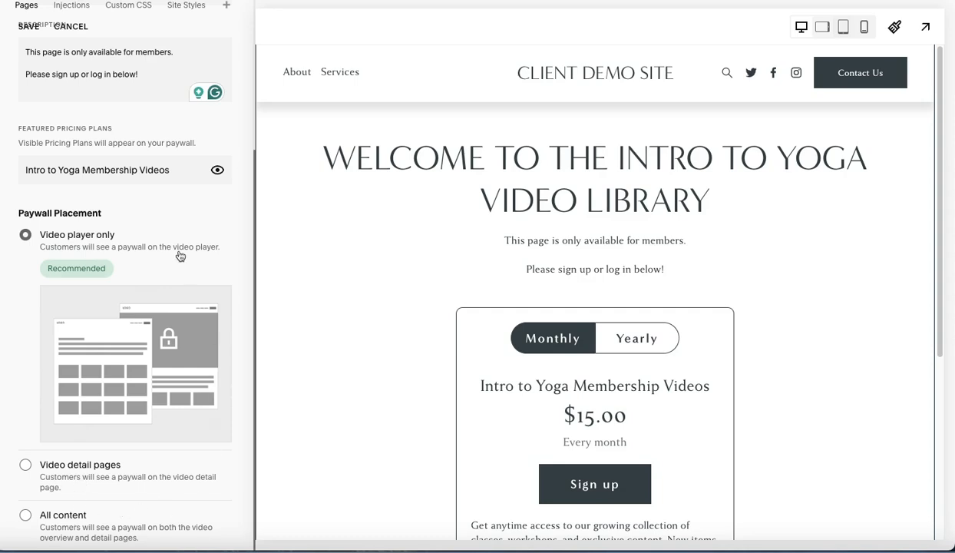
pyautogui.moveTo(197, 247)
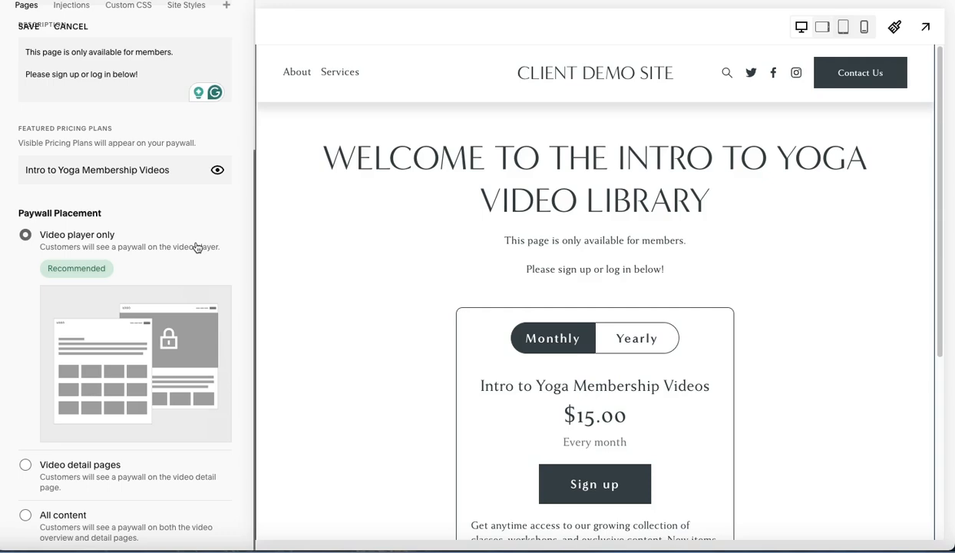
pyautogui.moveTo(194, 238)
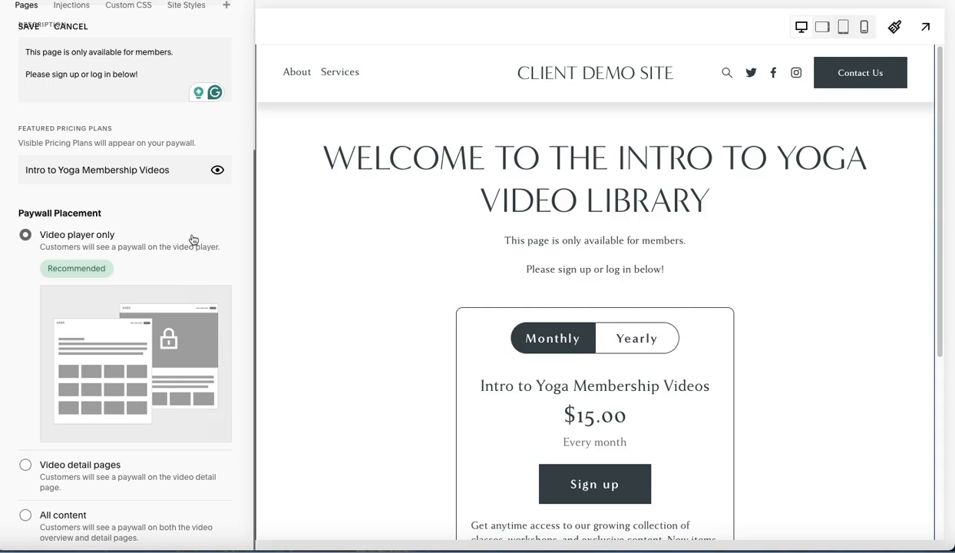
pyautogui.moveTo(145, 263)
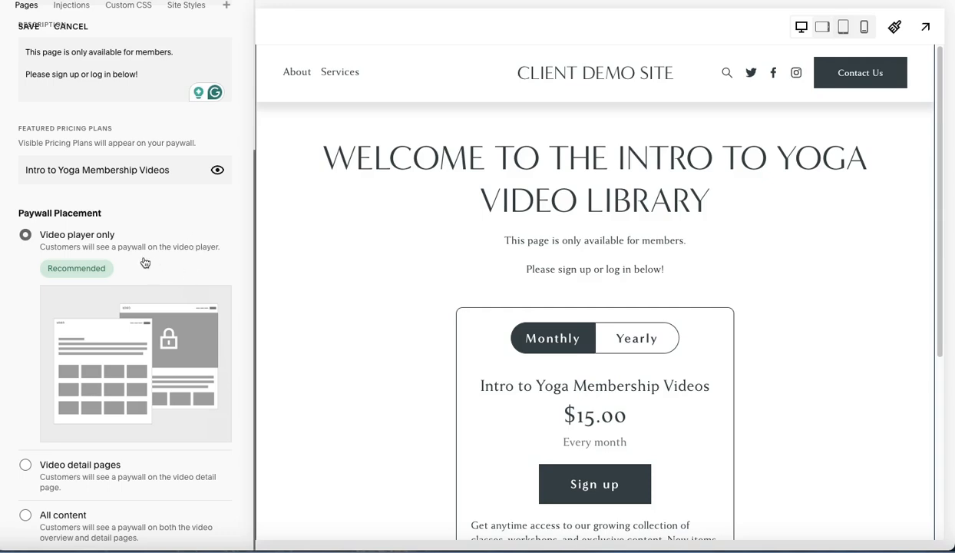
pyautogui.moveTo(159, 262)
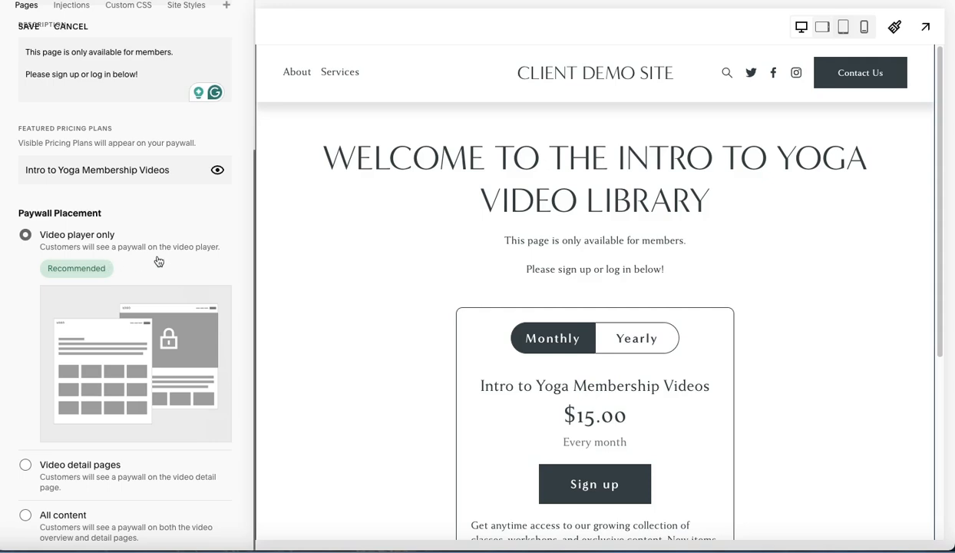
pyautogui.moveTo(236, 311)
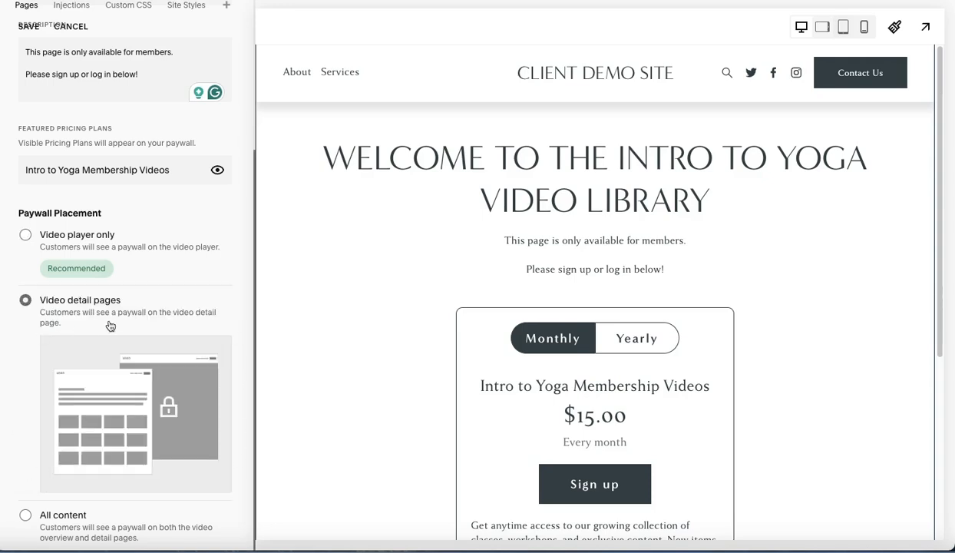
pyautogui.moveTo(194, 315)
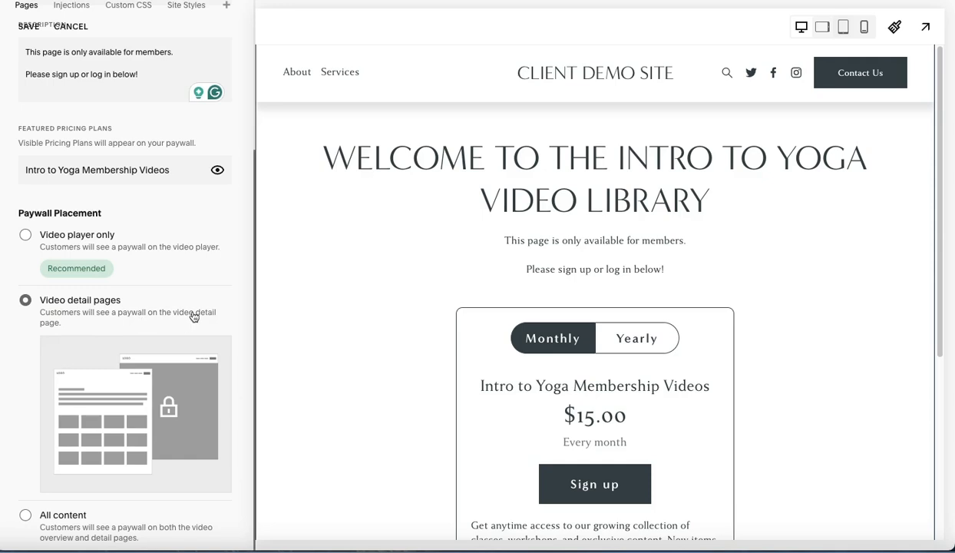
pyautogui.moveTo(67, 535)
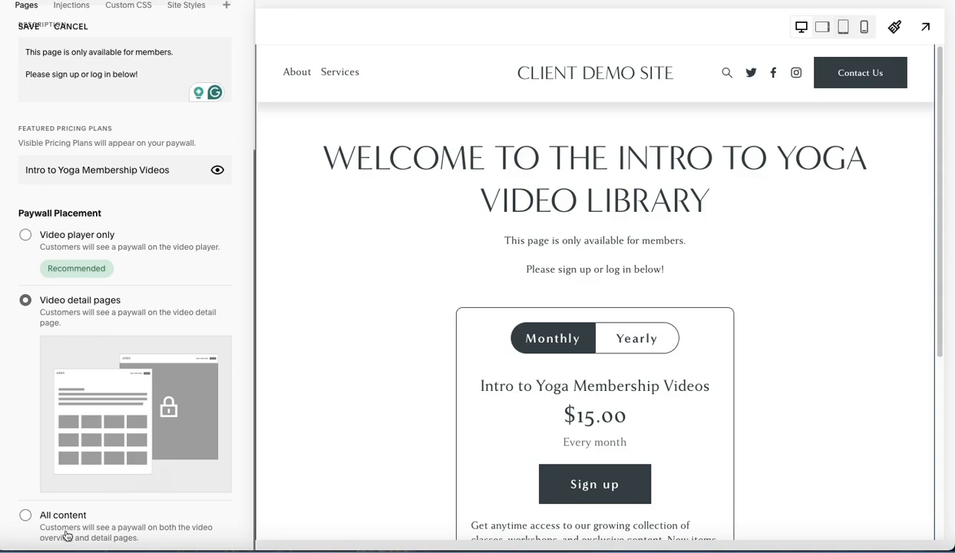
pyautogui.click(25, 514)
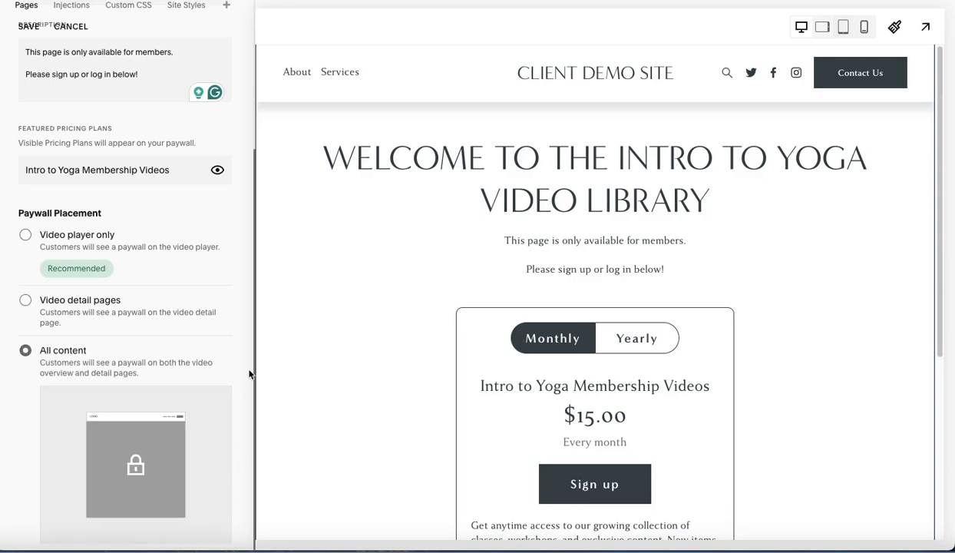
pyautogui.moveTo(243, 347)
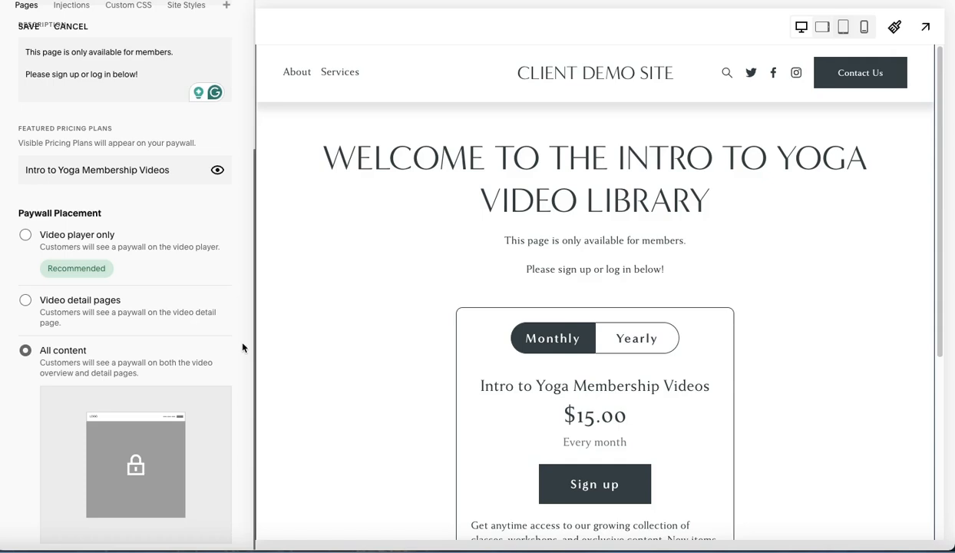
pyautogui.moveTo(95, 246)
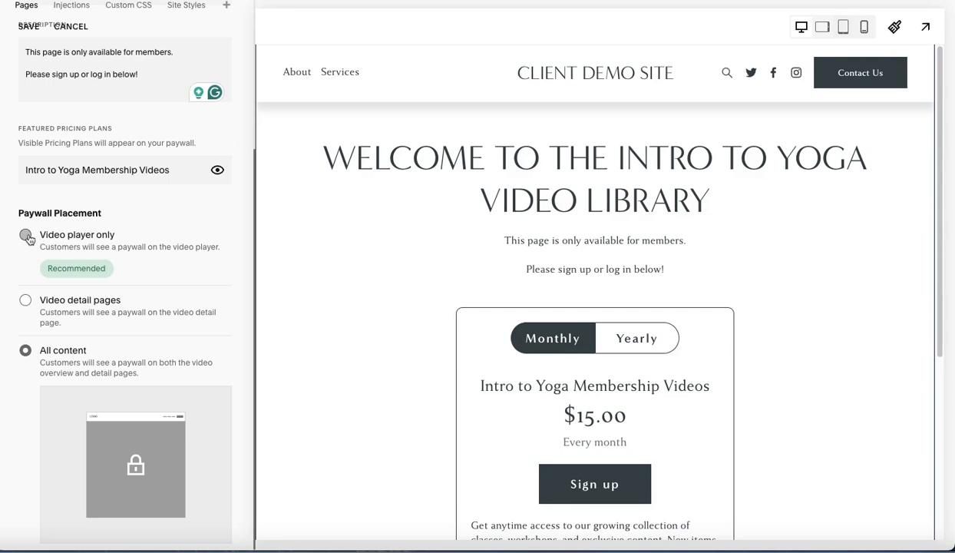
pyautogui.click(26, 235)
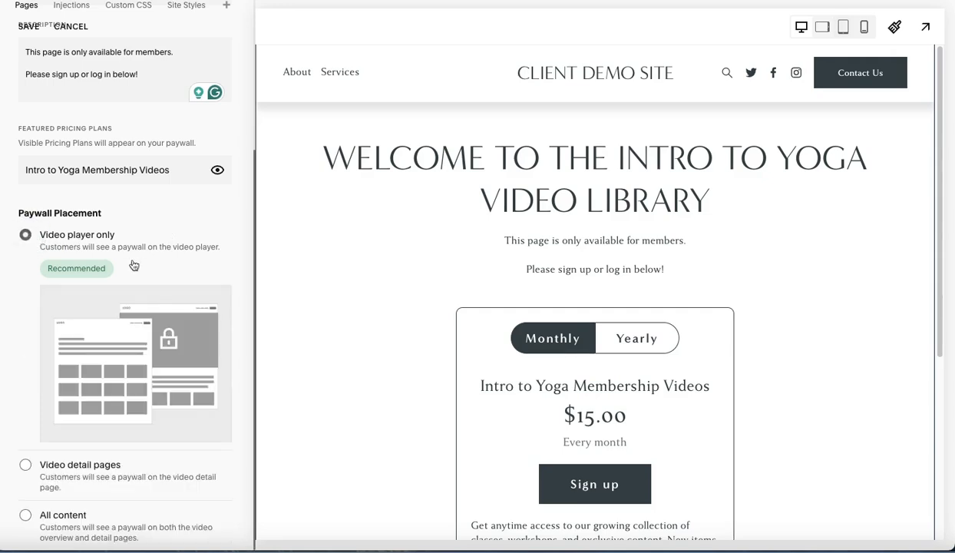
pyautogui.moveTo(89, 275)
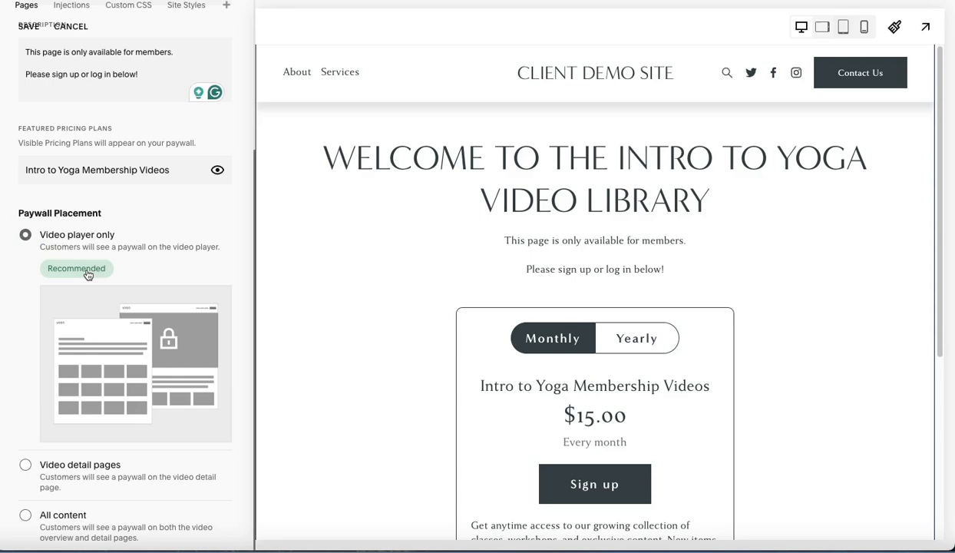
pyautogui.moveTo(141, 259)
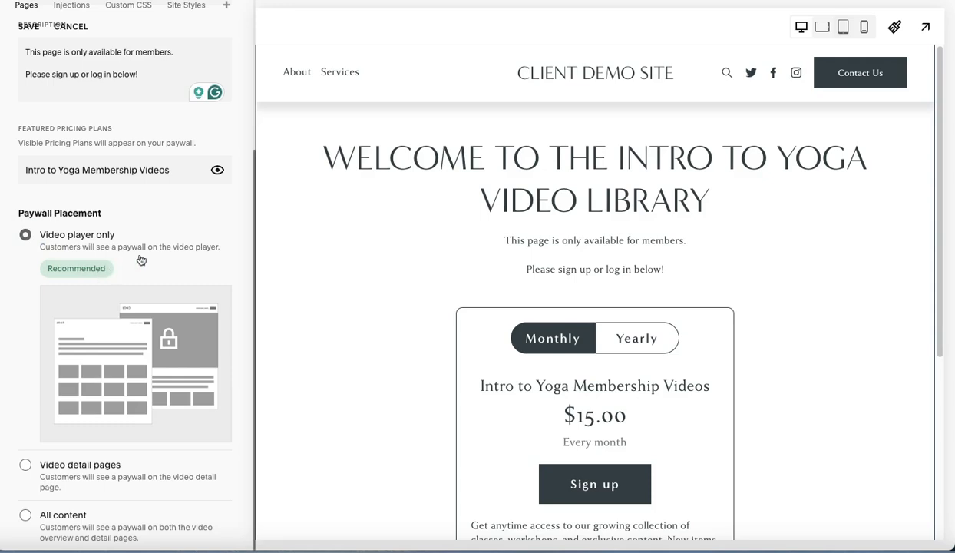
pyautogui.moveTo(190, 253)
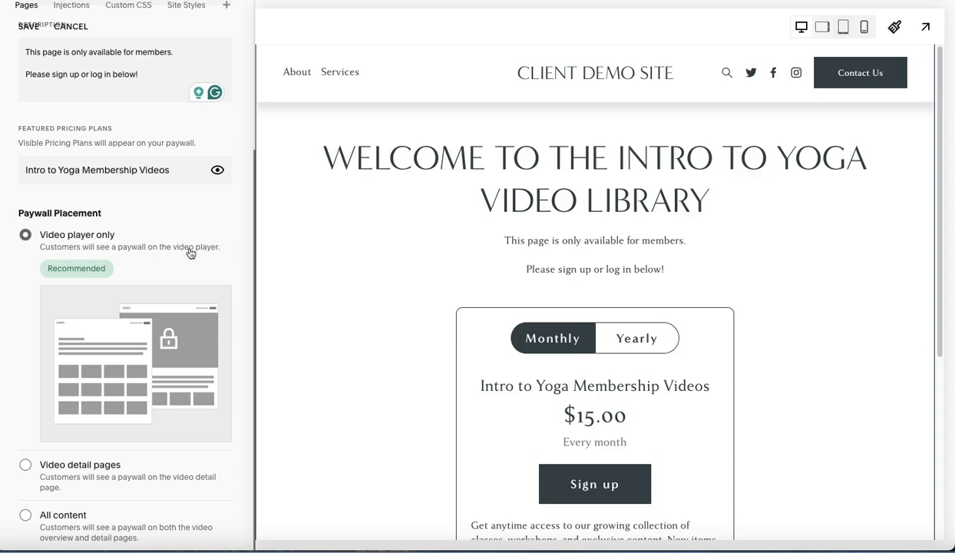
pyautogui.moveTo(323, 275)
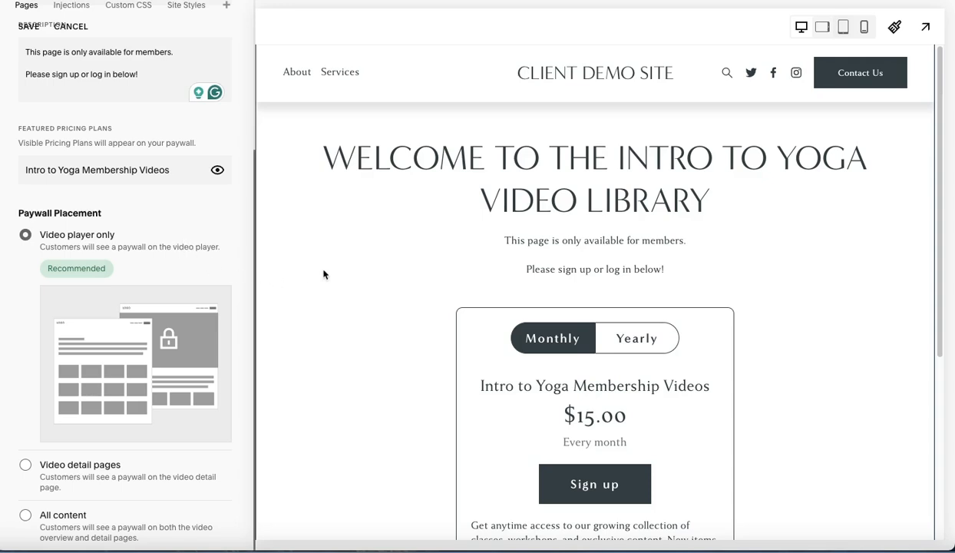
pyautogui.moveTo(729, 247)
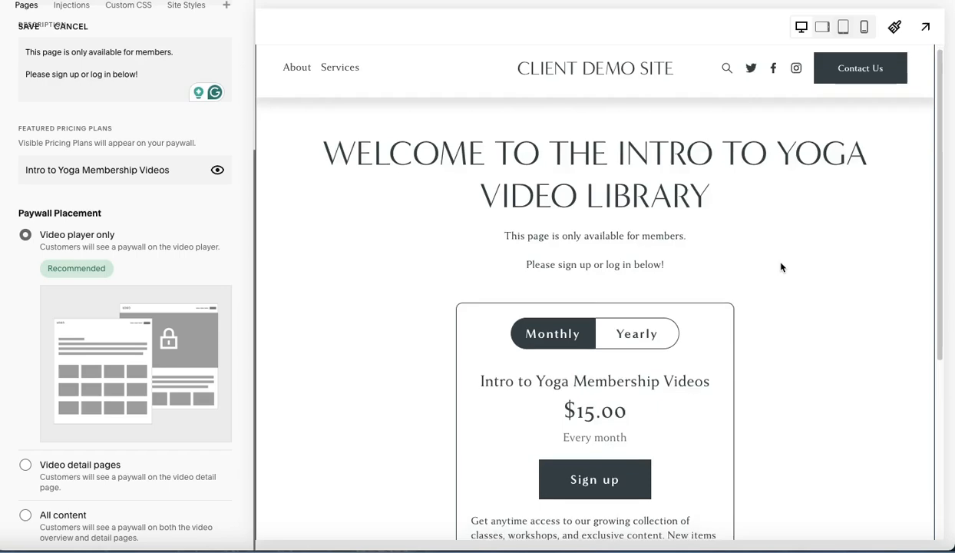
pyautogui.scroll(-3)
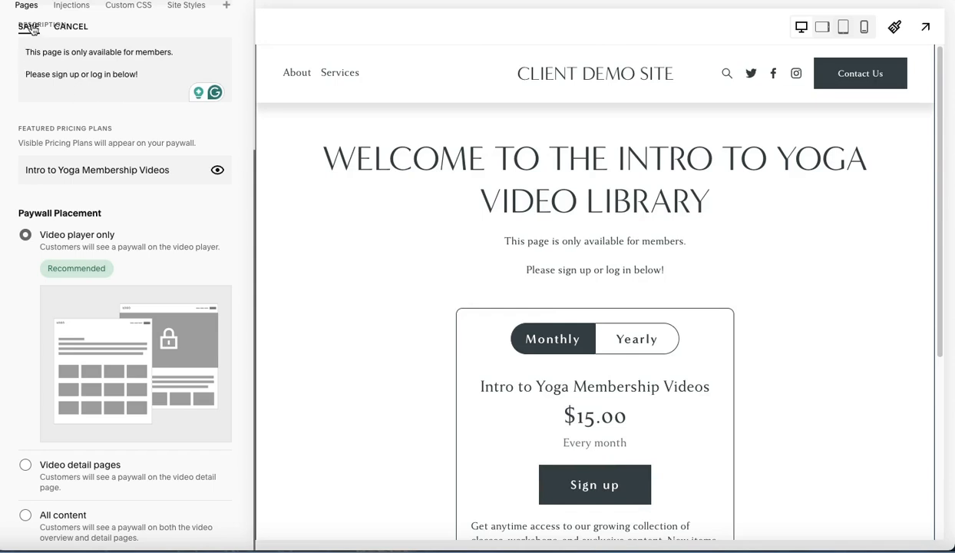
# Save the paywall settings and view the Videos overview page's video grid.
pyautogui.click(28, 26)
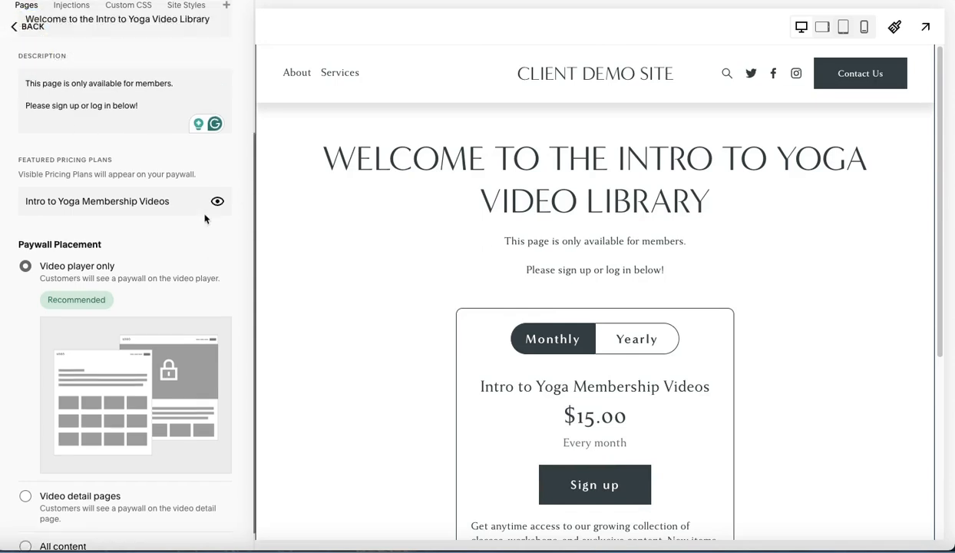
pyautogui.click(26, 26)
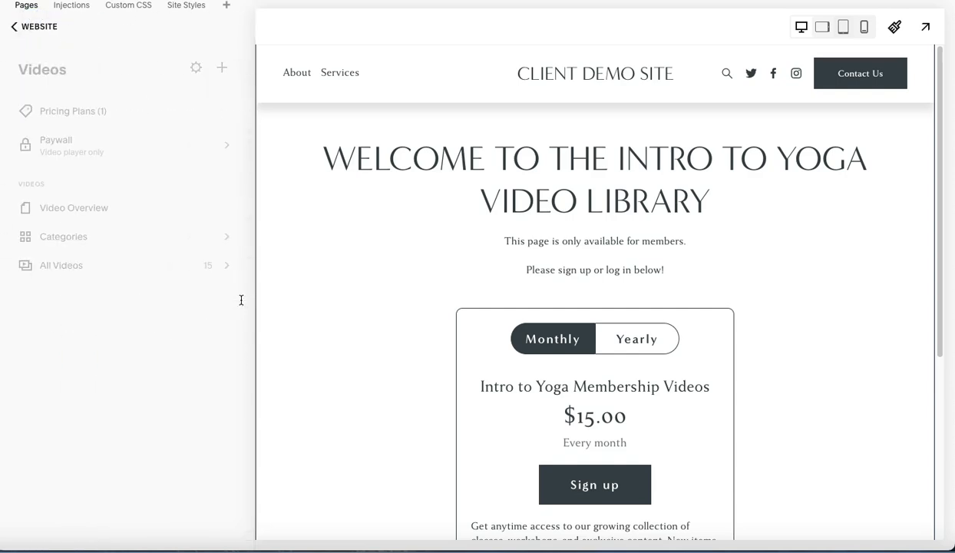
pyautogui.click(74, 207)
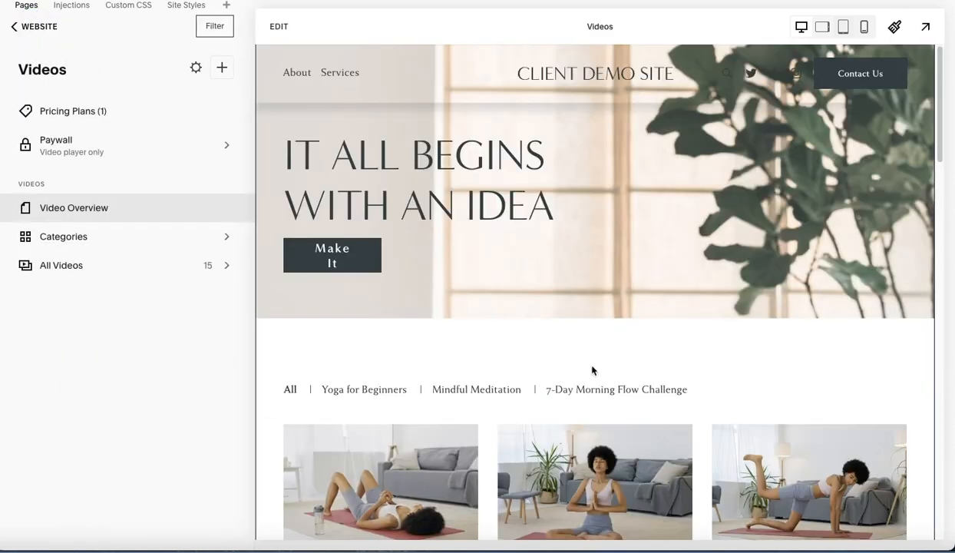
pyautogui.scroll(-3)
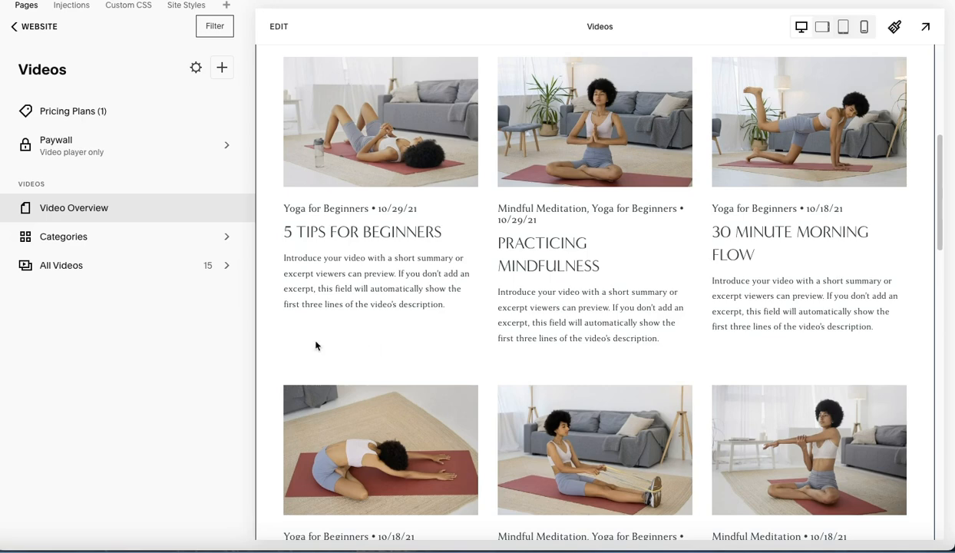
pyautogui.scroll(3)
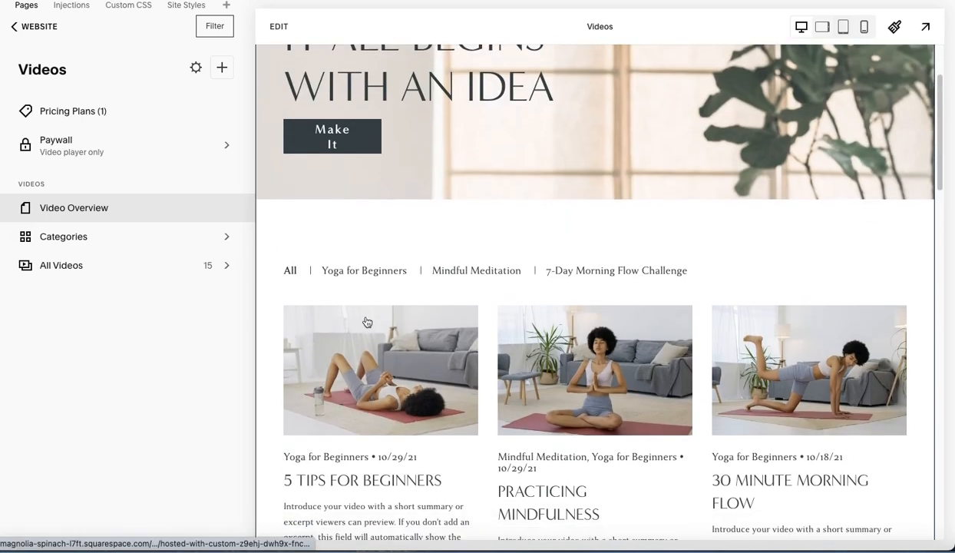
pyautogui.scroll(-3)
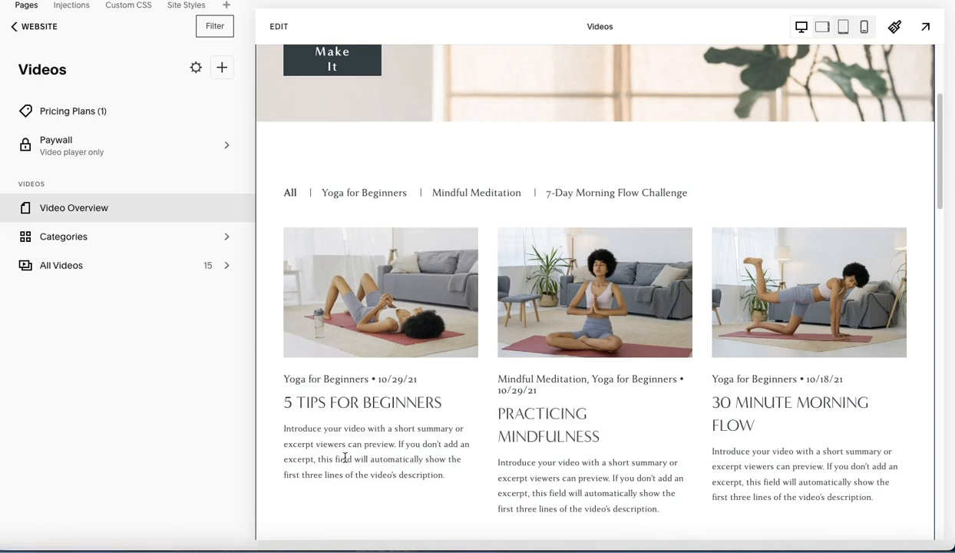
pyautogui.moveTo(362, 402)
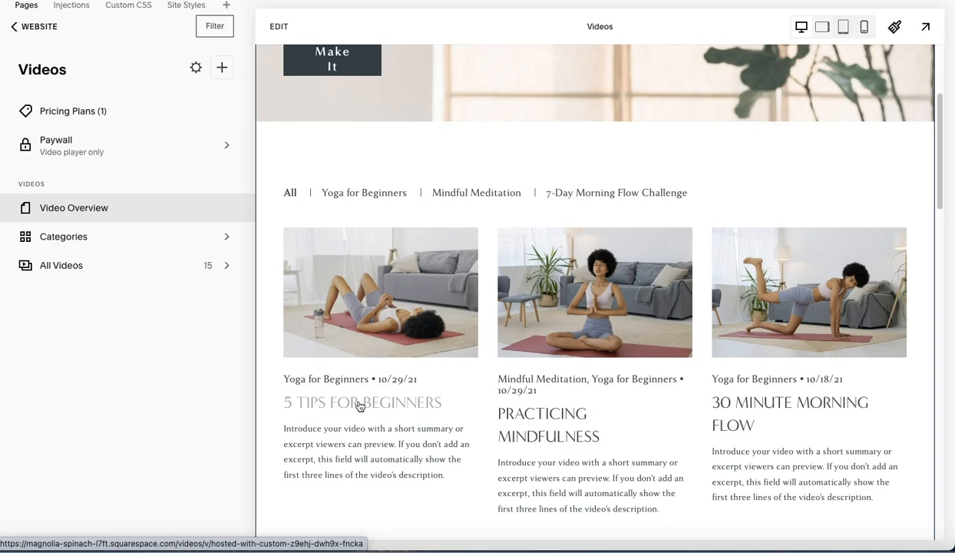
pyautogui.moveTo(456, 405)
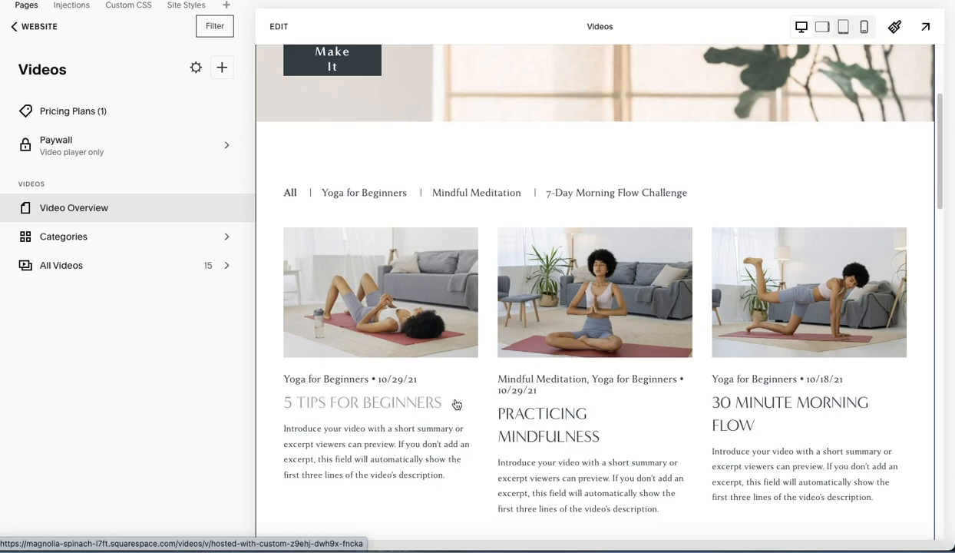
pyautogui.moveTo(74, 257)
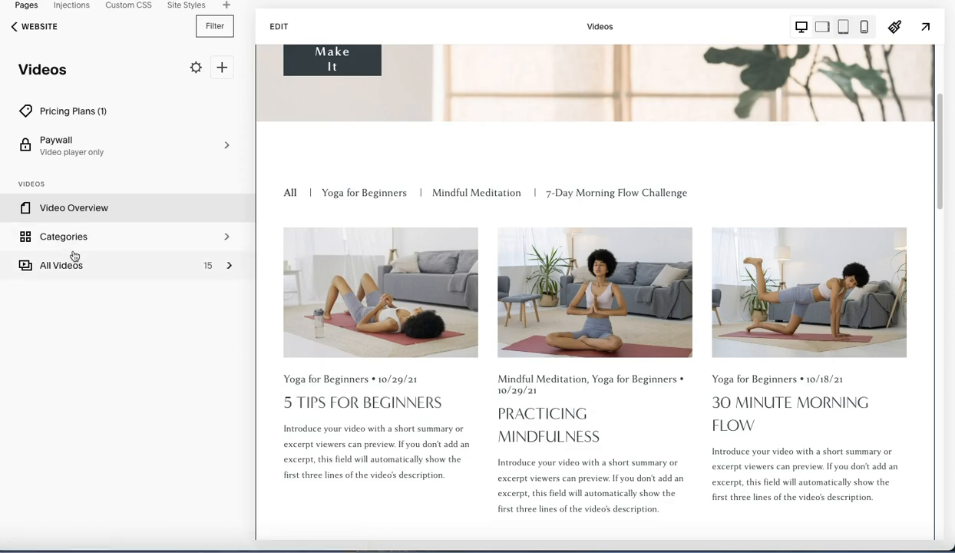
# In All Videos, set '5 Tips for Beginners' and '30 Minute Morning Flow' as Public Preview.
pyautogui.click(61, 265)
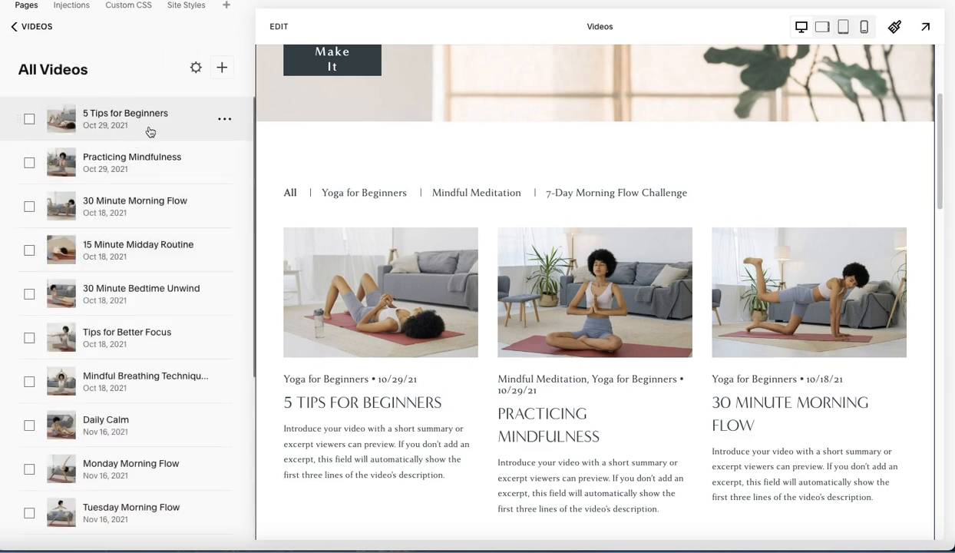
pyautogui.click(225, 119)
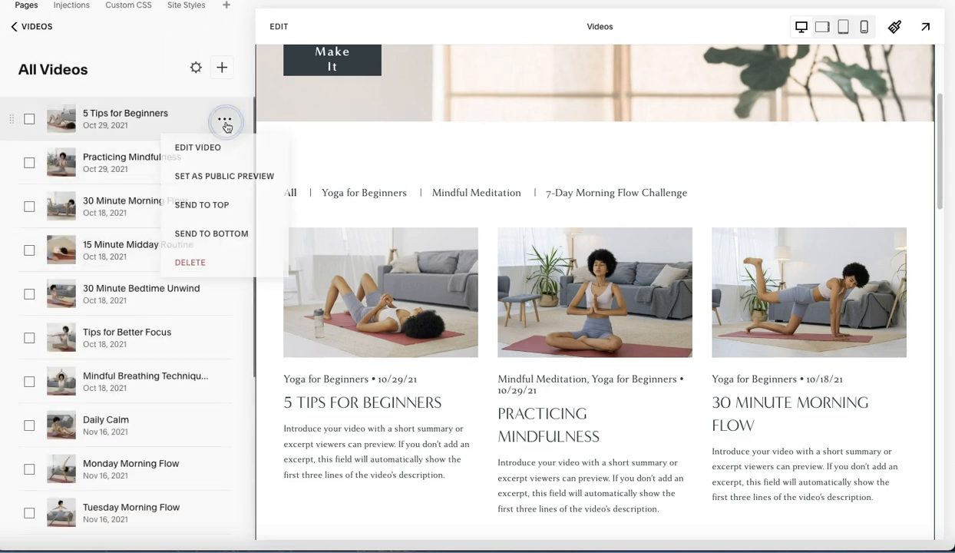
pyautogui.moveTo(225, 176)
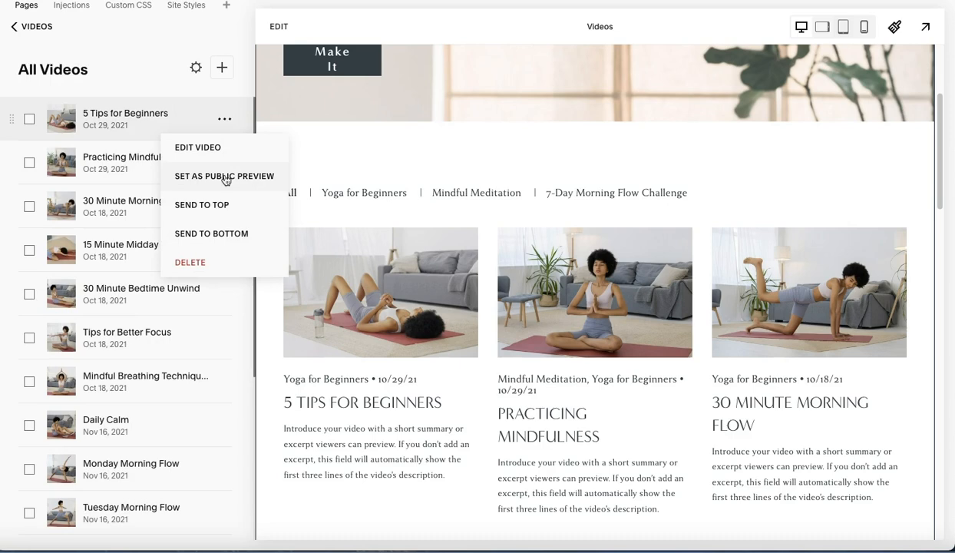
pyautogui.click(223, 176)
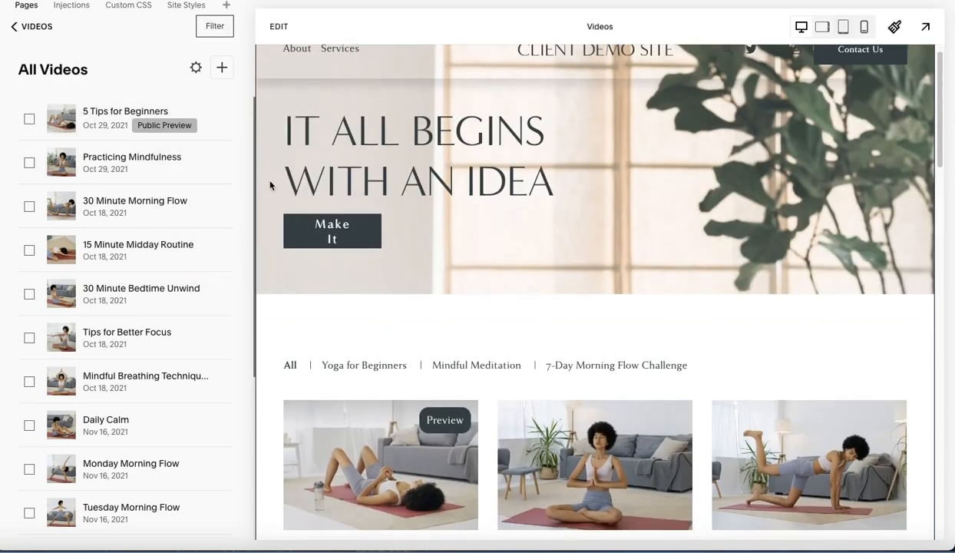
pyautogui.click(225, 206)
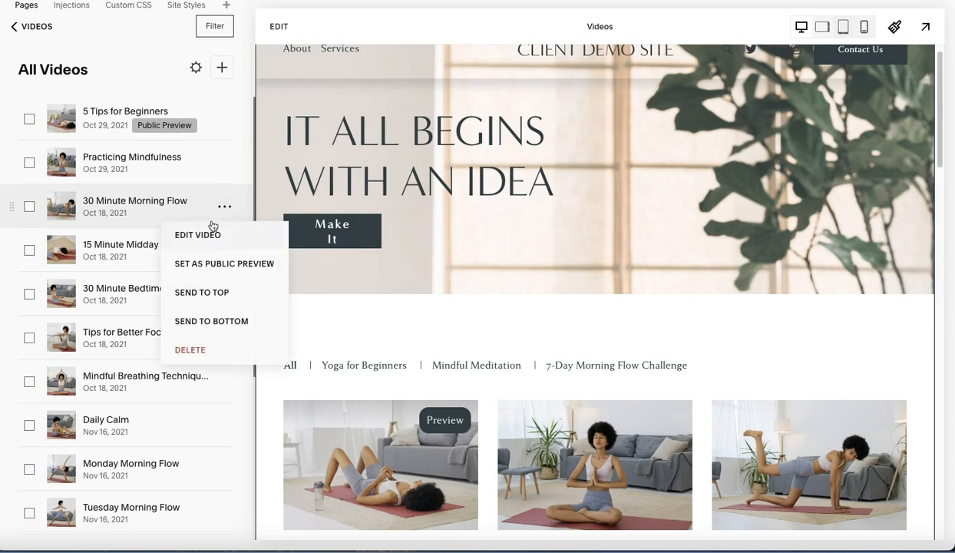
pyautogui.click(223, 263)
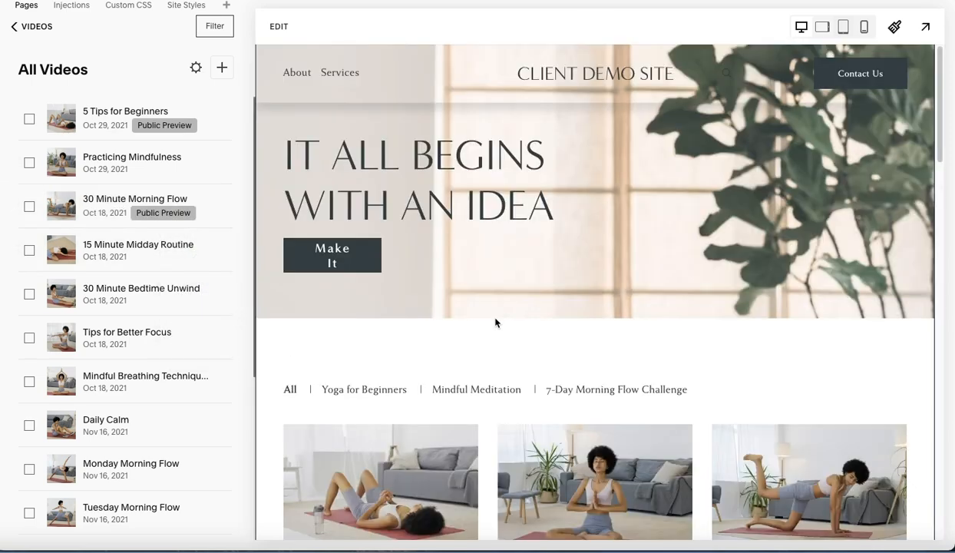
pyautogui.scroll(-3)
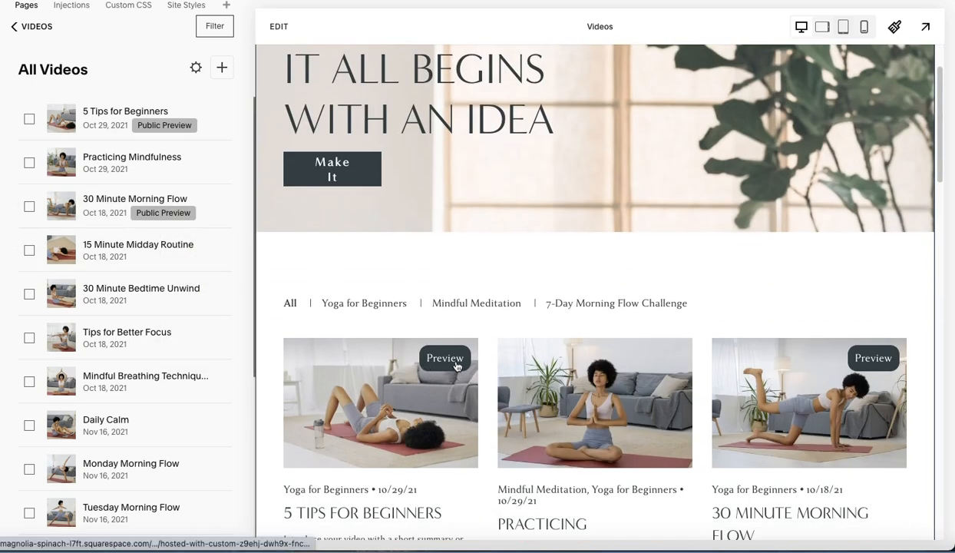
pyautogui.scroll(-3)
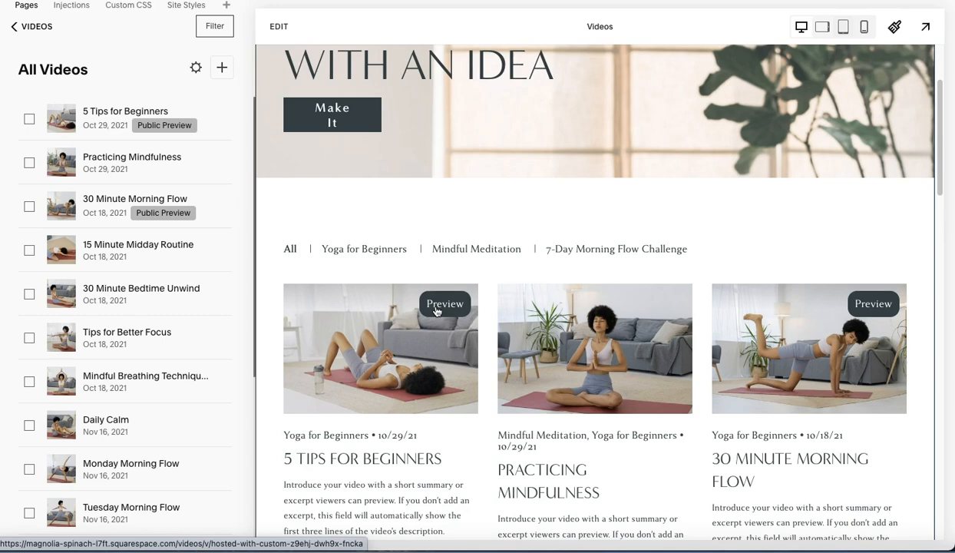
pyautogui.scroll(-3)
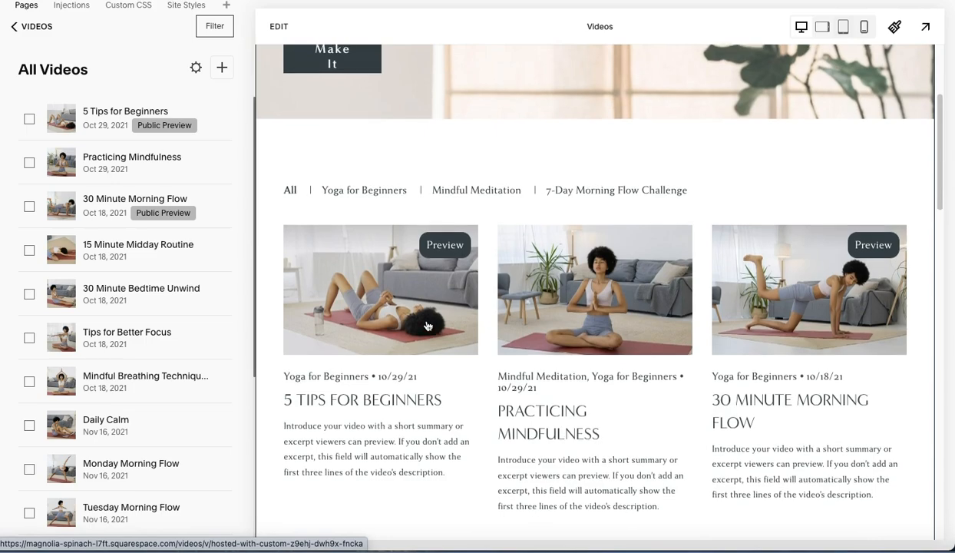
pyautogui.scroll(-3)
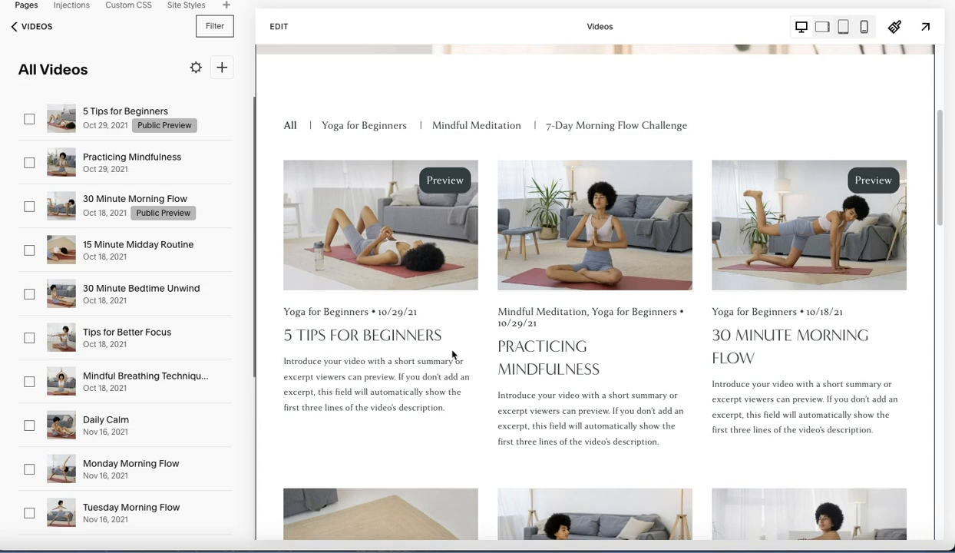
pyautogui.scroll(3)
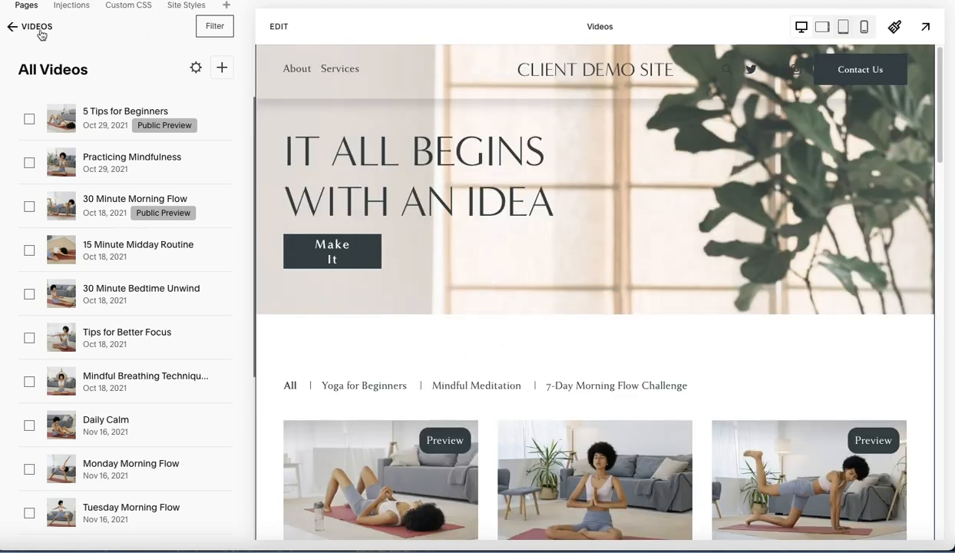
# Step back through the Videos collection to the page list and reach the Blog's Pricing Plans (0).
pyautogui.click(11, 26)
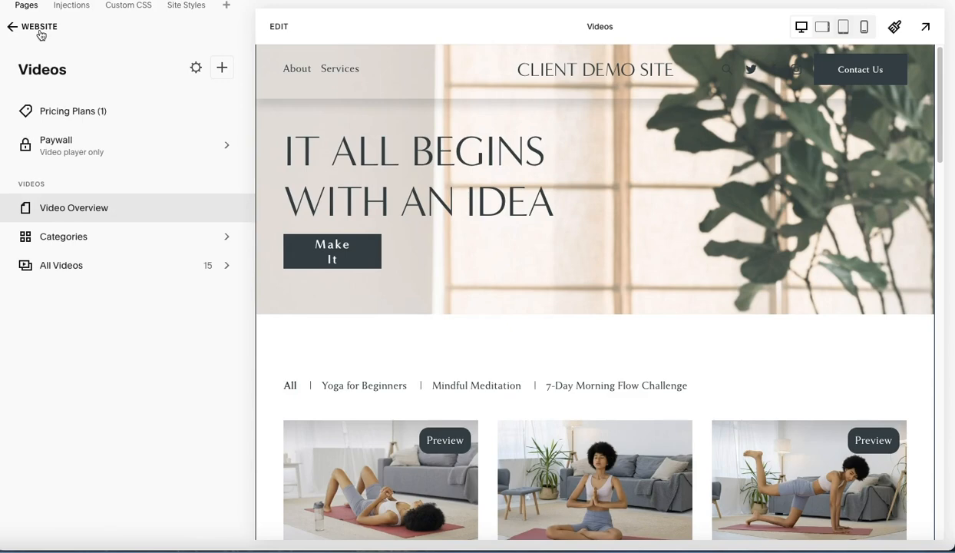
pyautogui.click(10, 26)
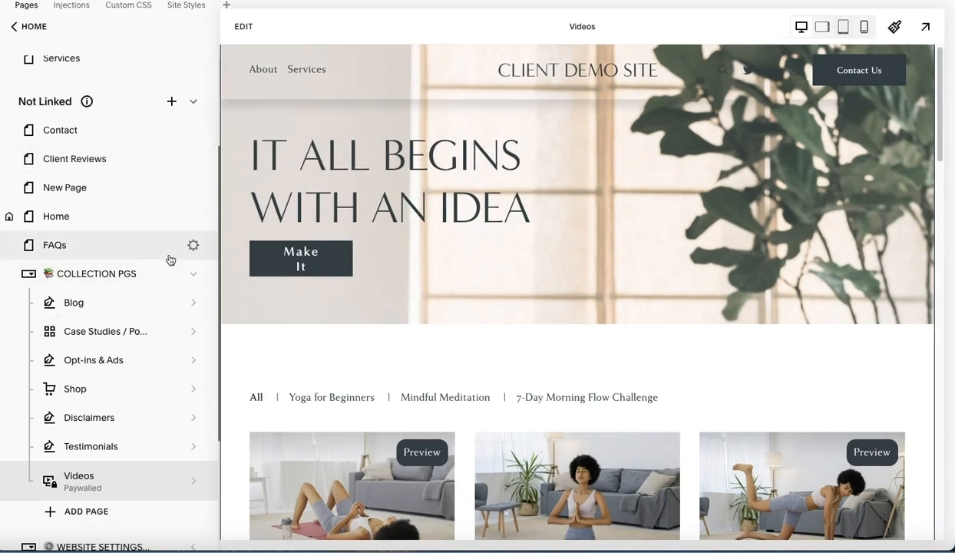
pyautogui.scroll(-3)
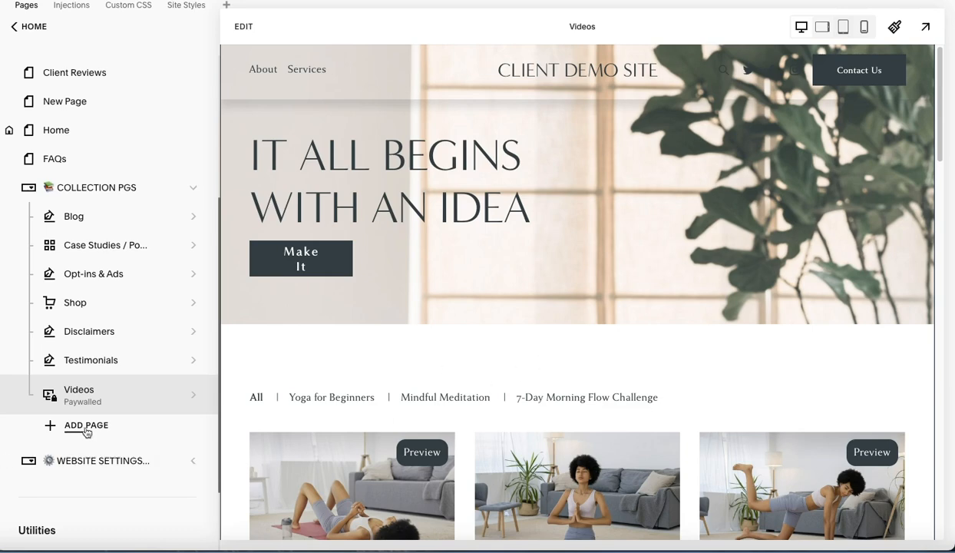
pyautogui.moveTo(61, 409)
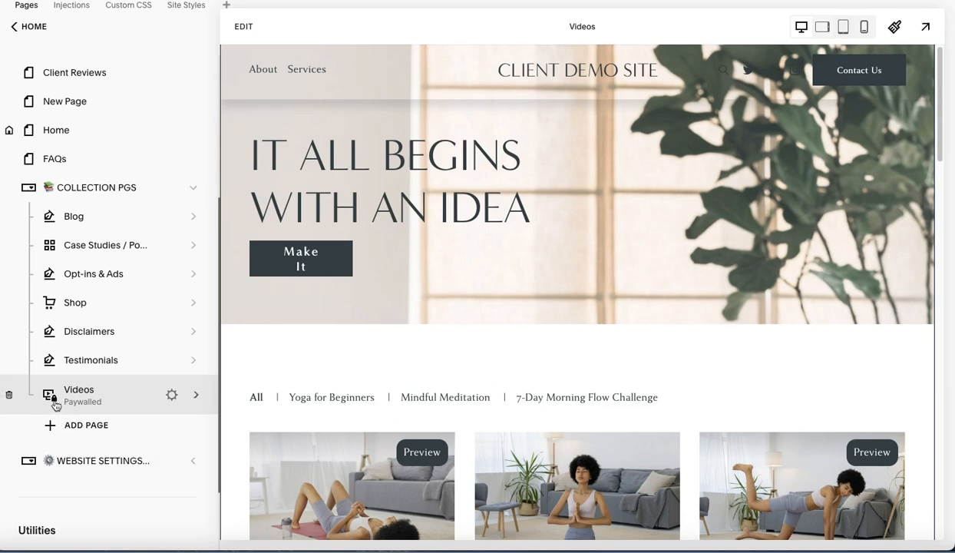
pyautogui.moveTo(92, 410)
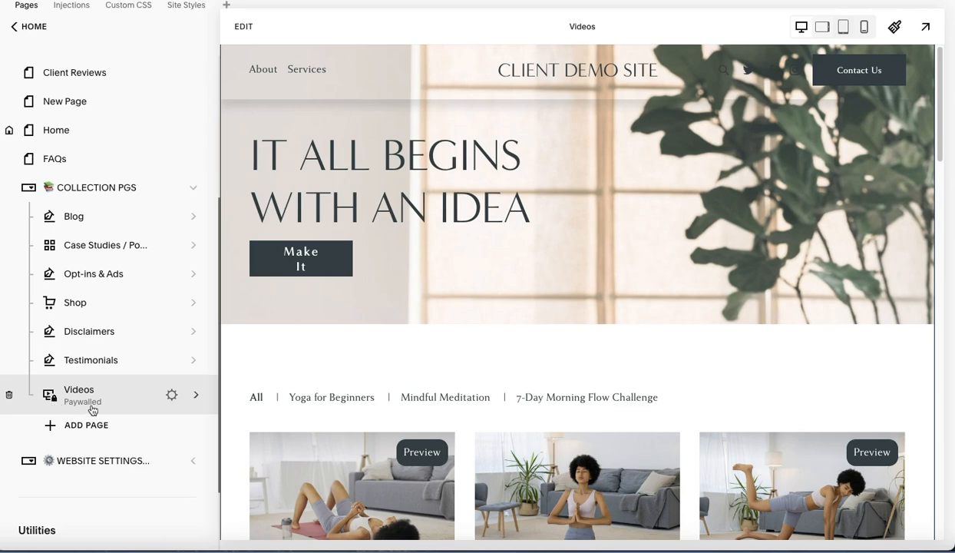
pyautogui.click(79, 389)
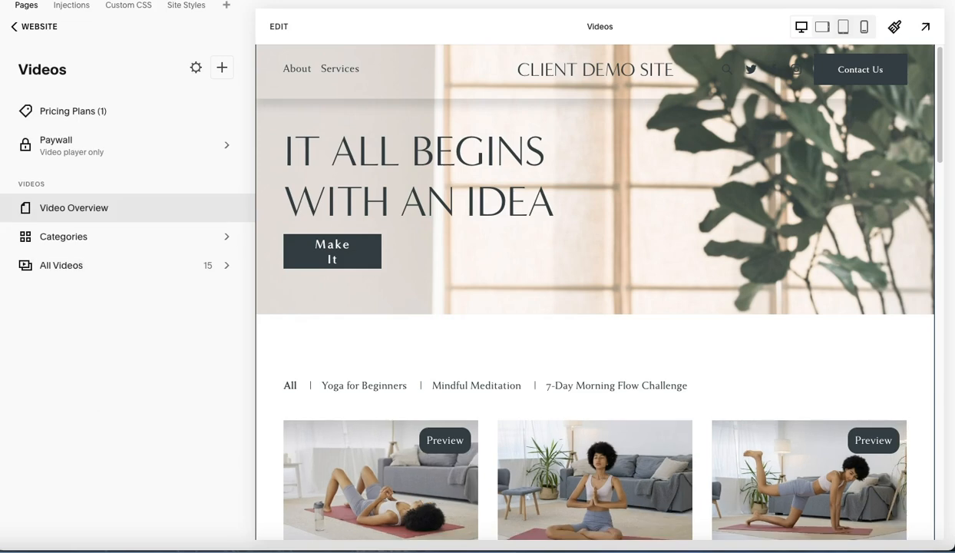
pyautogui.click(13, 26)
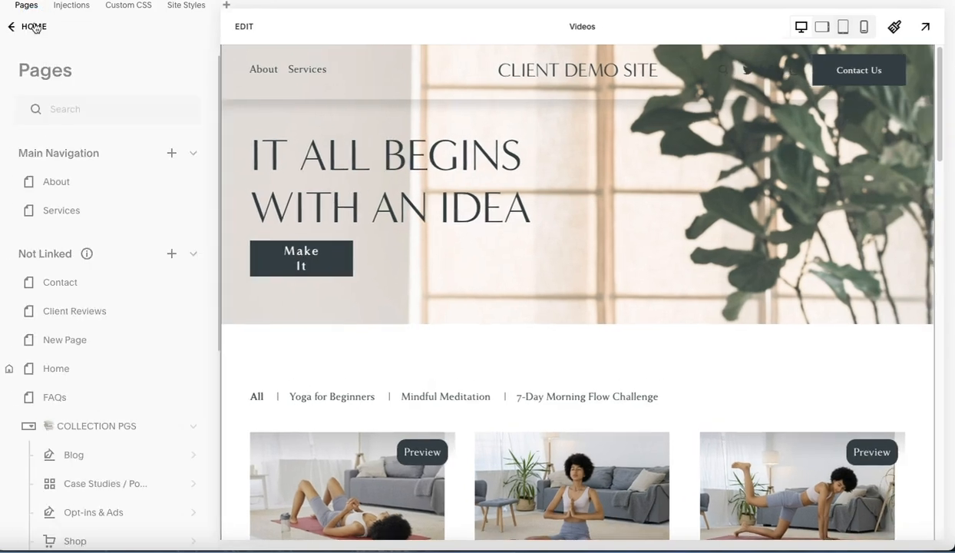
pyautogui.scroll(-3)
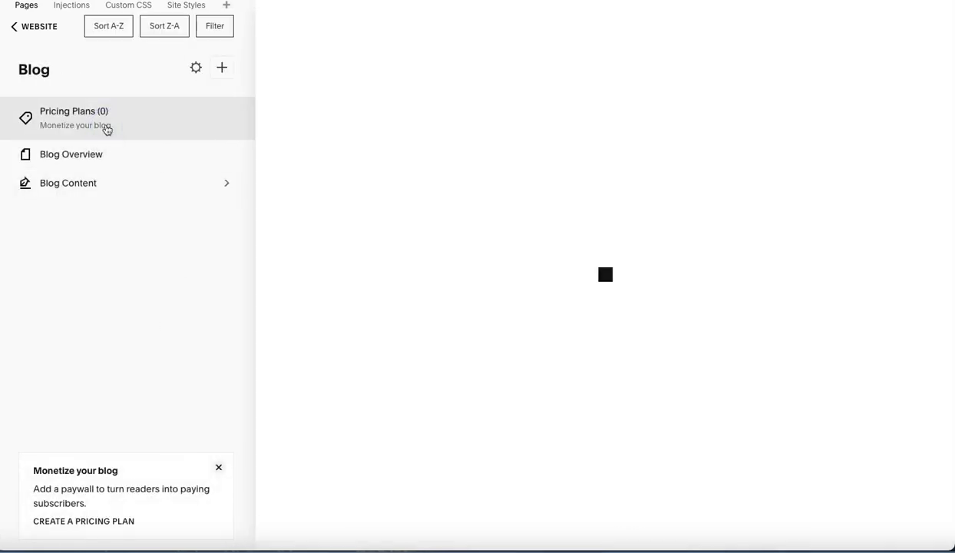
pyautogui.click(83, 520)
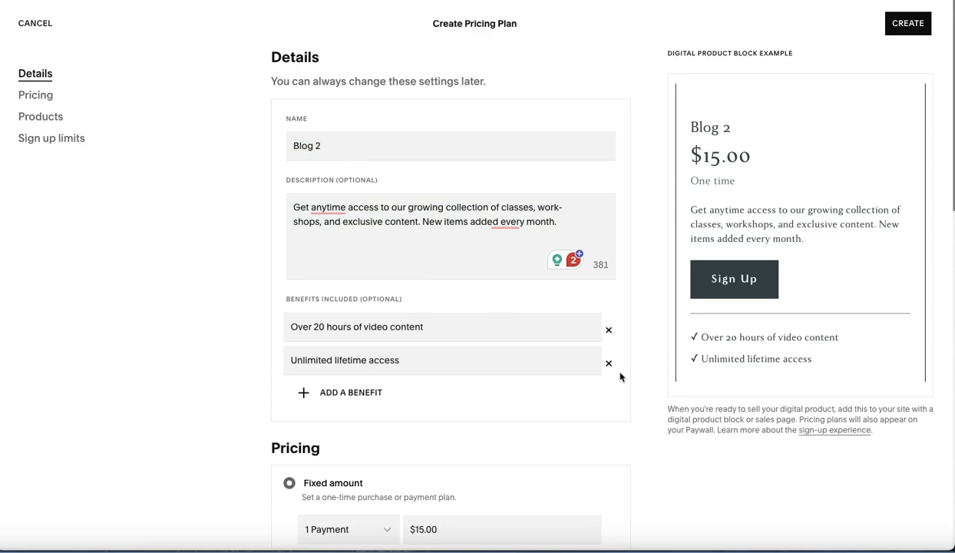
pyautogui.moveTo(631, 401)
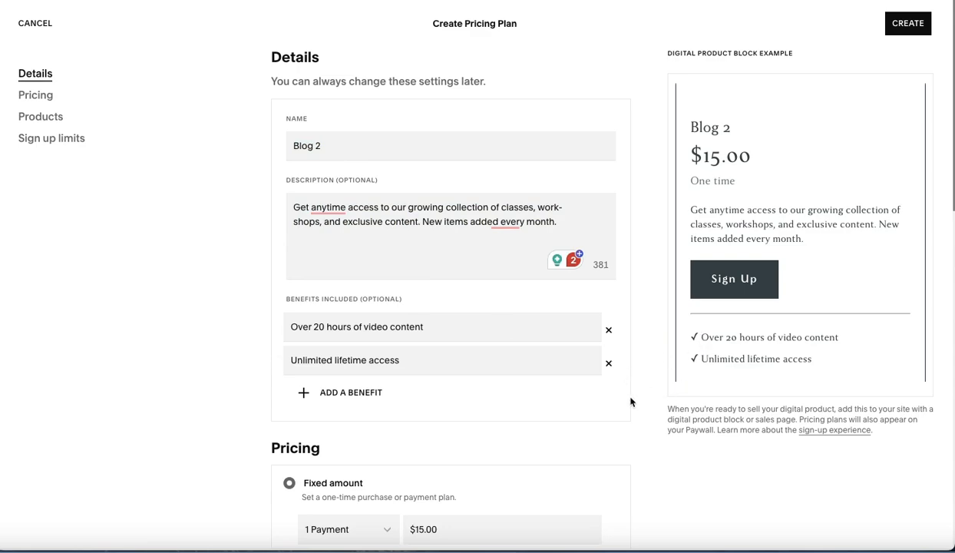
pyautogui.scroll(-3)
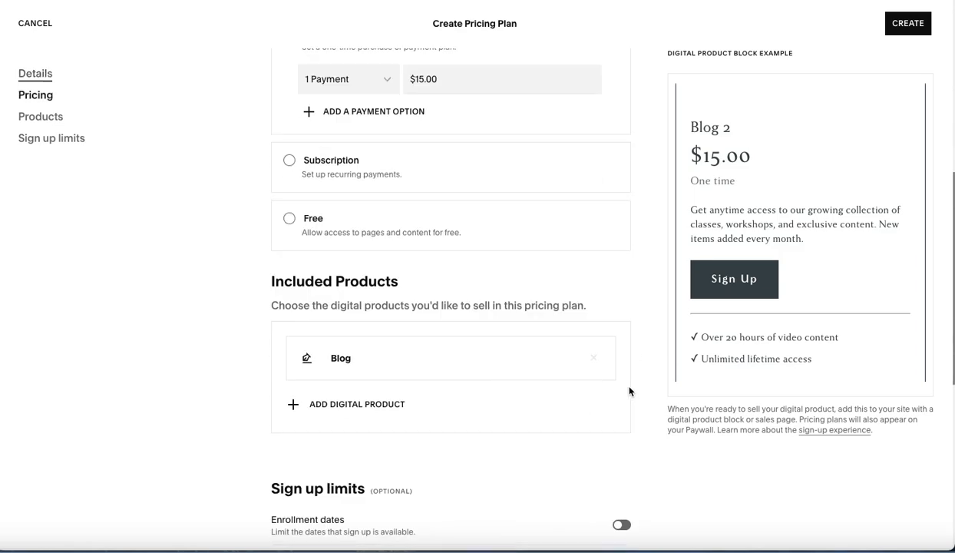
pyautogui.scroll(-3)
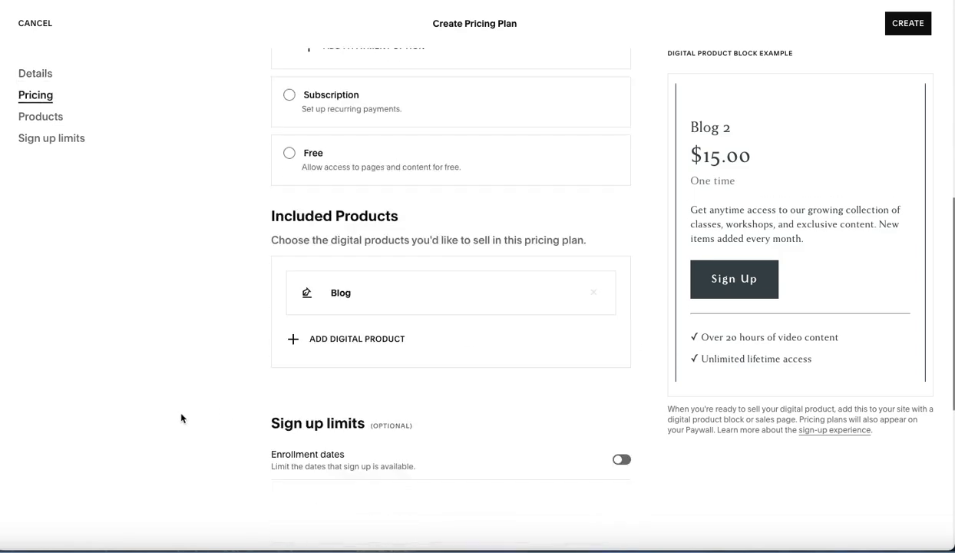
pyautogui.click(35, 23)
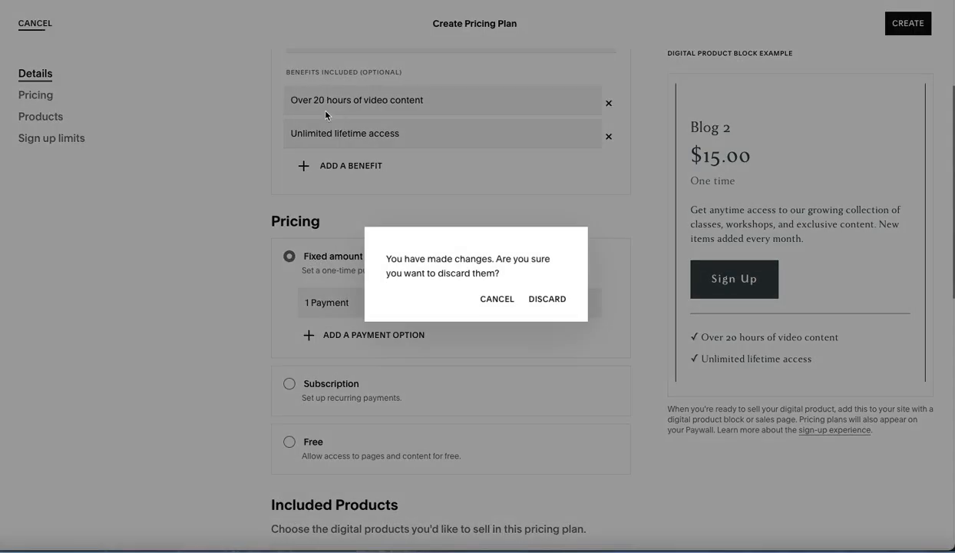
pyautogui.click(547, 299)
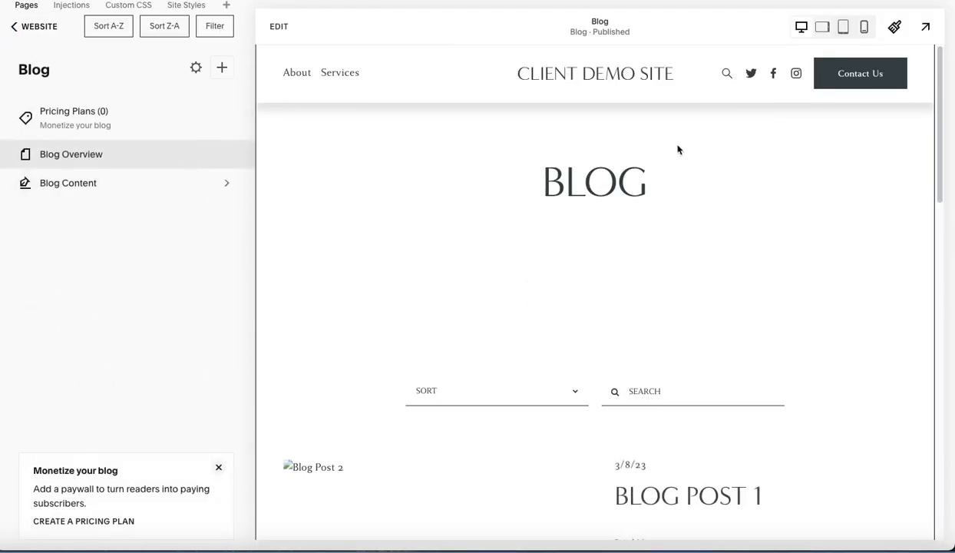
# Return to the full page list and view Add Page types such as Blog and Course.
pyautogui.click(39, 26)
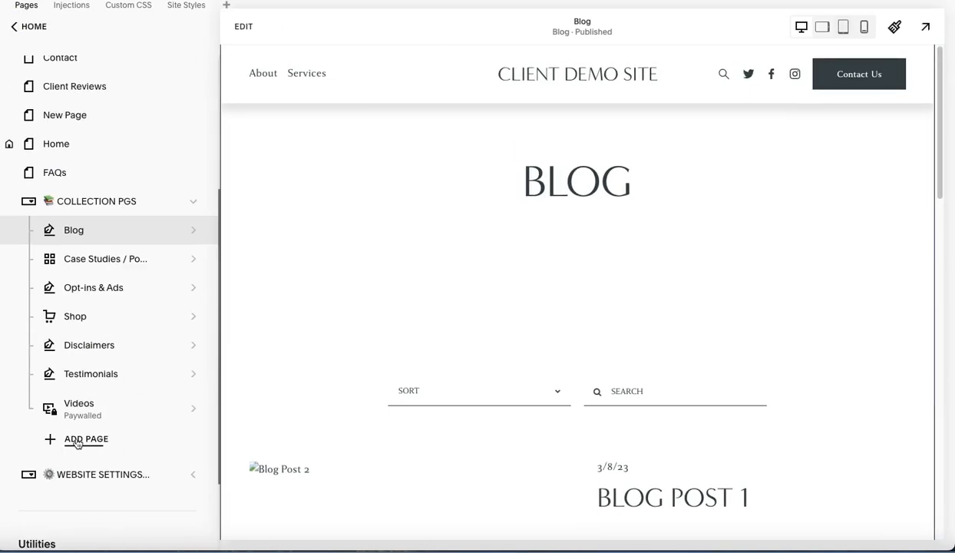
pyautogui.click(85, 439)
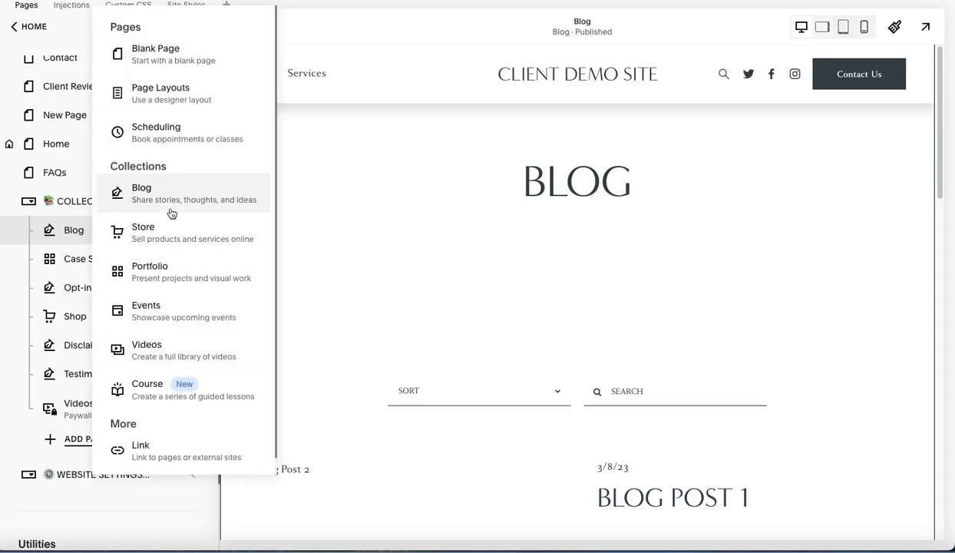
pyautogui.moveTo(167, 201)
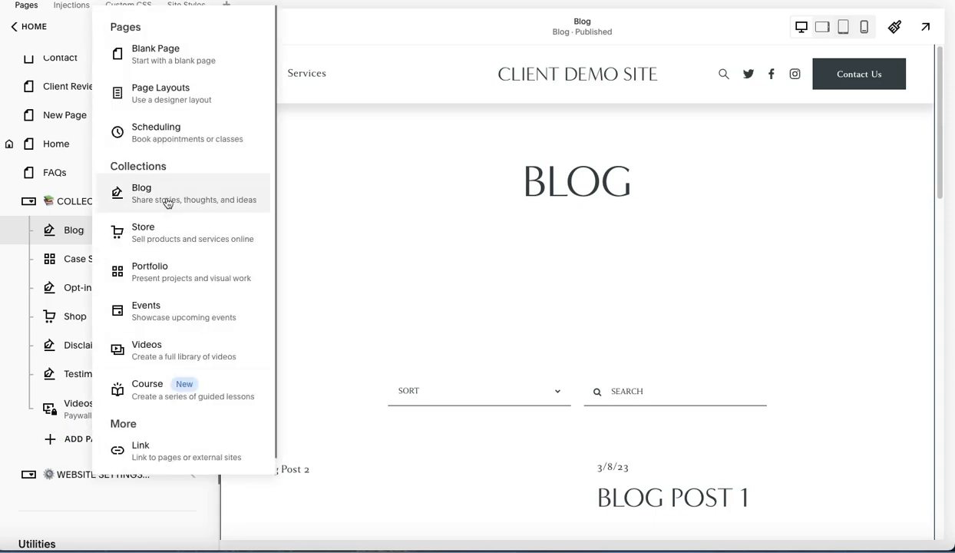
pyautogui.moveTo(307, 224)
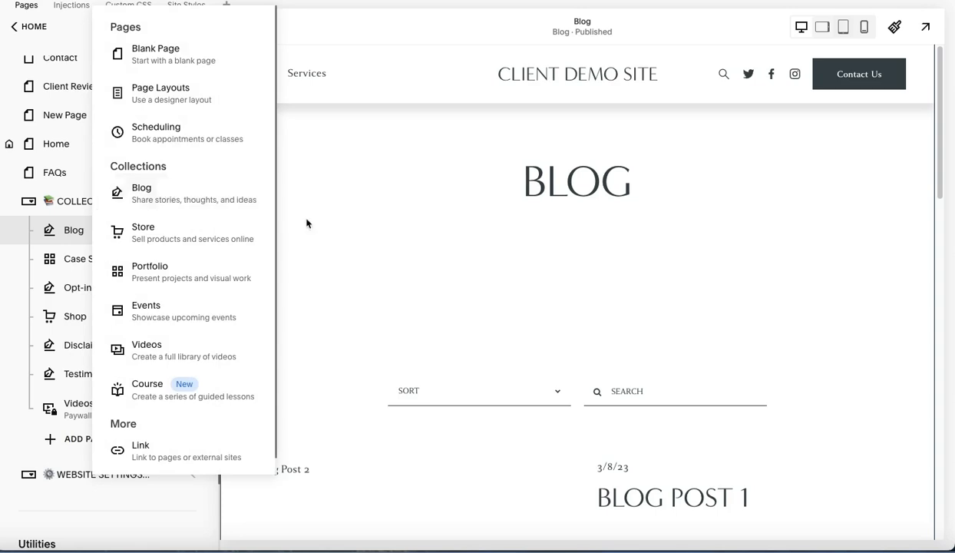
pyautogui.moveTo(678, 197)
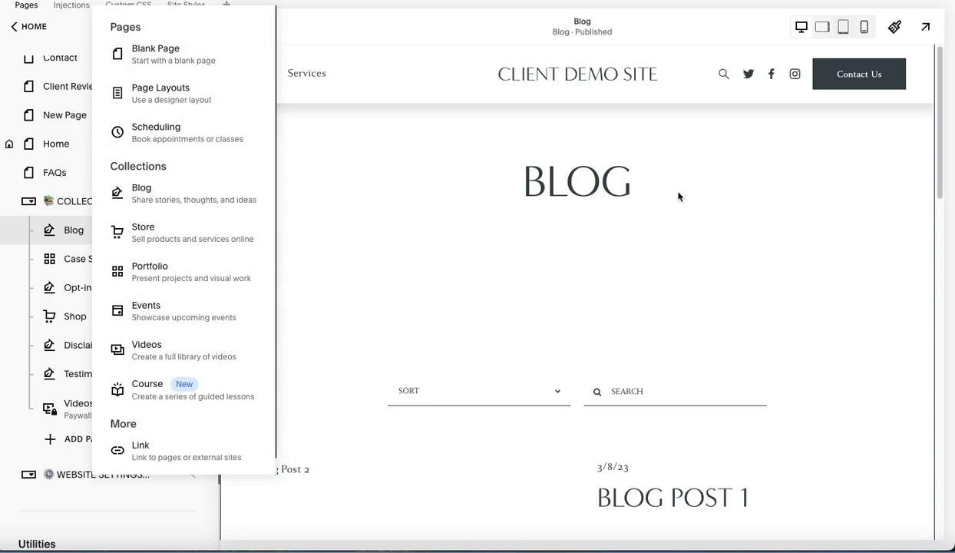
pyautogui.moveTo(804, 182)
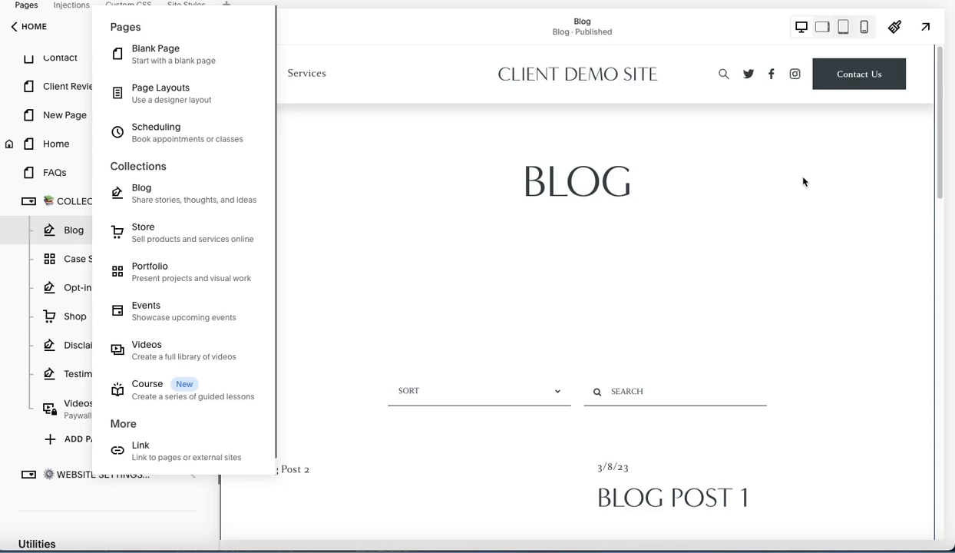
pyautogui.moveTo(737, 208)
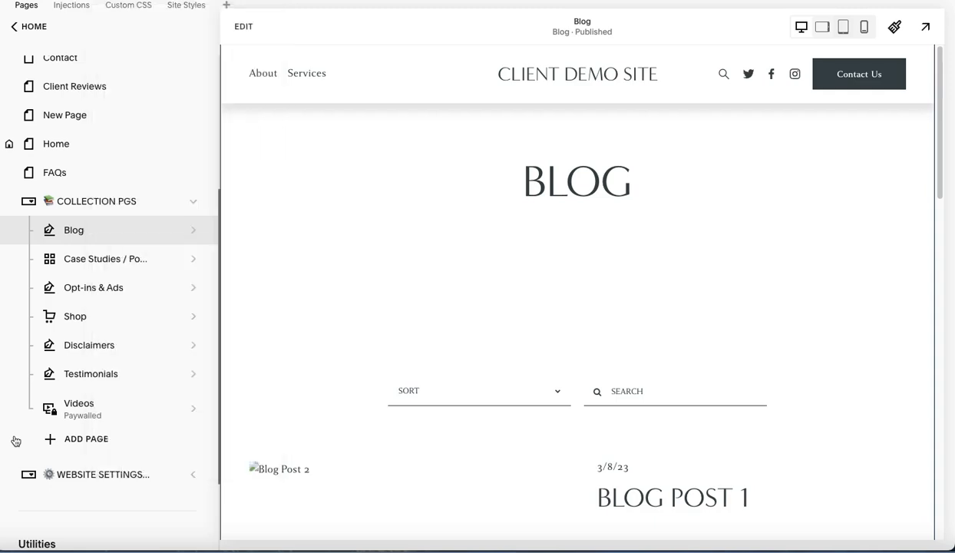
pyautogui.moveTo(396, 446)
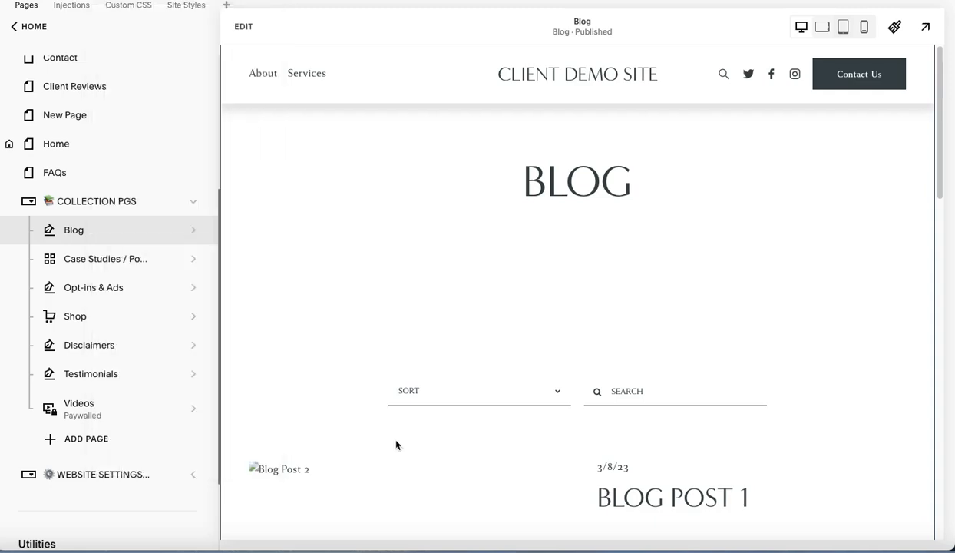
pyautogui.moveTo(301, 425)
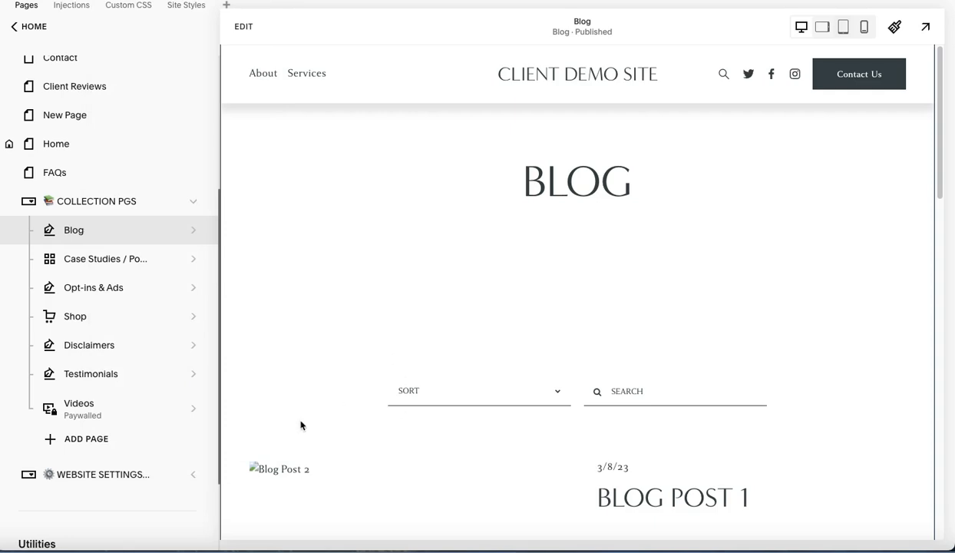
pyautogui.moveTo(199, 425)
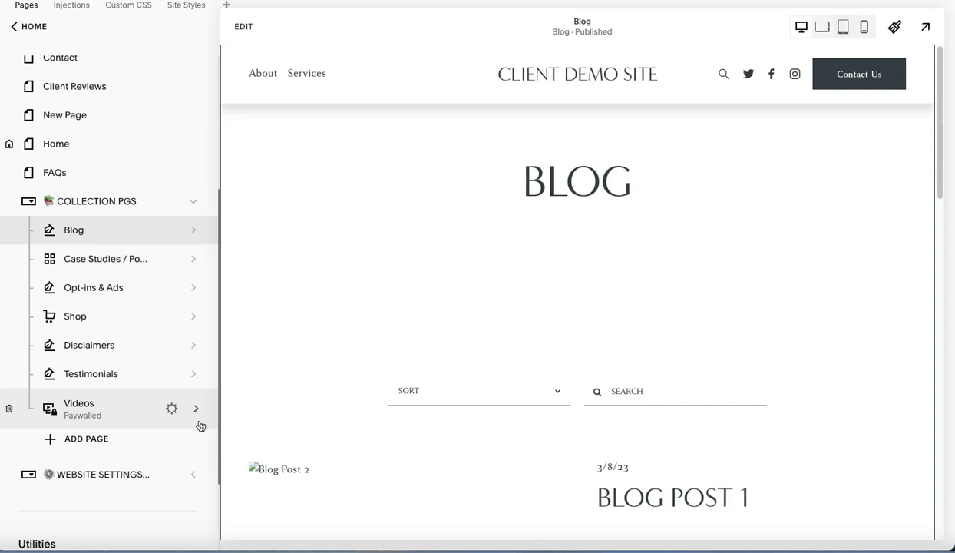
pyautogui.moveTo(202, 419)
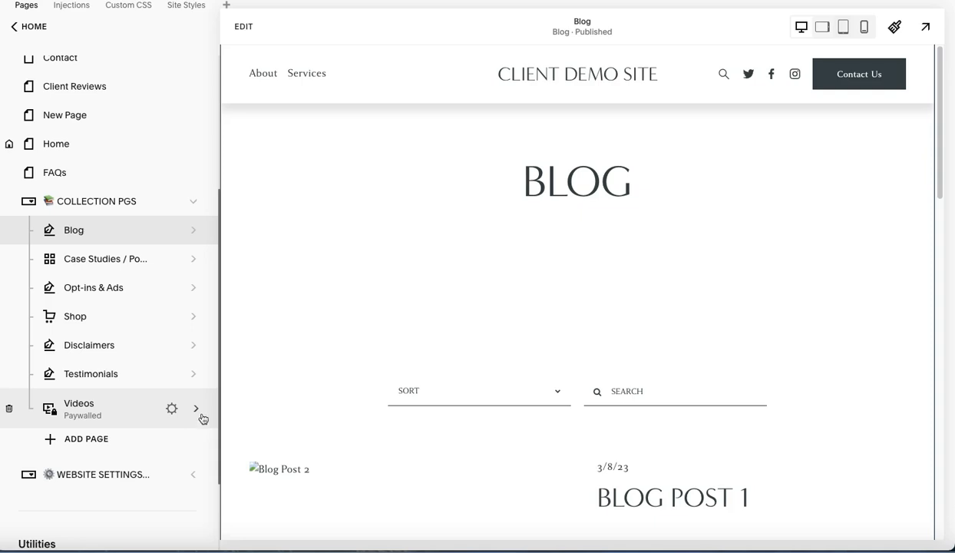
# Open the Videos collection and scroll its yoga video grid with two Preview badges.
pyautogui.click(196, 408)
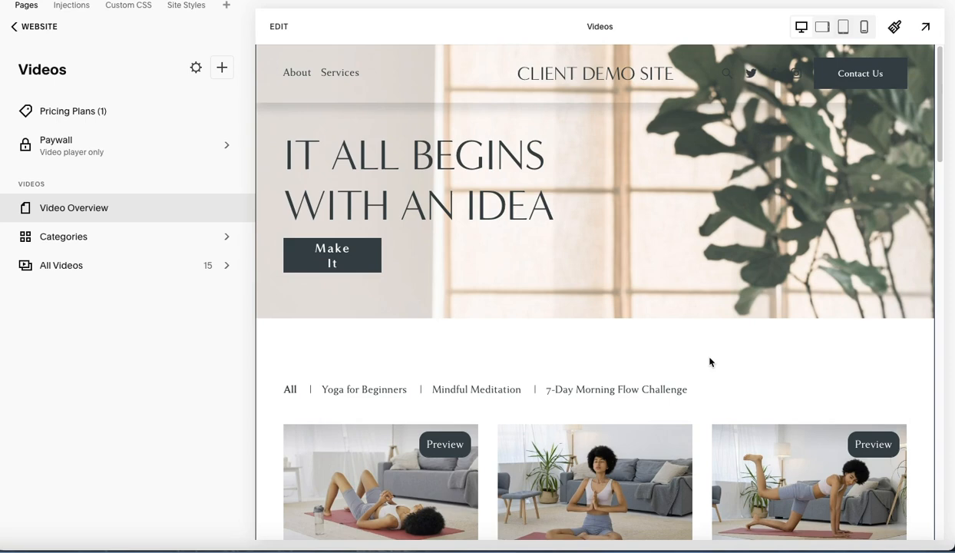
pyautogui.moveTo(785, 370)
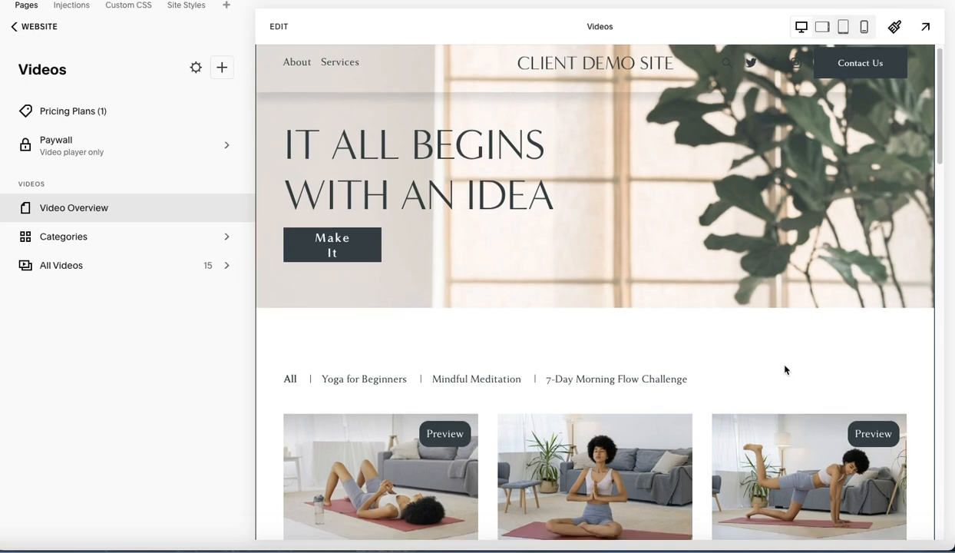
pyautogui.scroll(-3)
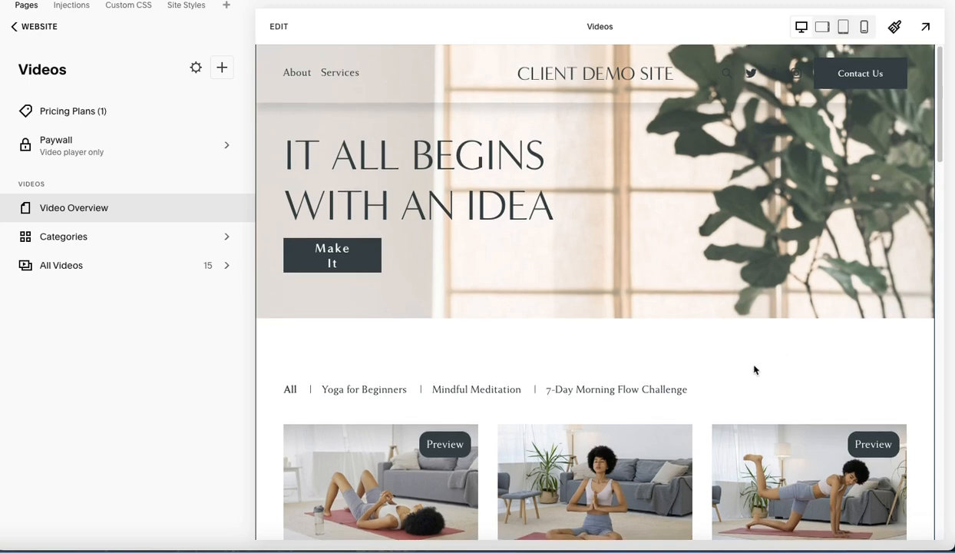